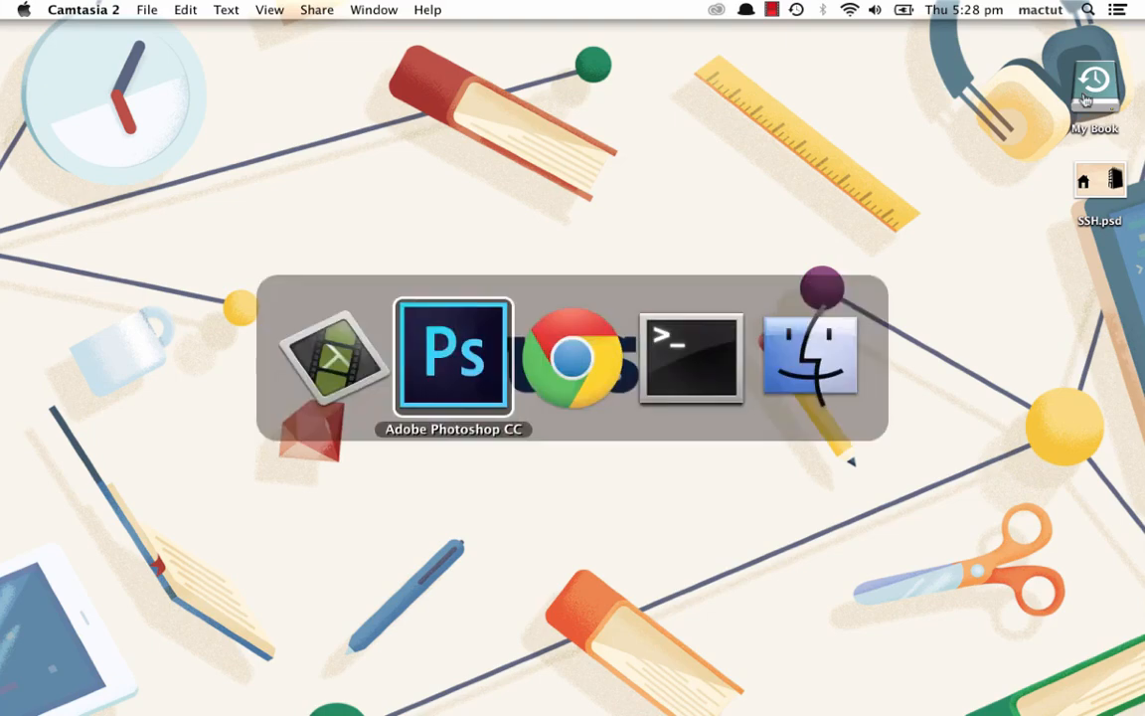
# Move the robot beside the SERVER building, then hide it and reveal the Badrobot layer
pyautogui.click(454, 356)
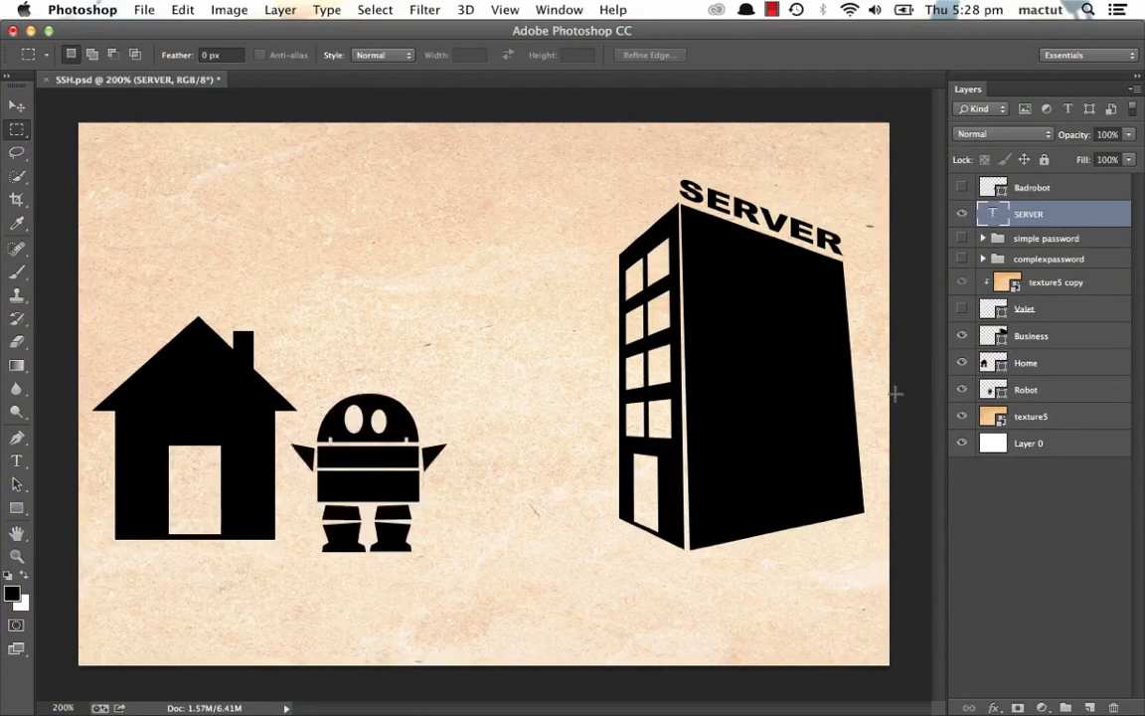
pyautogui.moveTo(367, 467); pyautogui.dragTo(566, 467)
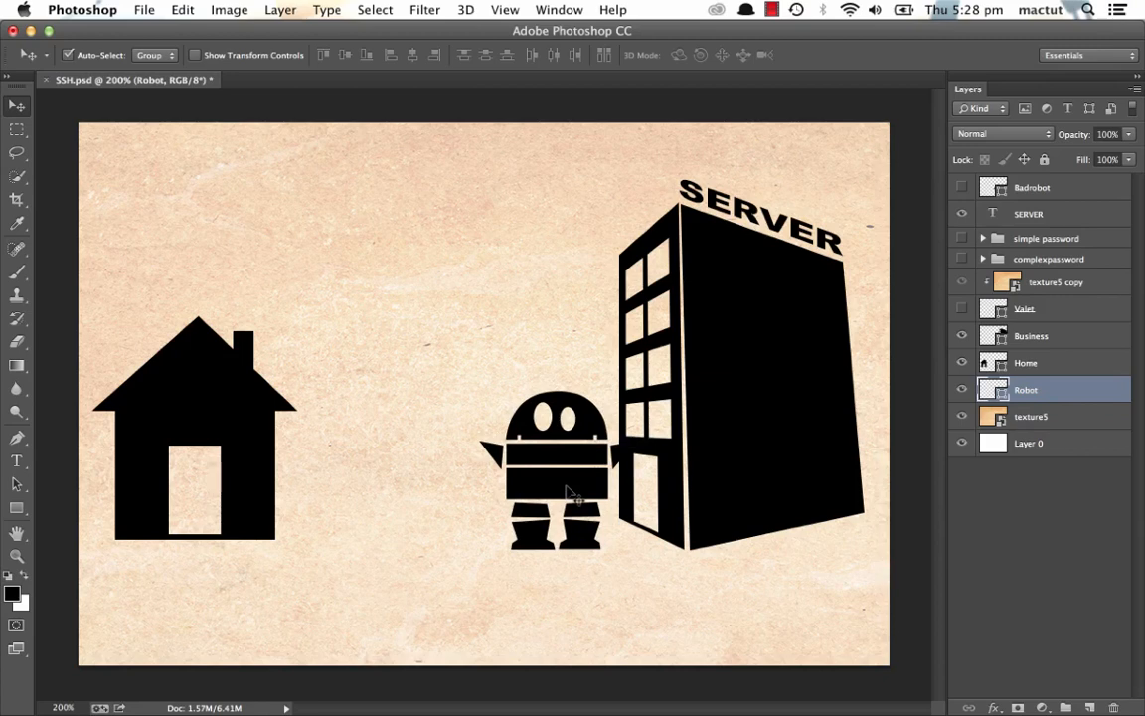
pyautogui.click(962, 387)
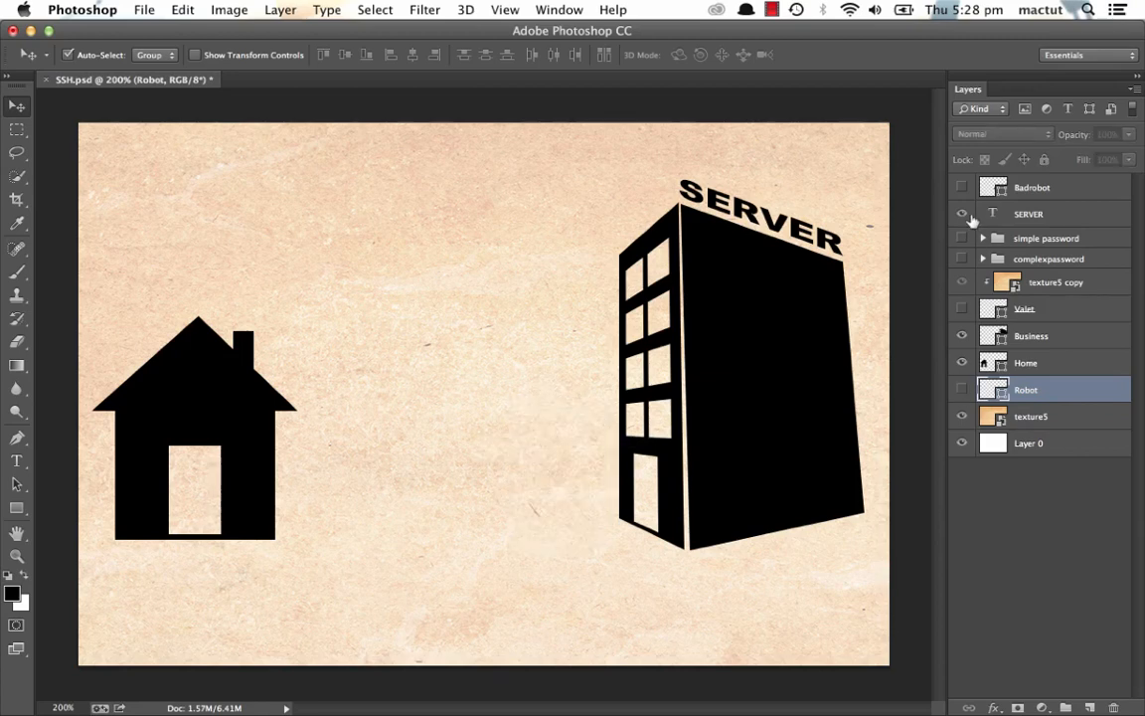
pyautogui.click(962, 187)
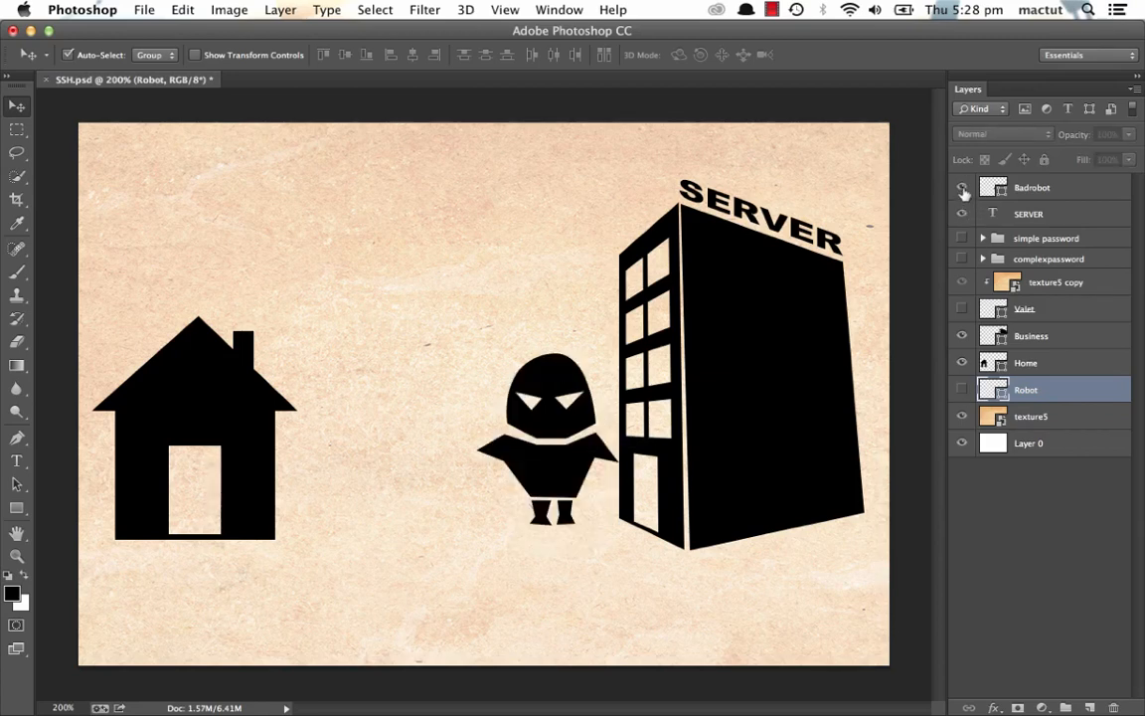
pyautogui.moveTo(962, 191)
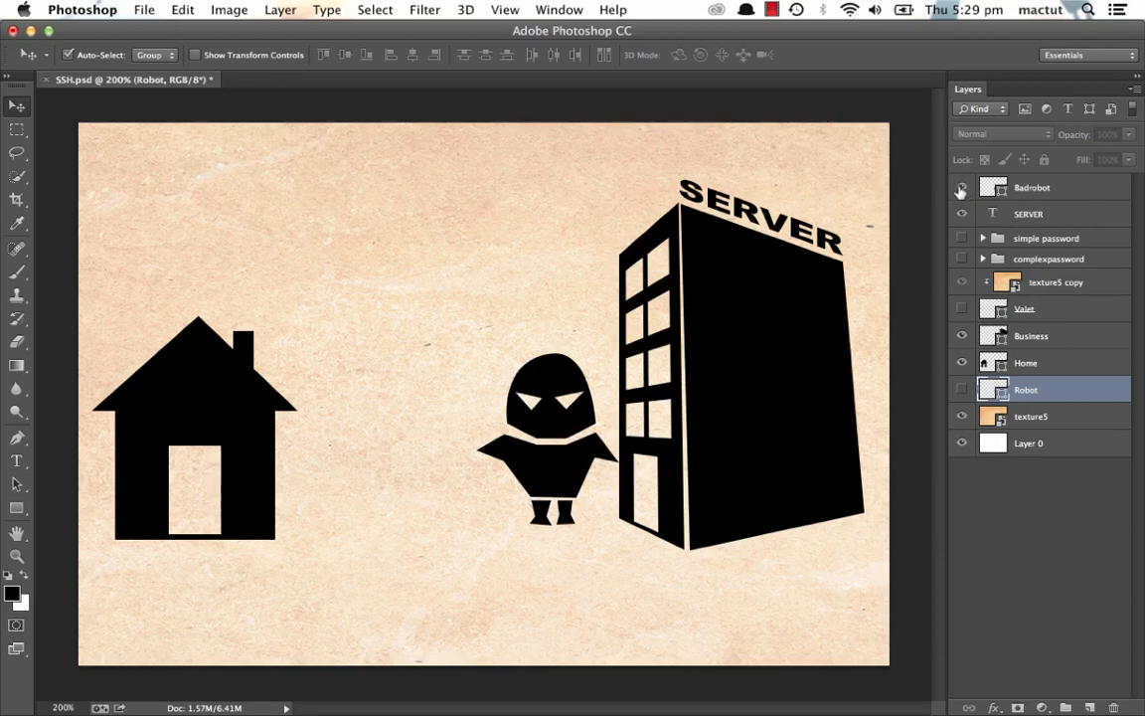
# Toggle layer visibility so Badrobot is hidden and the friendly Robot shows again
pyautogui.click(962, 388)
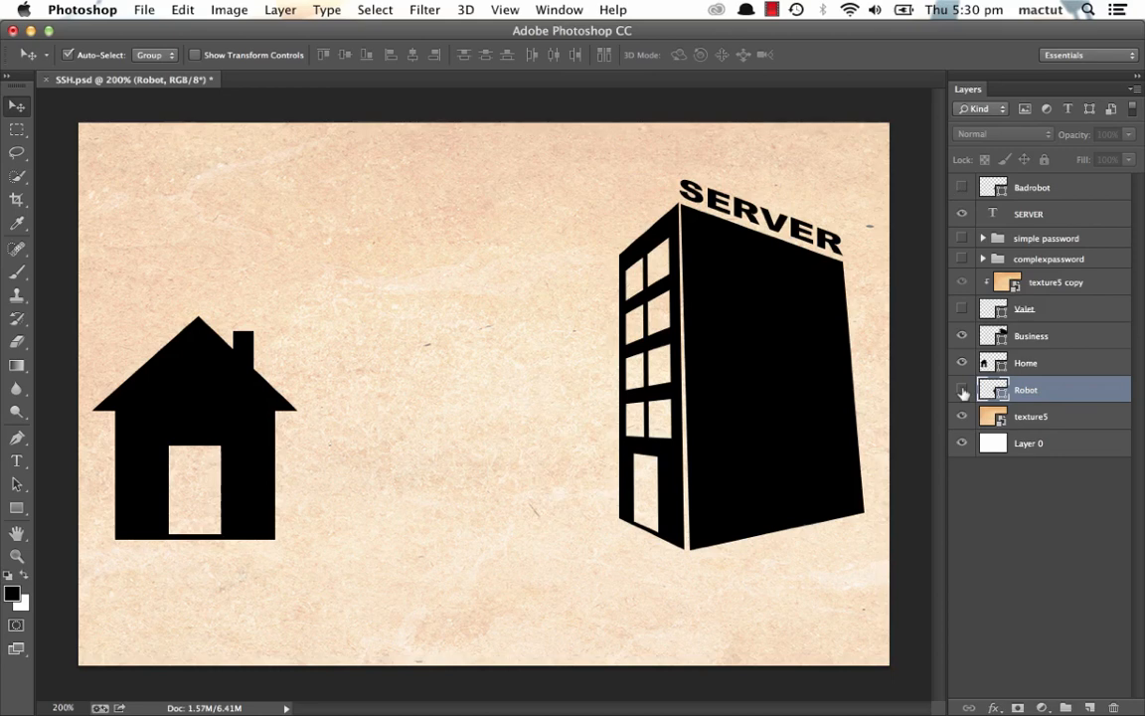
pyautogui.click(962, 389)
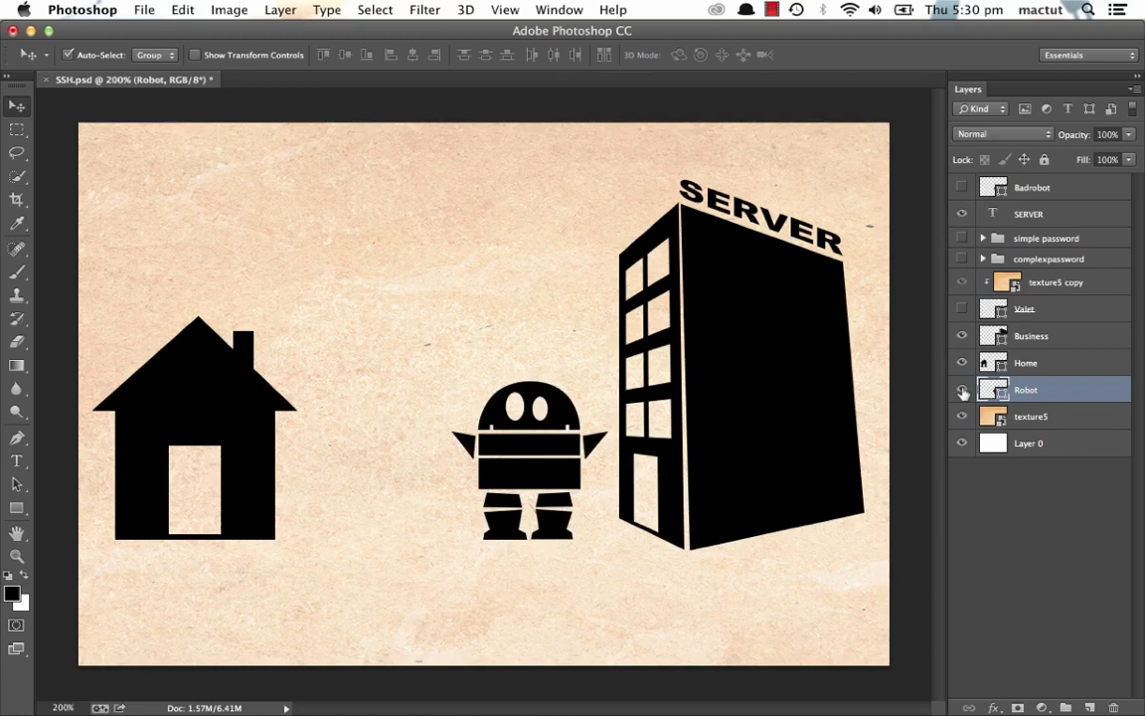
pyautogui.click(962, 308)
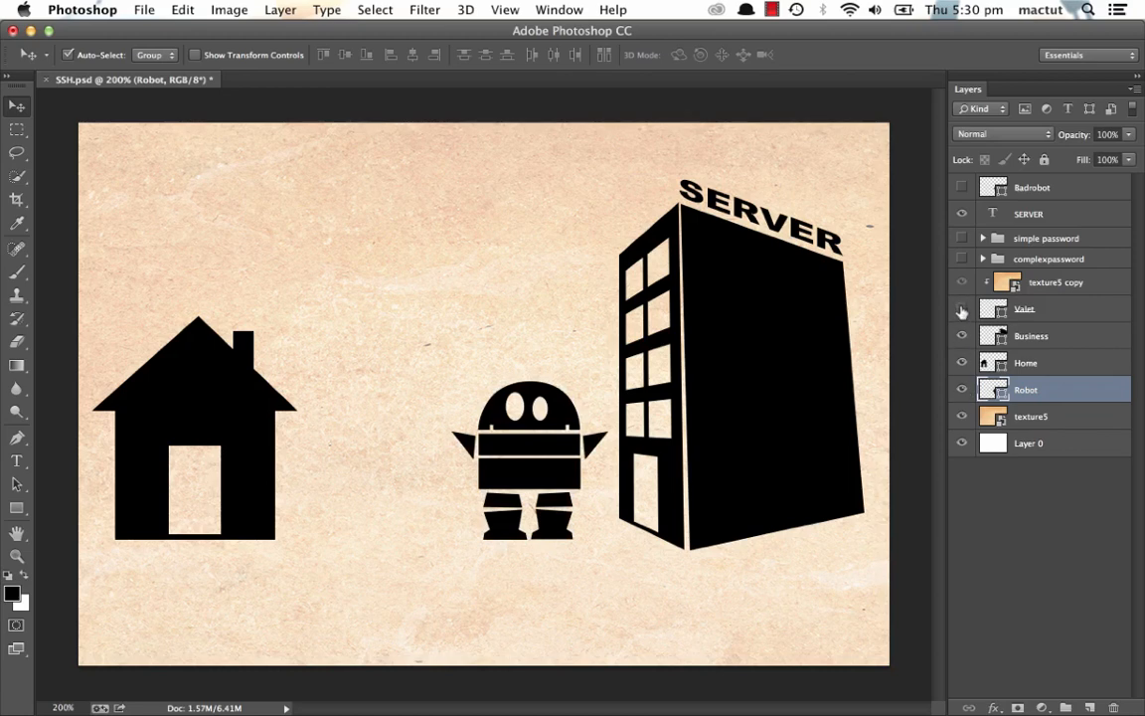
pyautogui.click(962, 310)
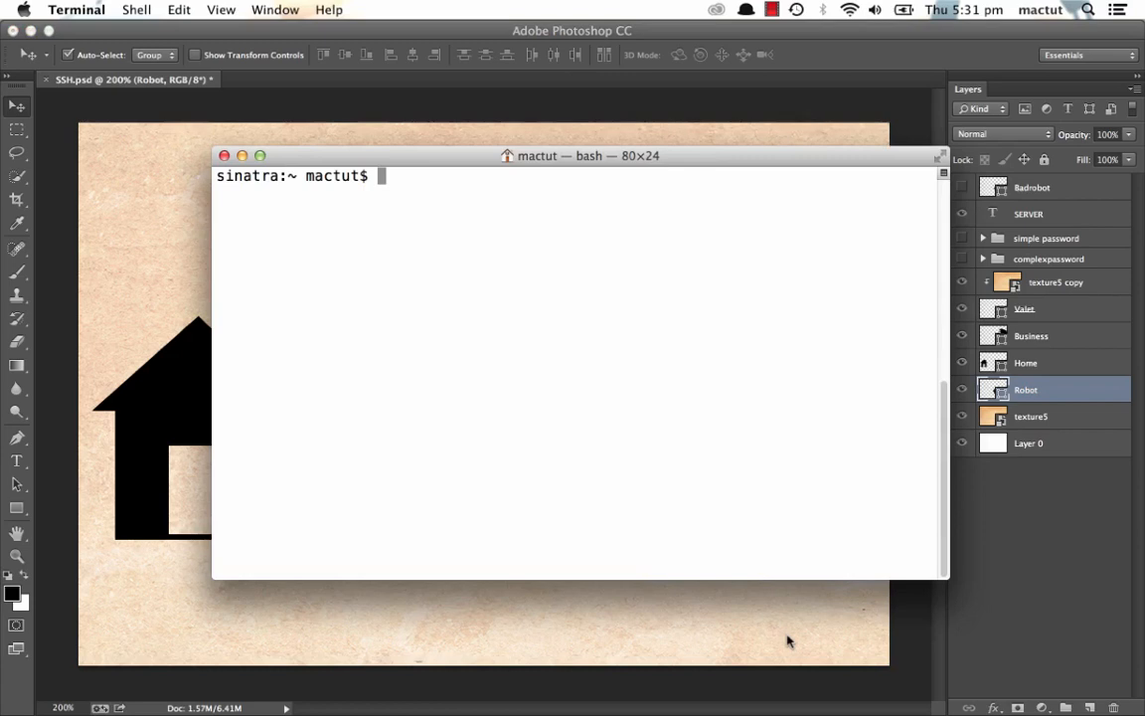
pyautogui.moveTo(298, 241)
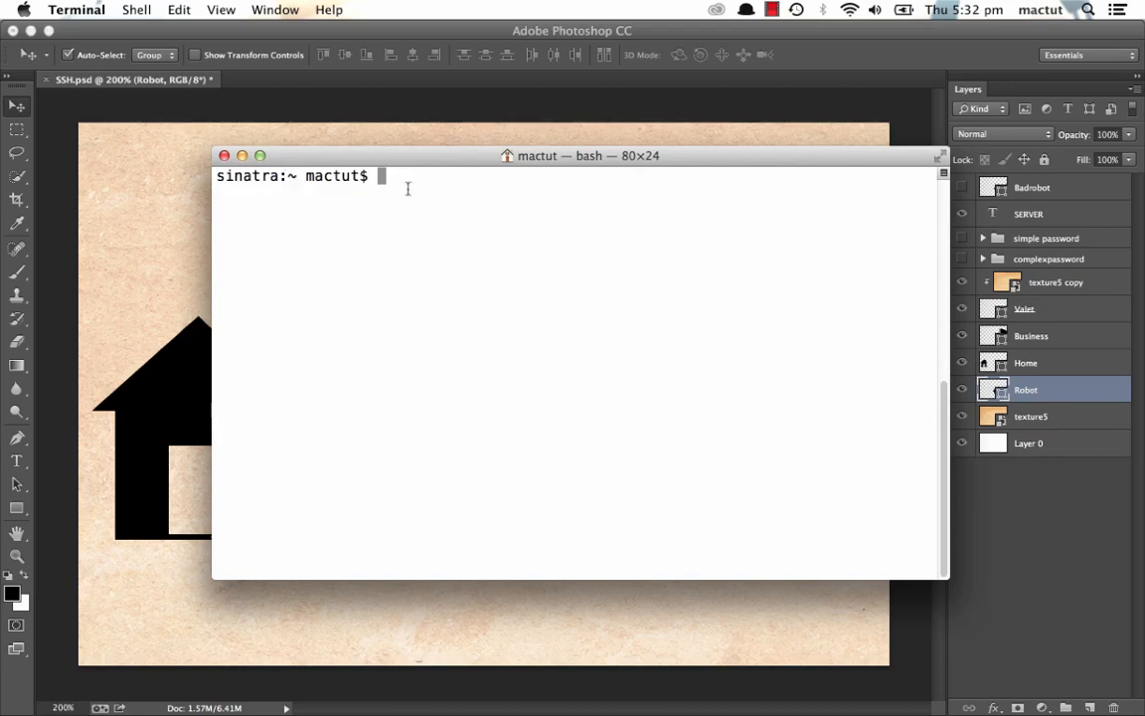
# Go up two directories with cd .., return home with cd, and check location with pwd
pyautogui.write('cd ..')
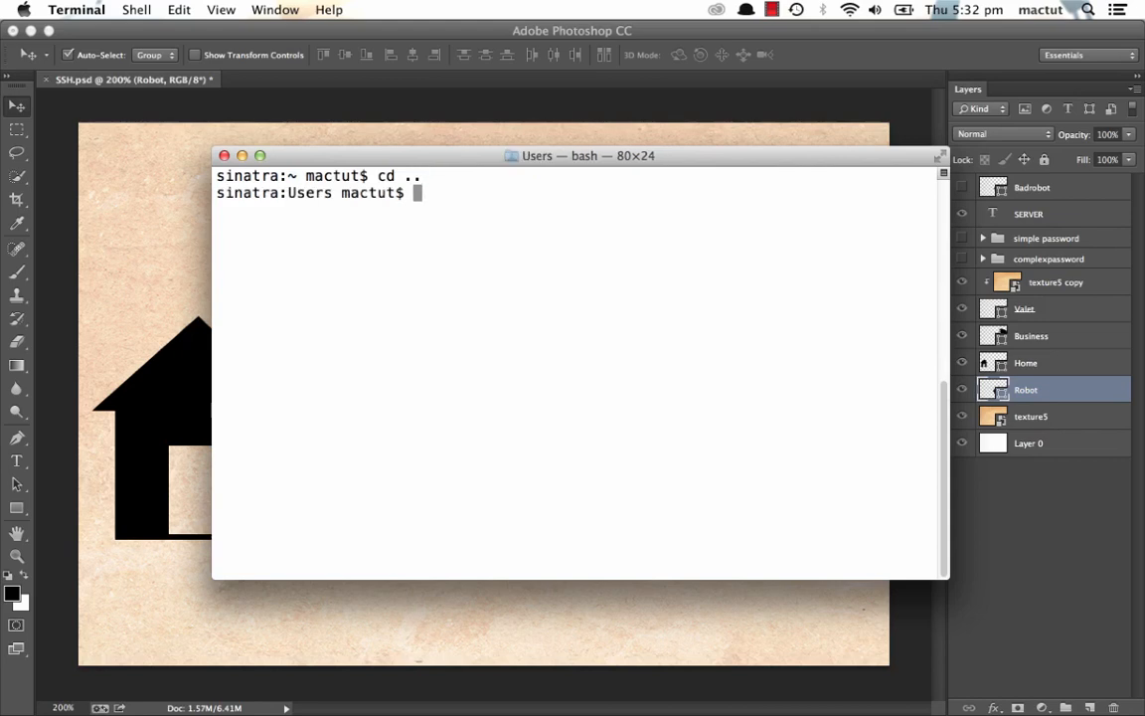
pyautogui.write('cd ..')
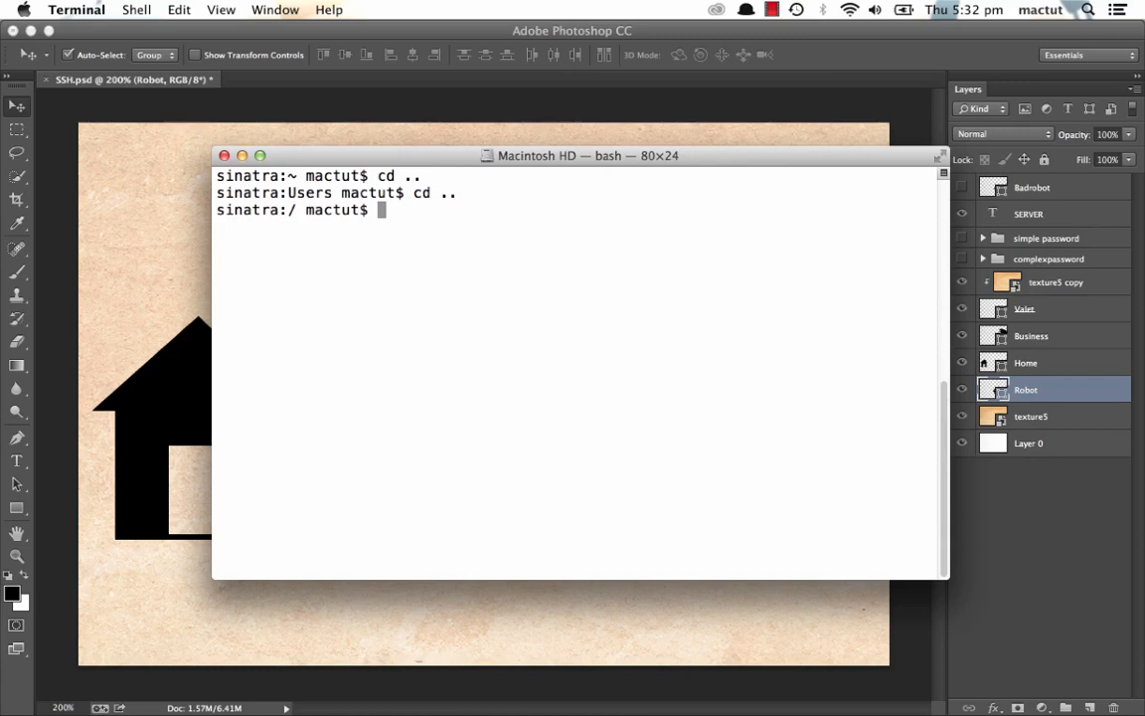
pyautogui.write('cd ~')
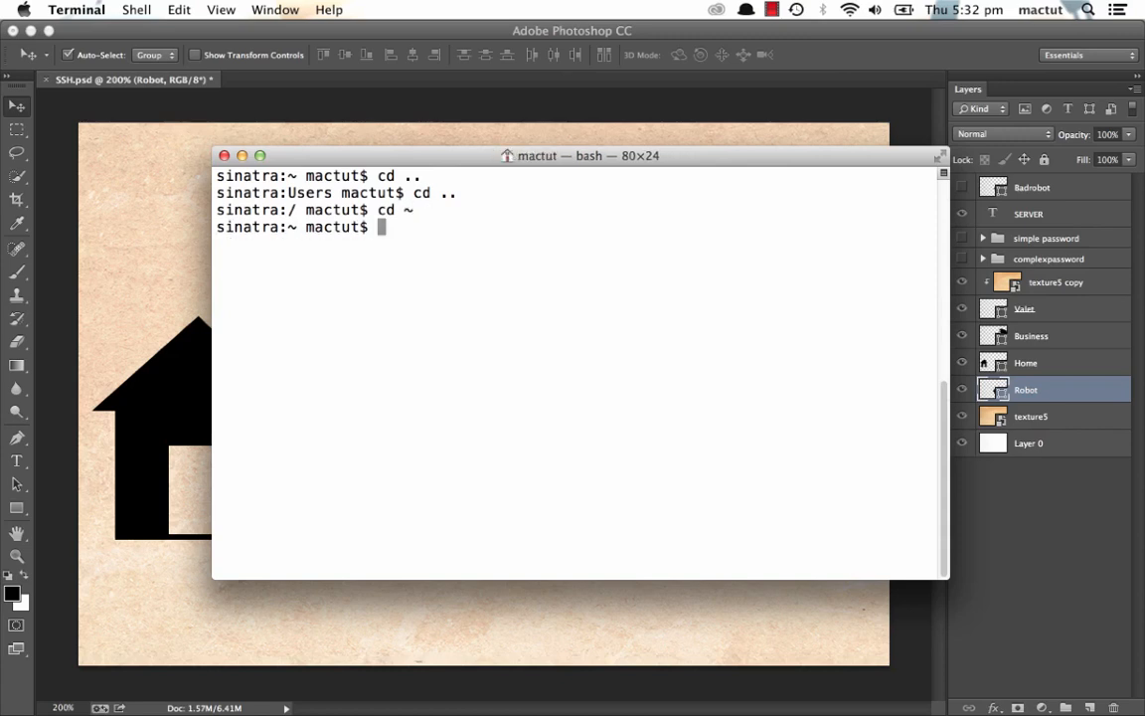
pyautogui.write('pw')
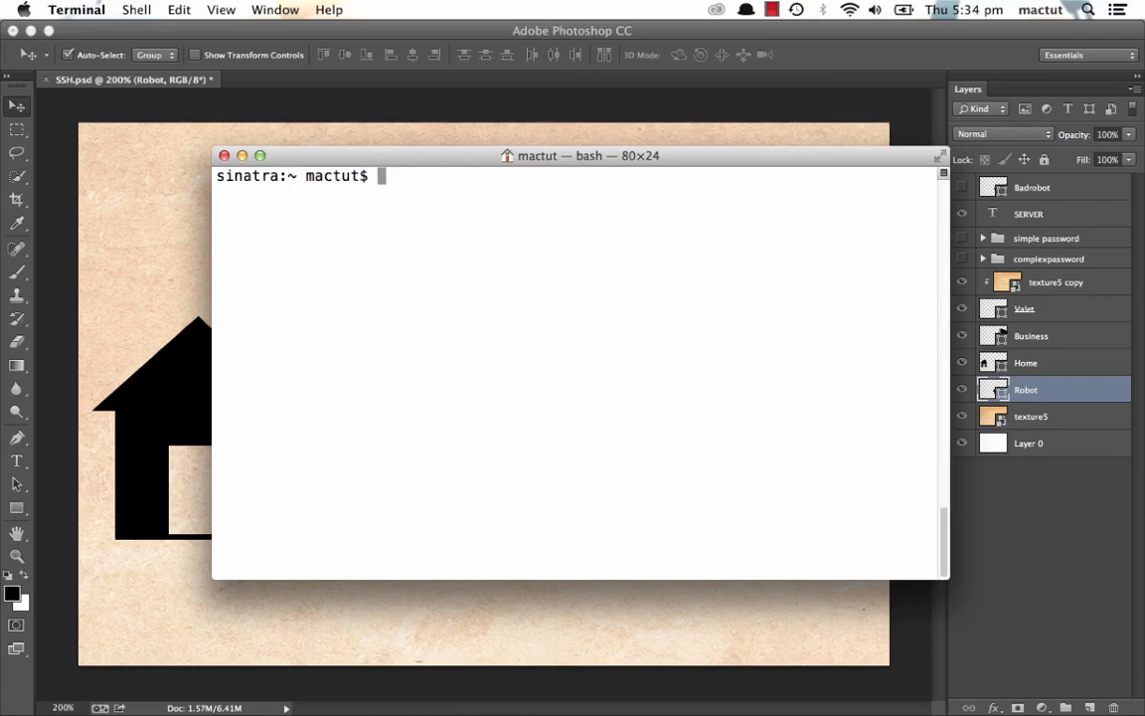
# List the home folder with ls -la, move into .ssh and list it as empty
pyautogui.write('ls')
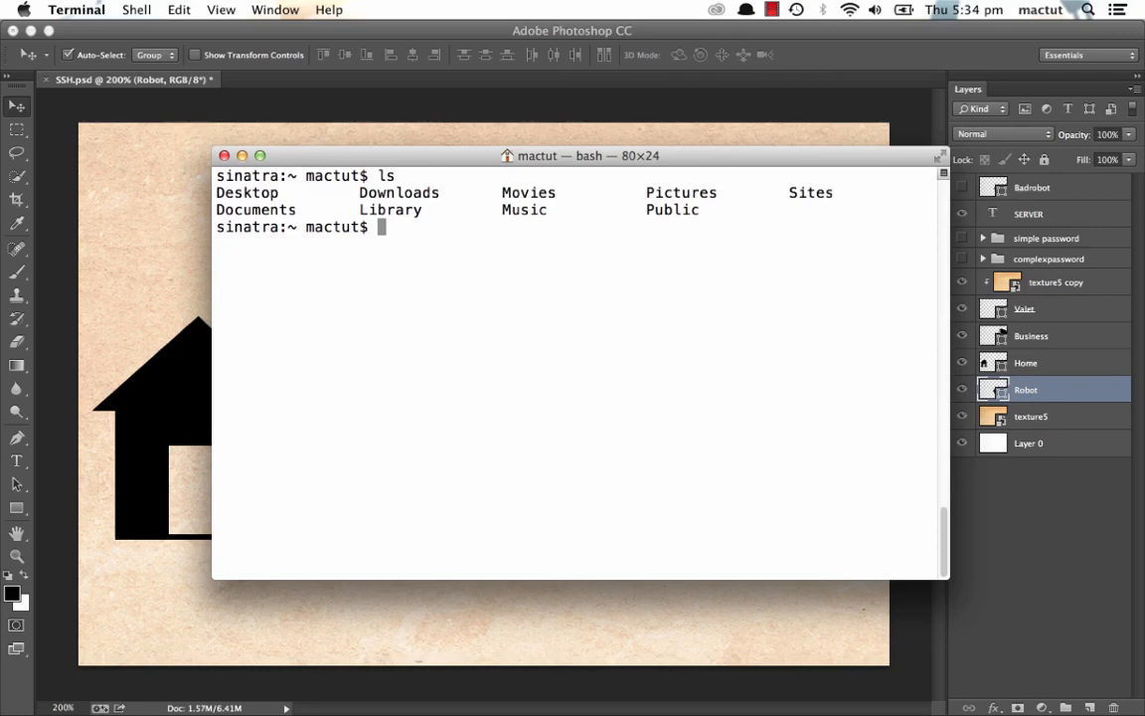
pyautogui.write('ls -la')
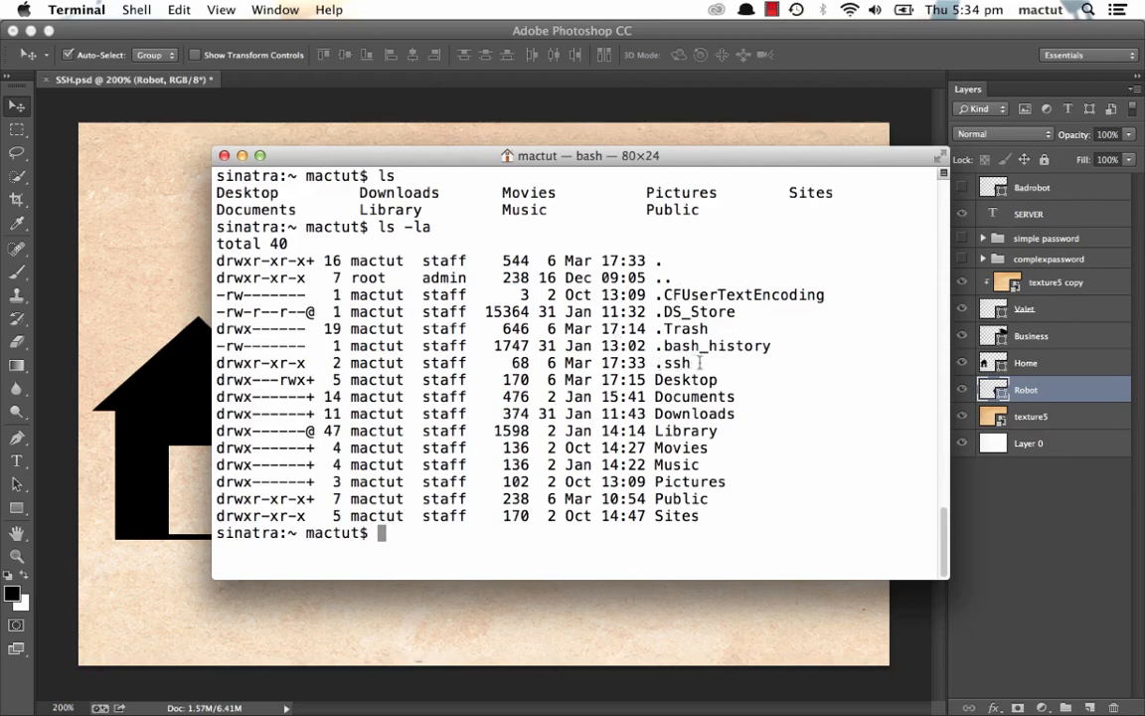
pyautogui.write('cd .ssh')
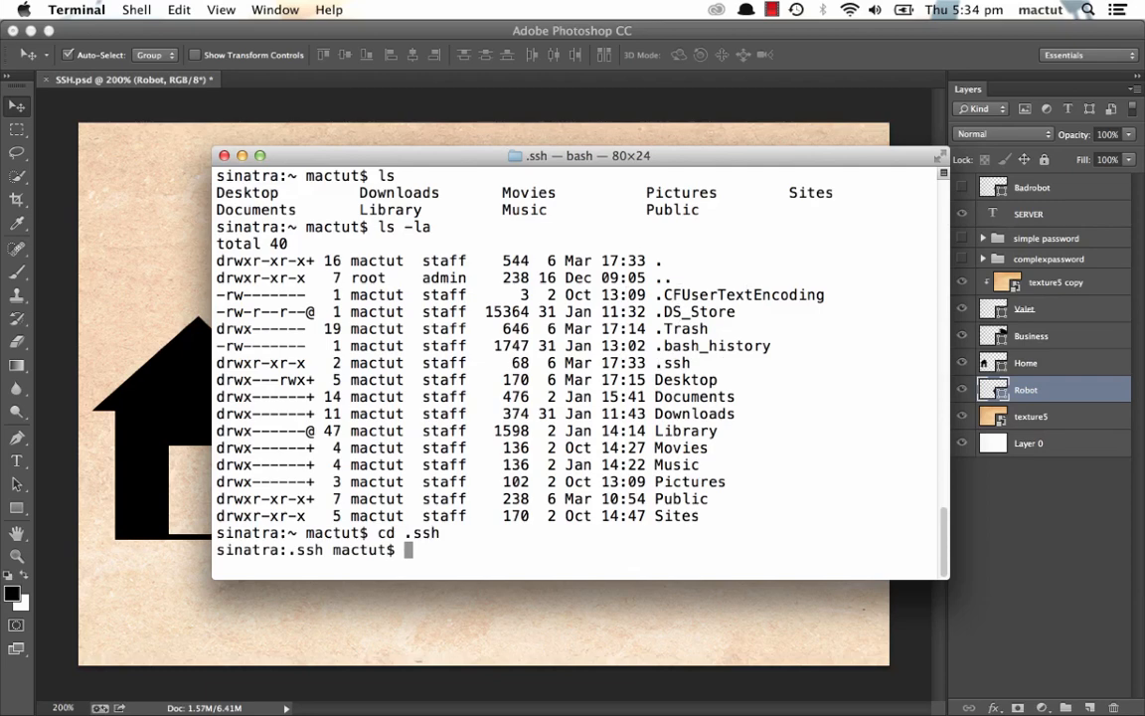
pyautogui.write('ls -la')
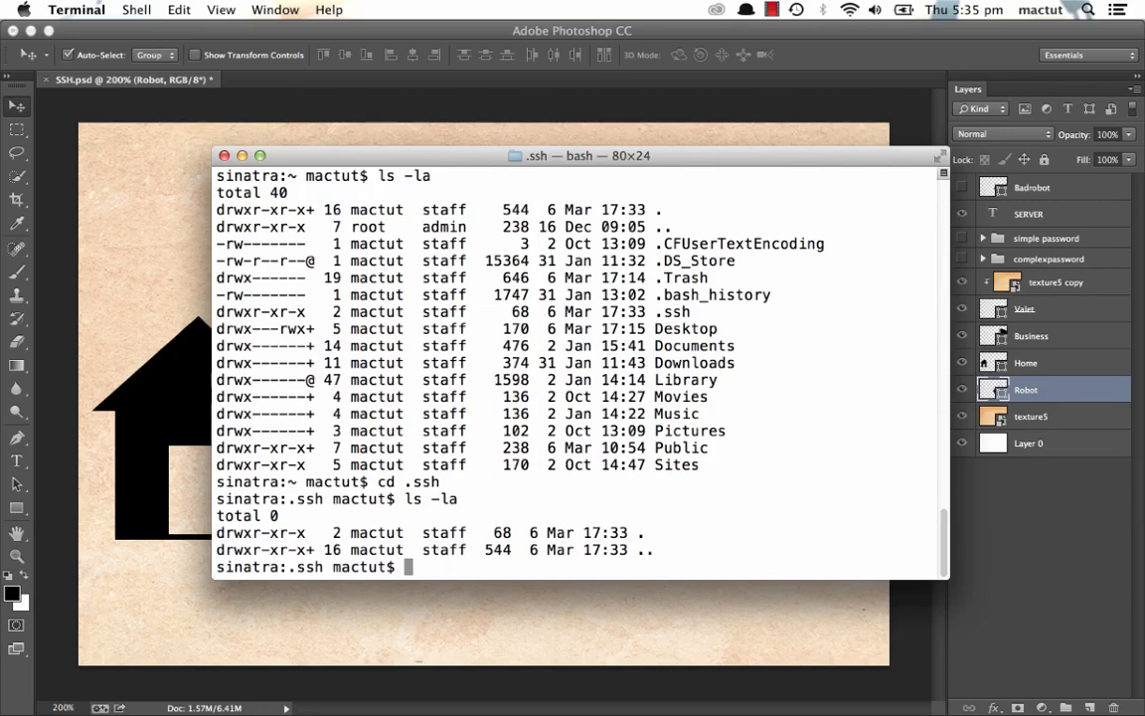
pyautogui.write('cd')
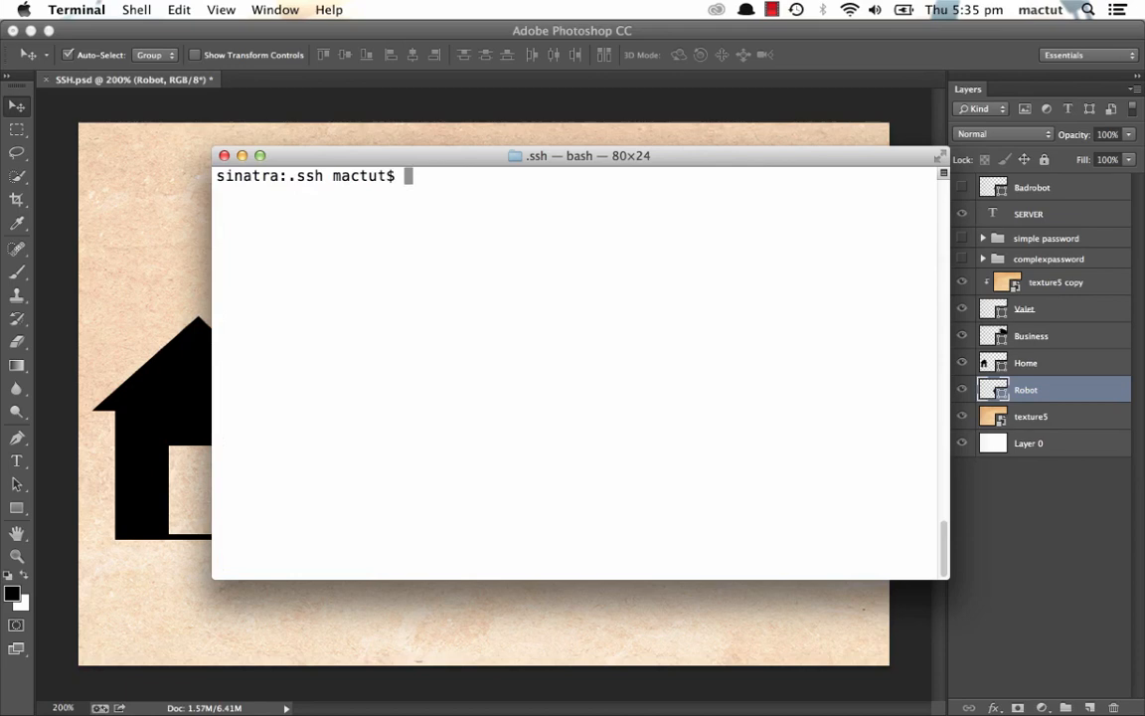
# Run ssh-keygen -t rsa inside the .ssh folder to start RSA key generation
pyautogui.write('ssh-')
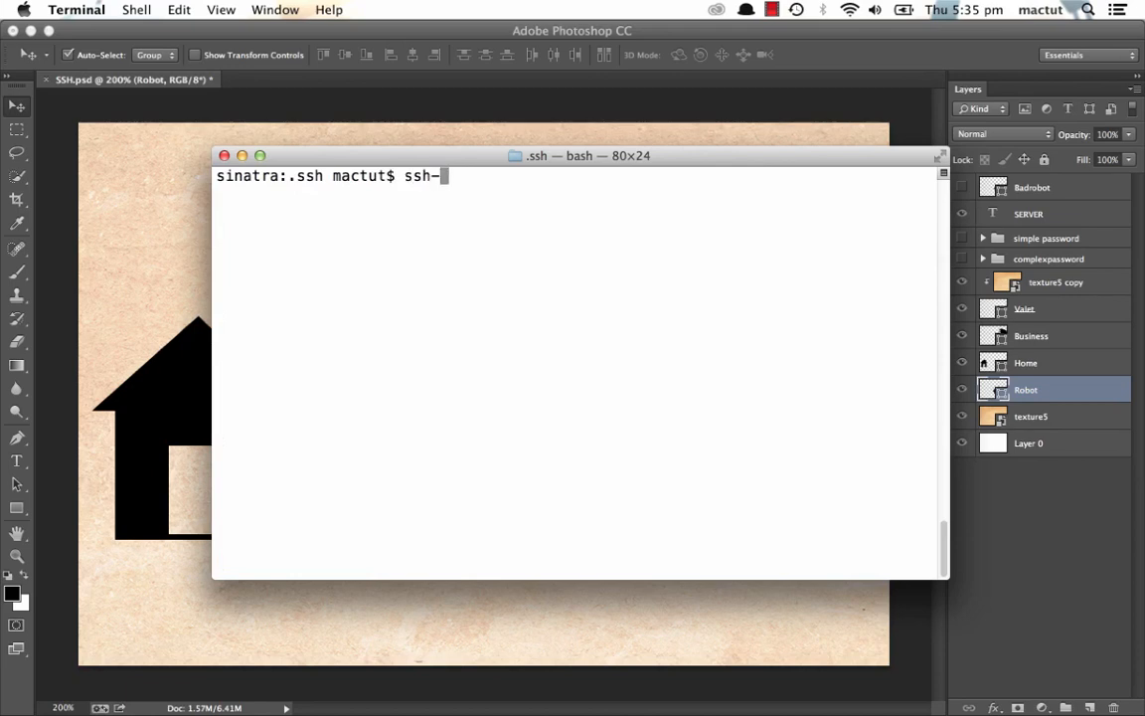
pyautogui.write('keygen')
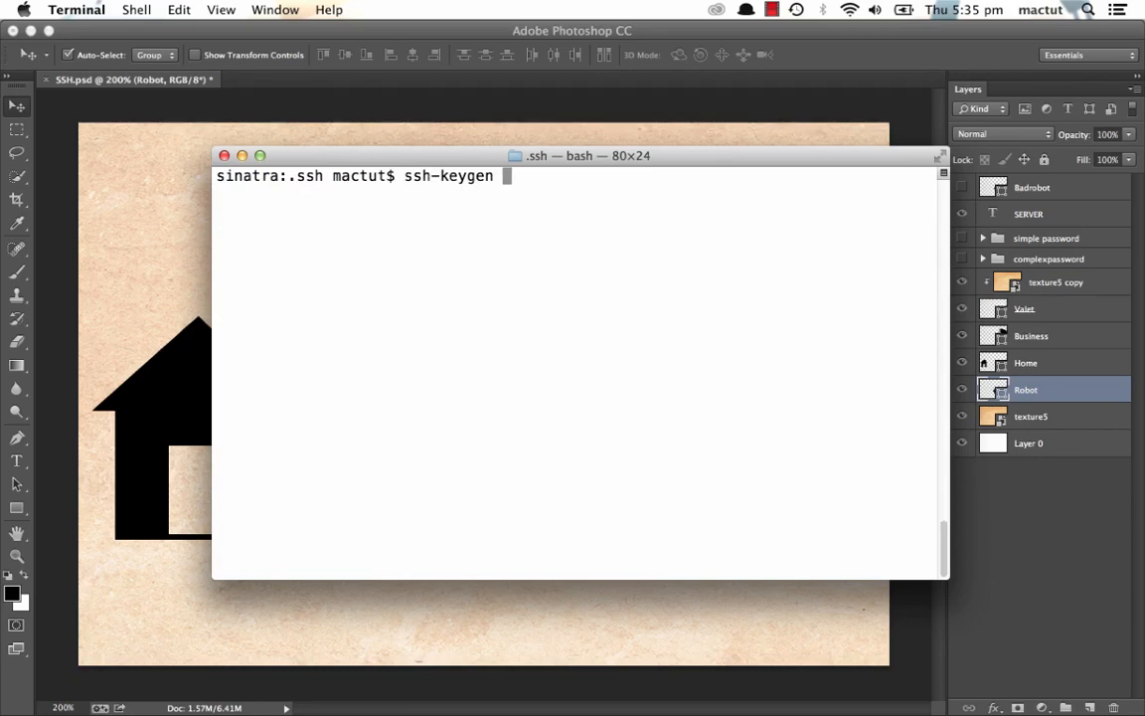
pyautogui.write('-t rsa')
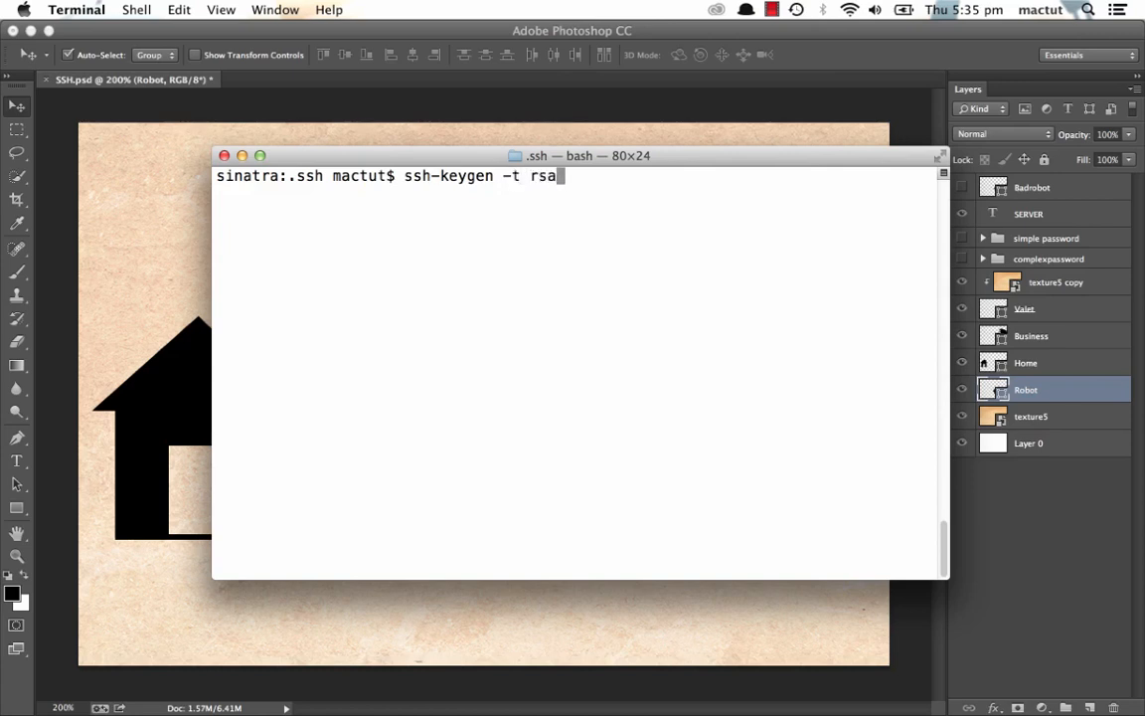
pyautogui.press('enter')
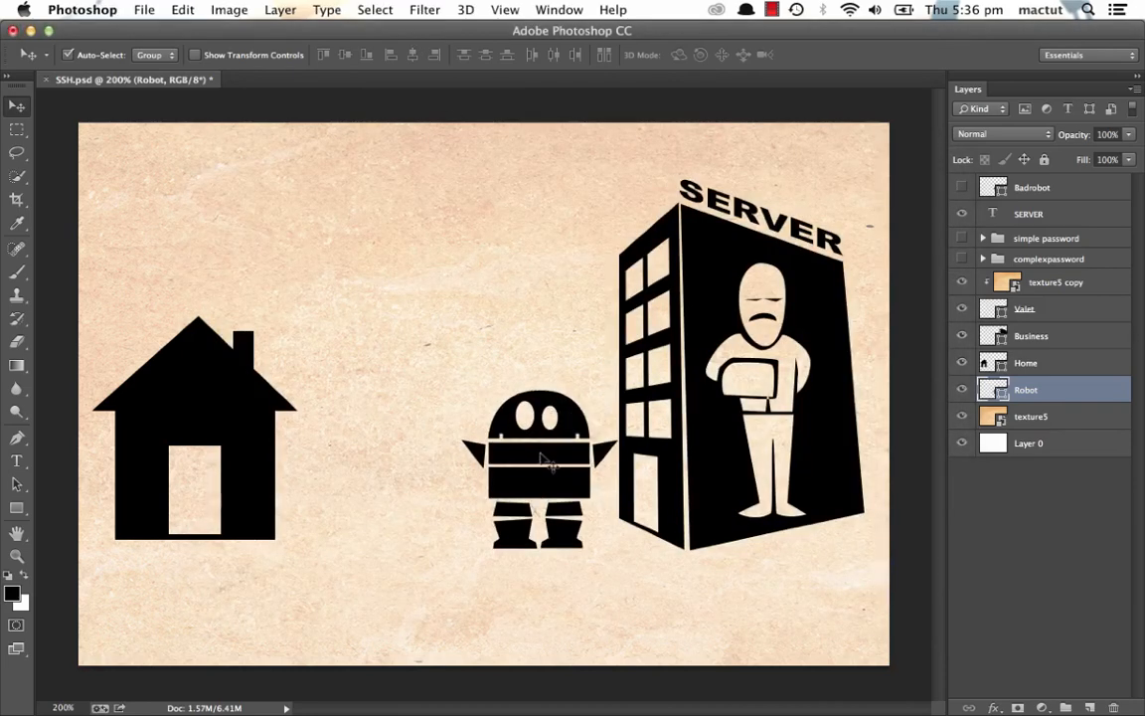
pyautogui.moveTo(765, 336)
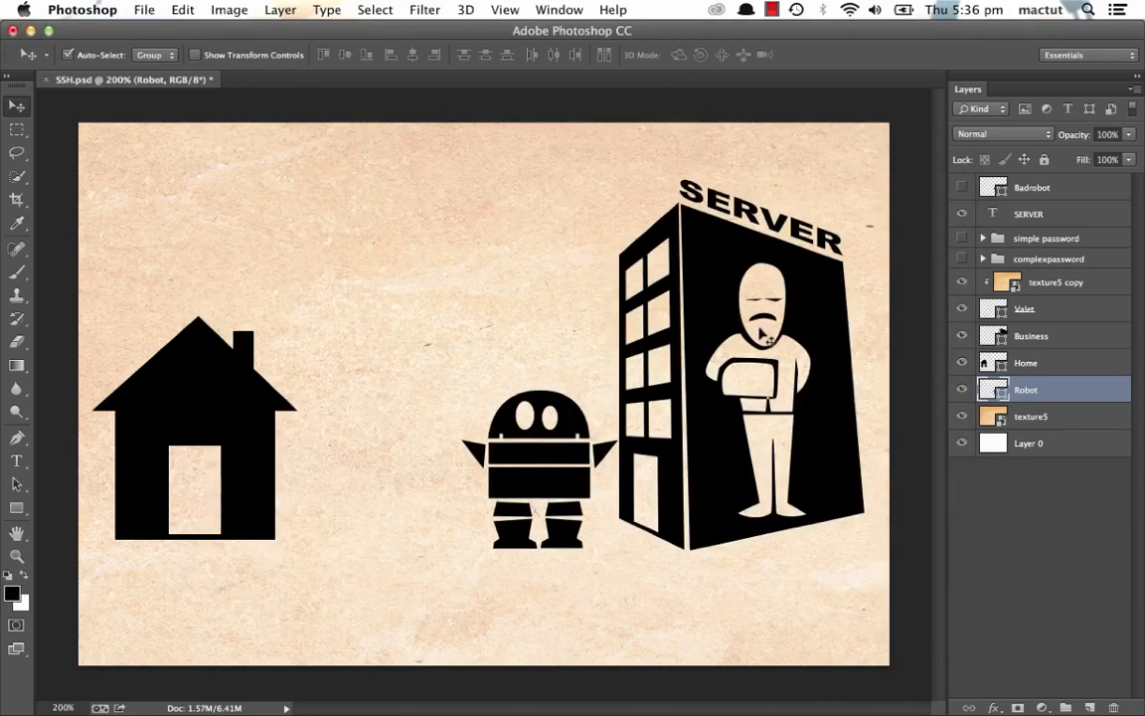
pyautogui.moveTo(835, 457)
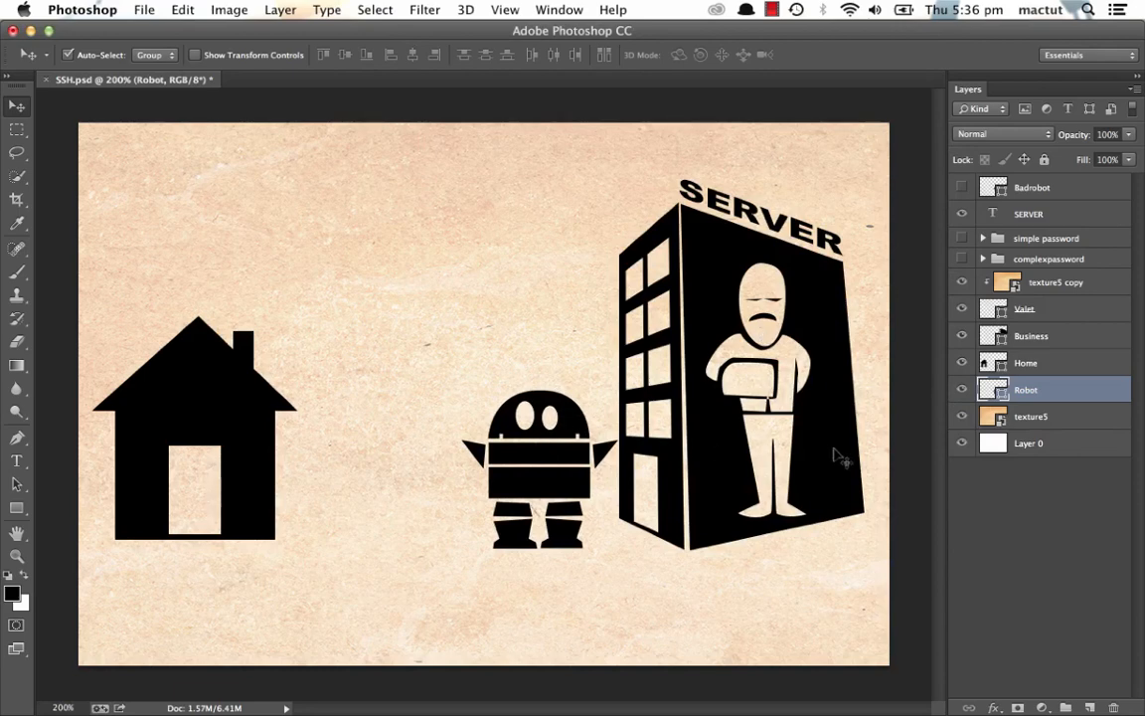
pyautogui.moveTo(815, 461)
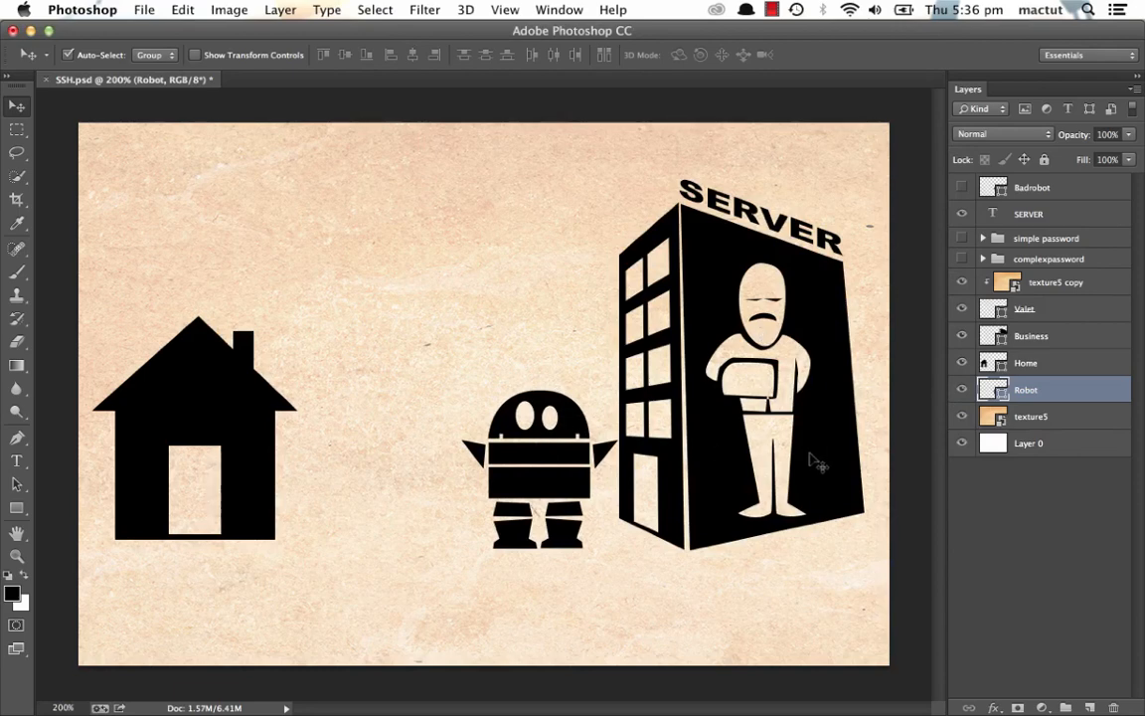
# Drag the robot figure back beside the house in the illustration
pyautogui.moveTo(540, 467); pyautogui.dragTo(358, 448)
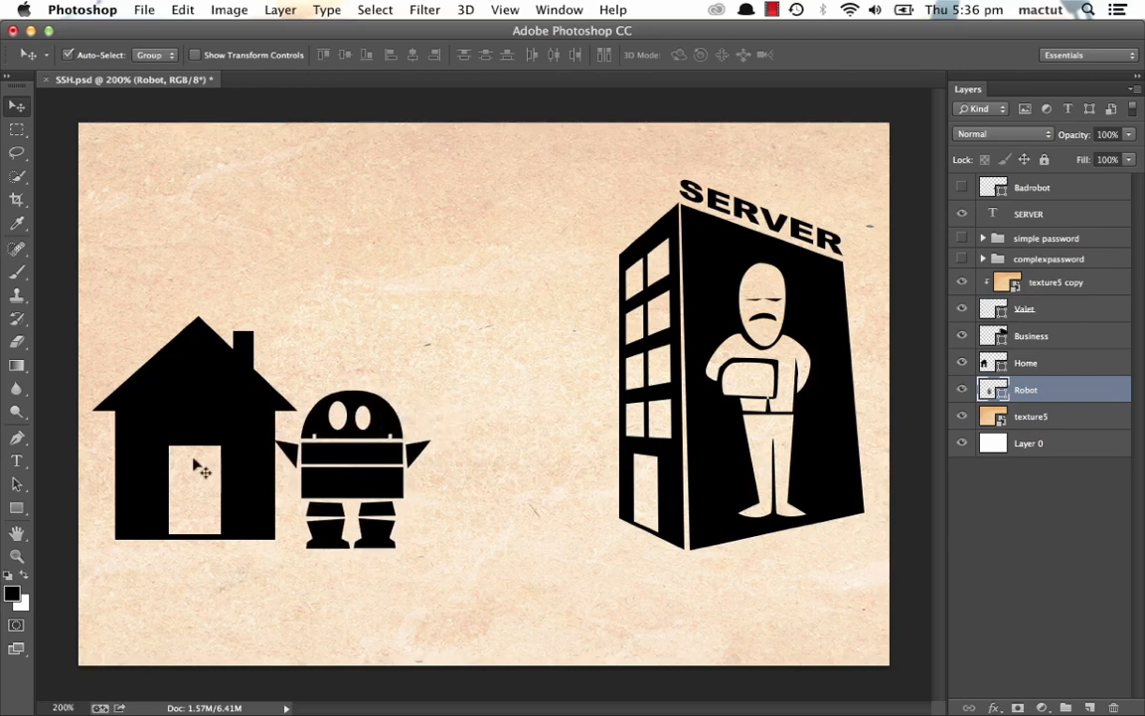
pyautogui.moveTo(360, 473)
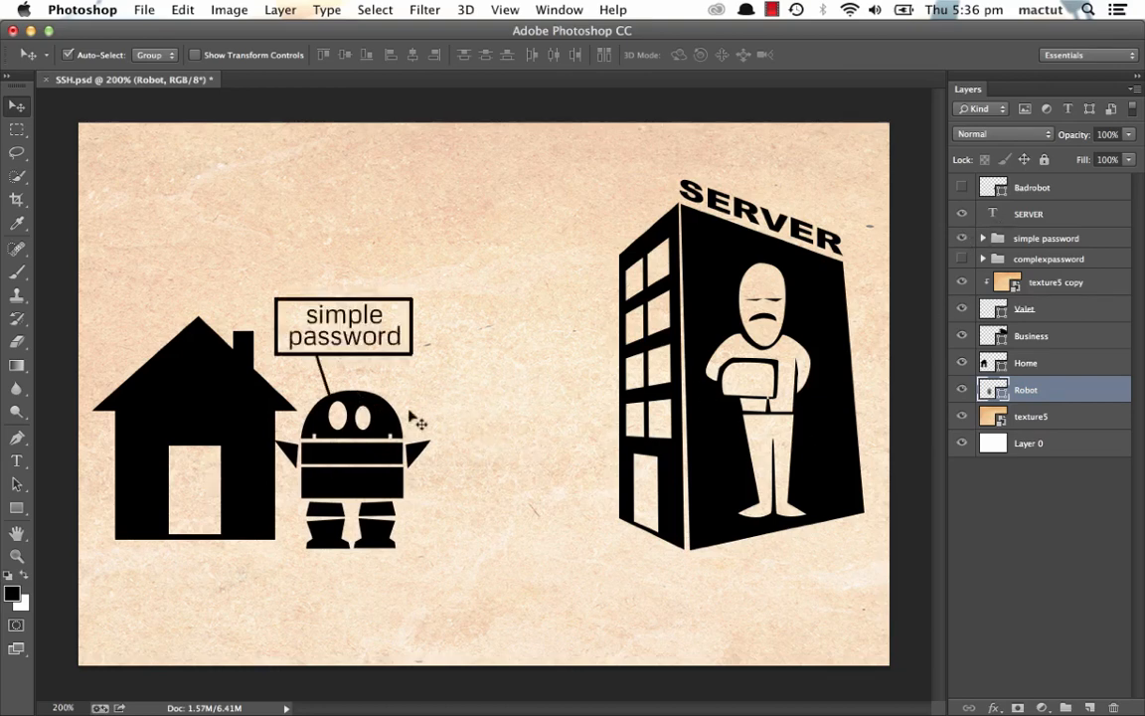
pyautogui.moveTo(408, 422); pyautogui.dragTo(376, 473)
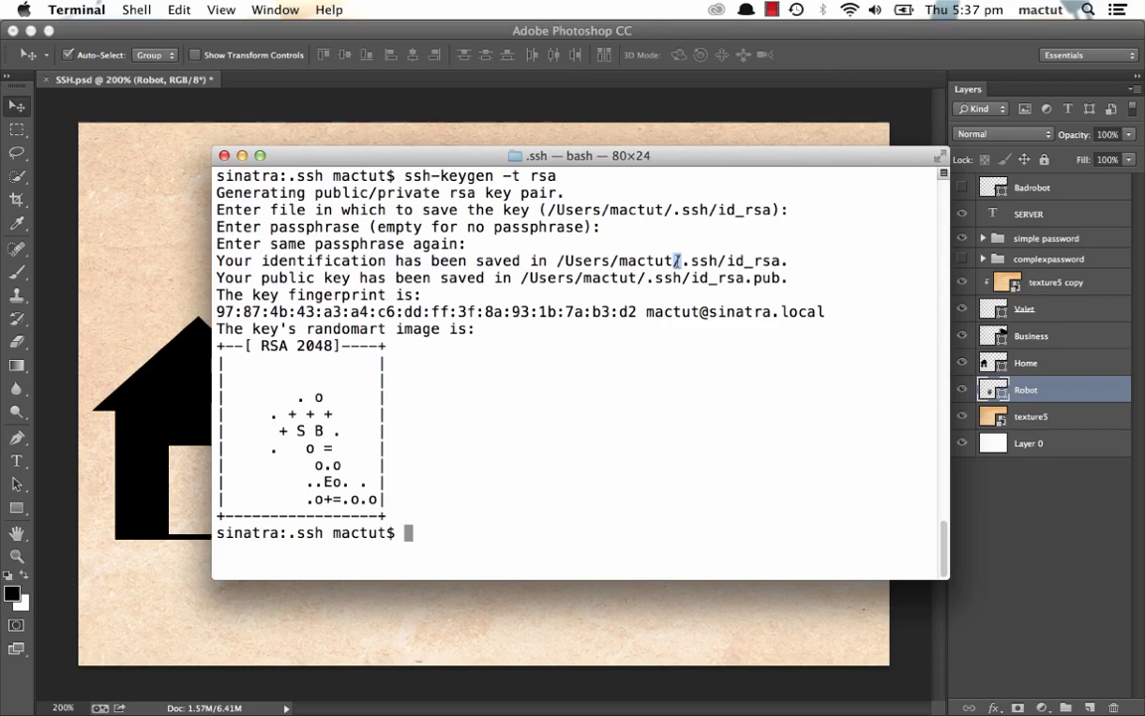
# Select the .ssh part of the saved id_rsa key path in the ssh-keygen output
pyautogui.doubleClick(698, 261)
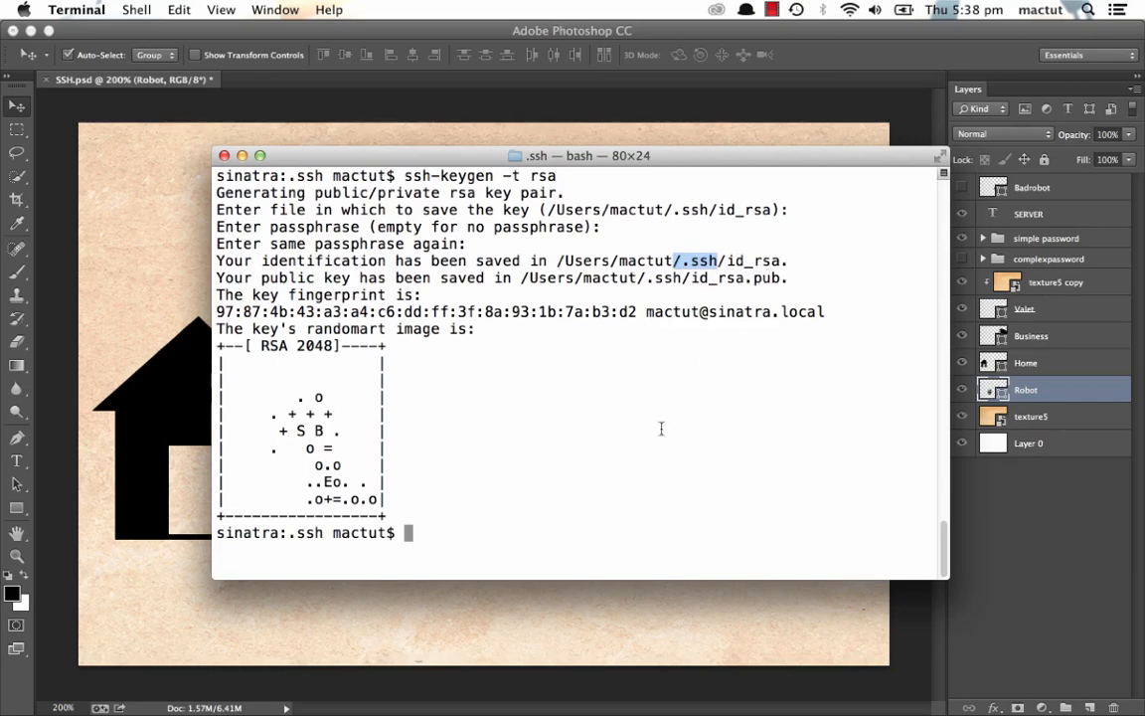
# Print id_rsa with cat, clear the screen, then print the public key id_rsa.pub
pyautogui.write('ls')
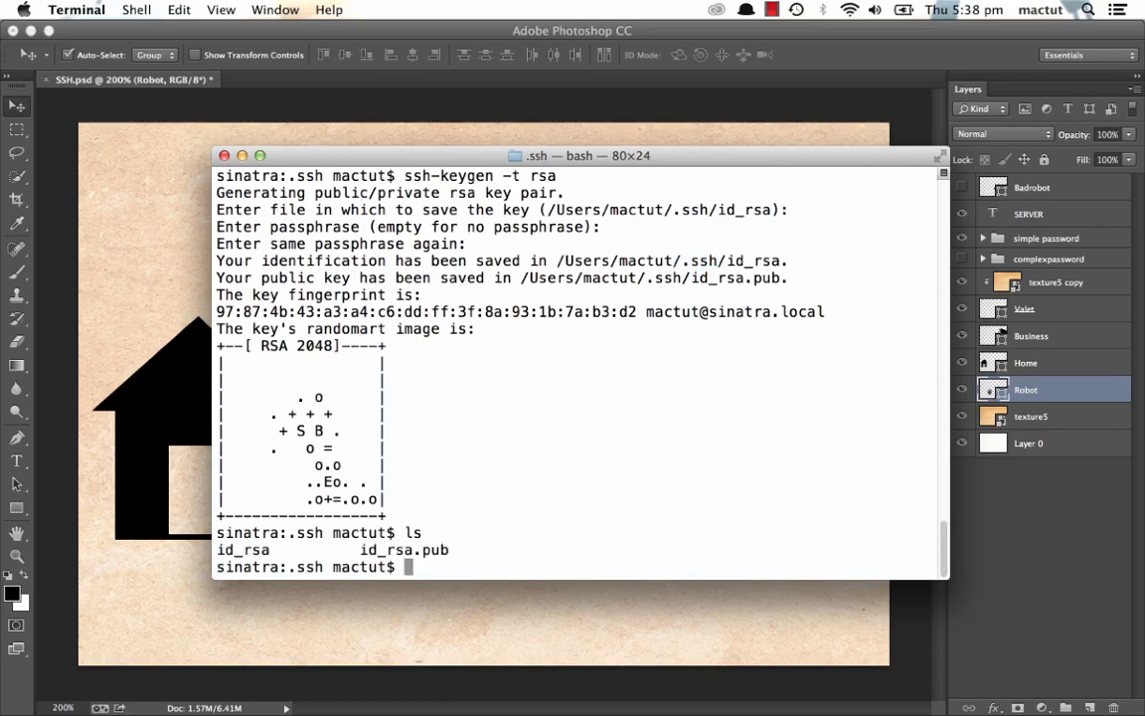
pyautogui.write('cat')
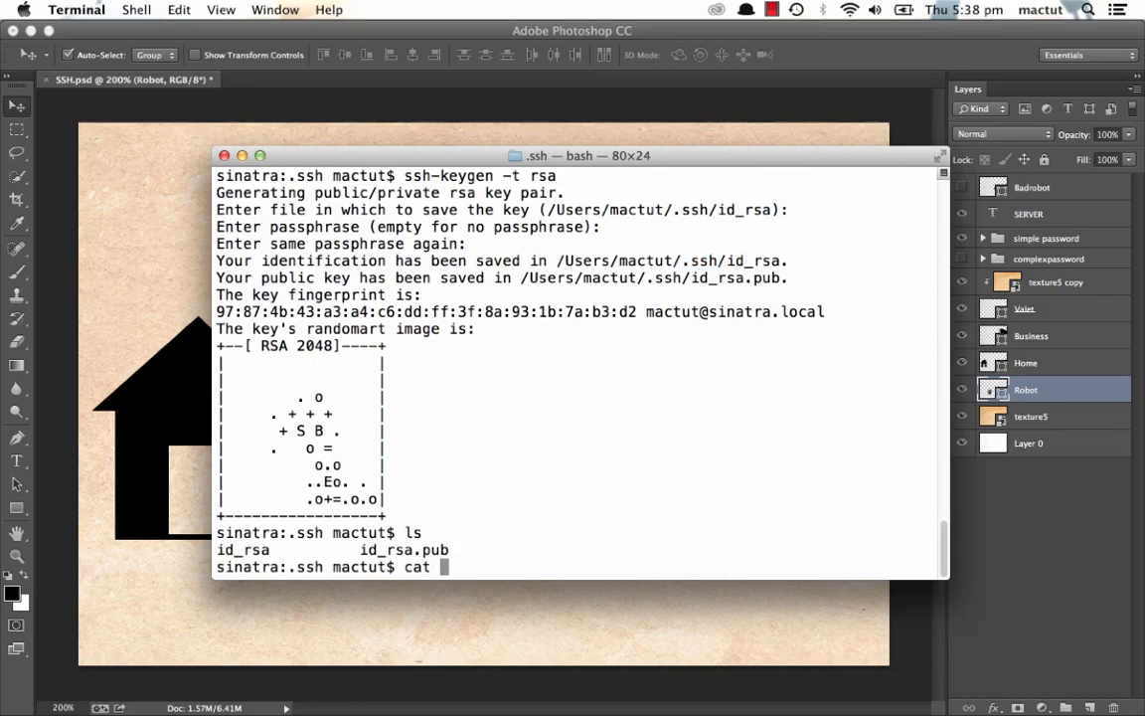
pyautogui.write('id_rsa')
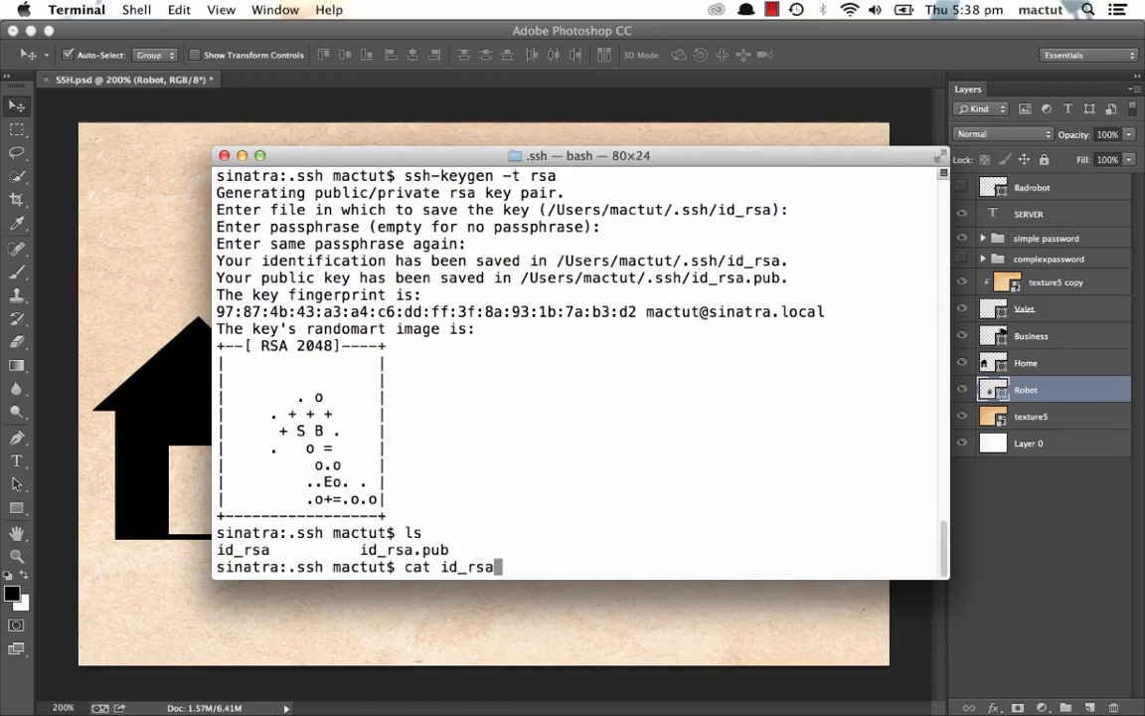
pyautogui.press('Return')
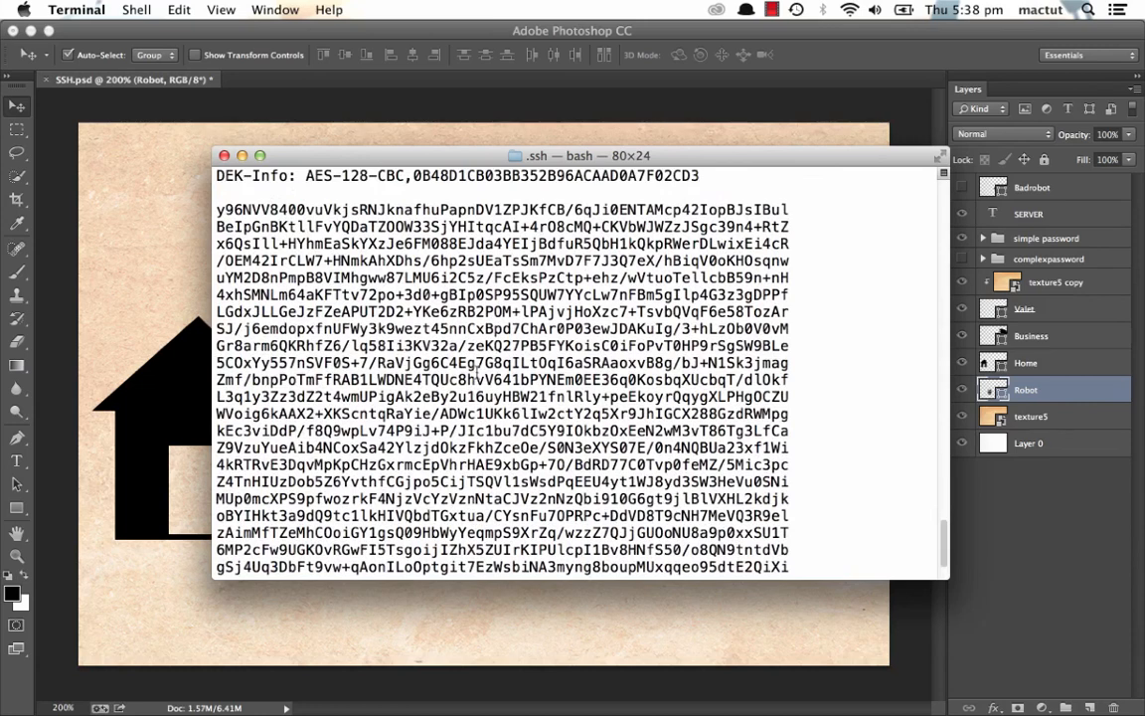
pyautogui.scroll(-3)
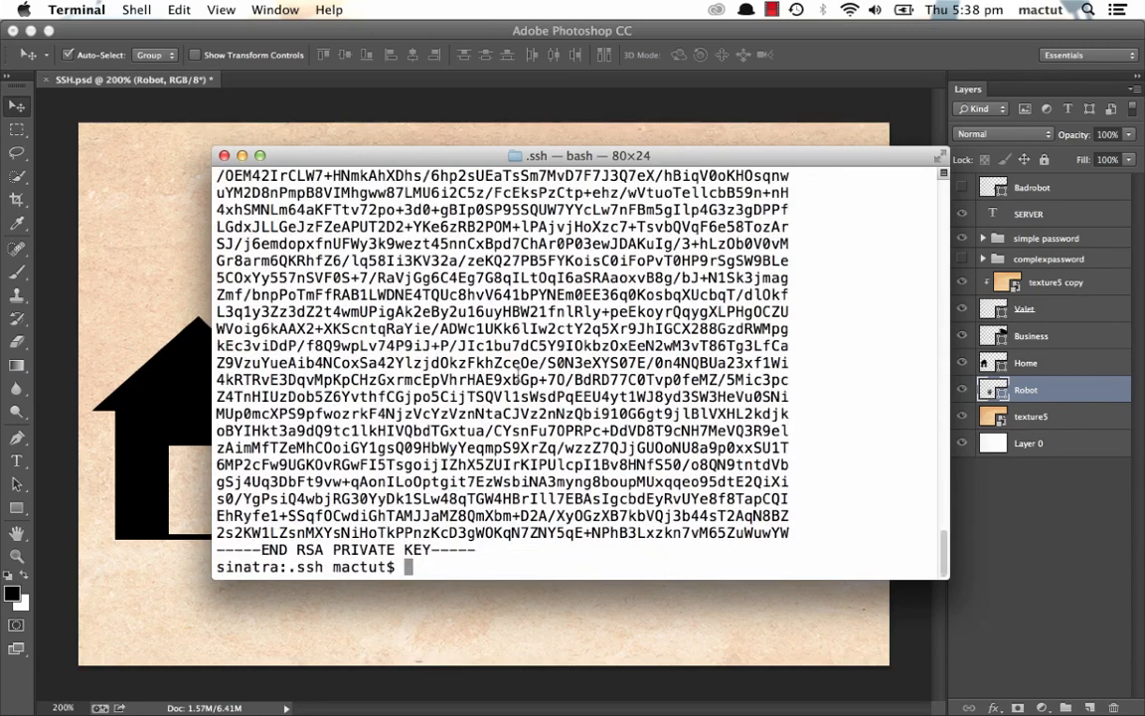
pyautogui.write('clear')
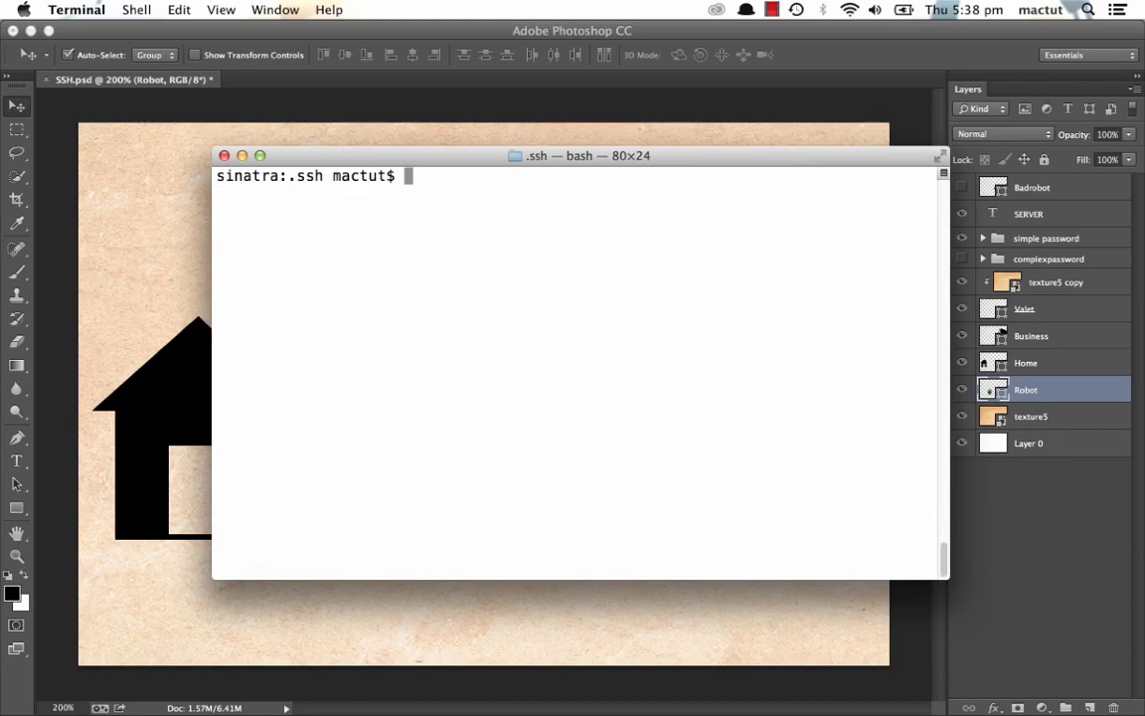
pyautogui.write('cat id_')
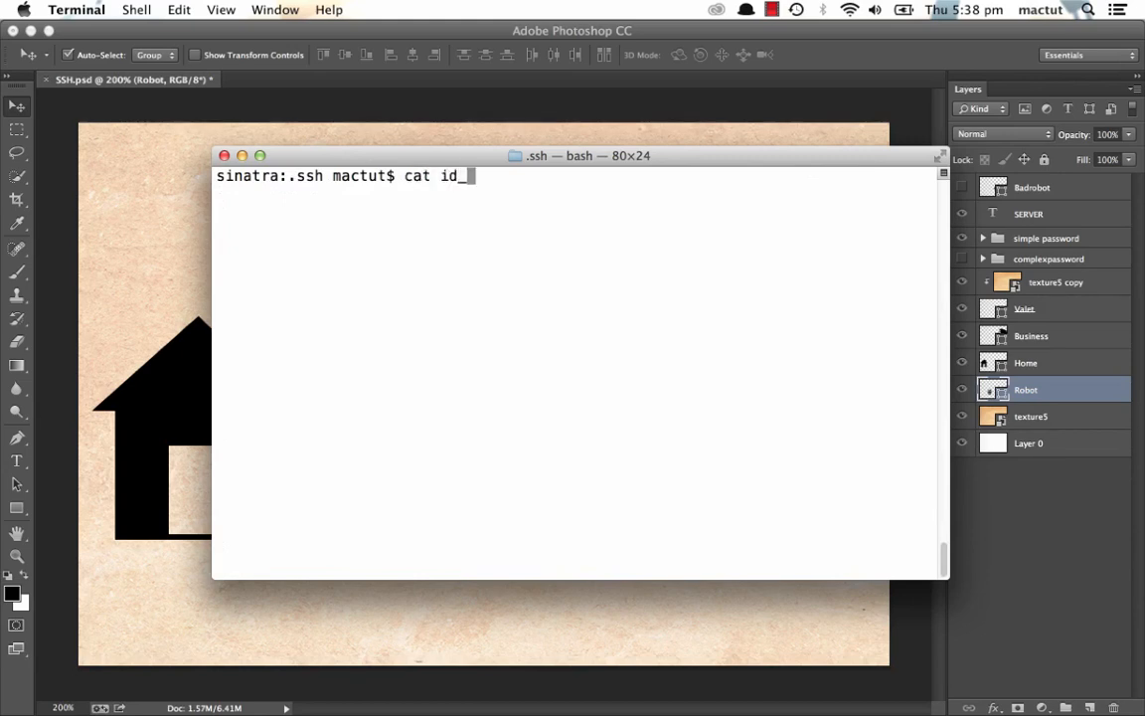
pyautogui.write('rsa.pub')
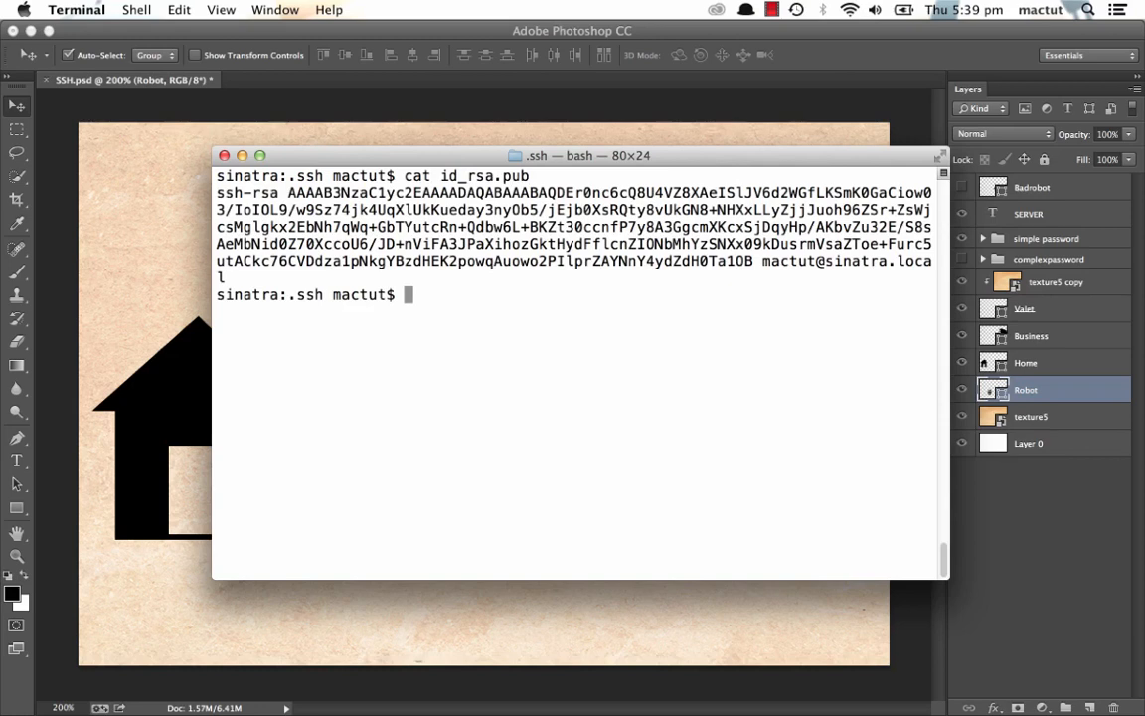
pyautogui.moveTo(537, 390)
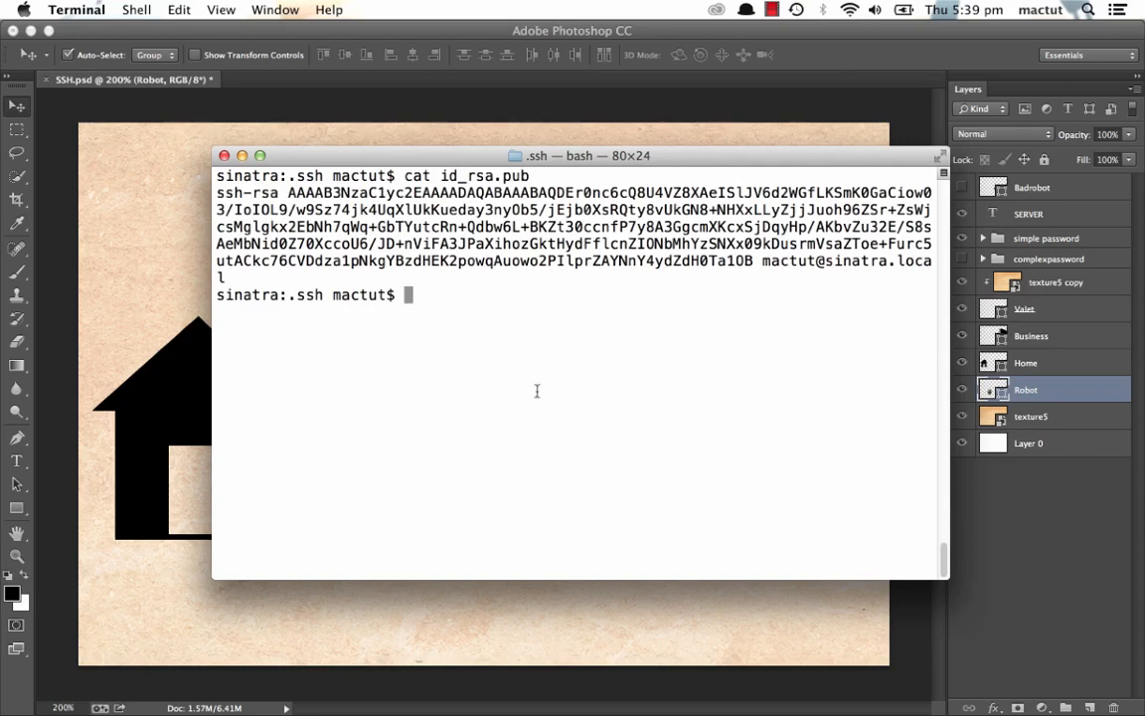
pyautogui.moveTo(513, 432)
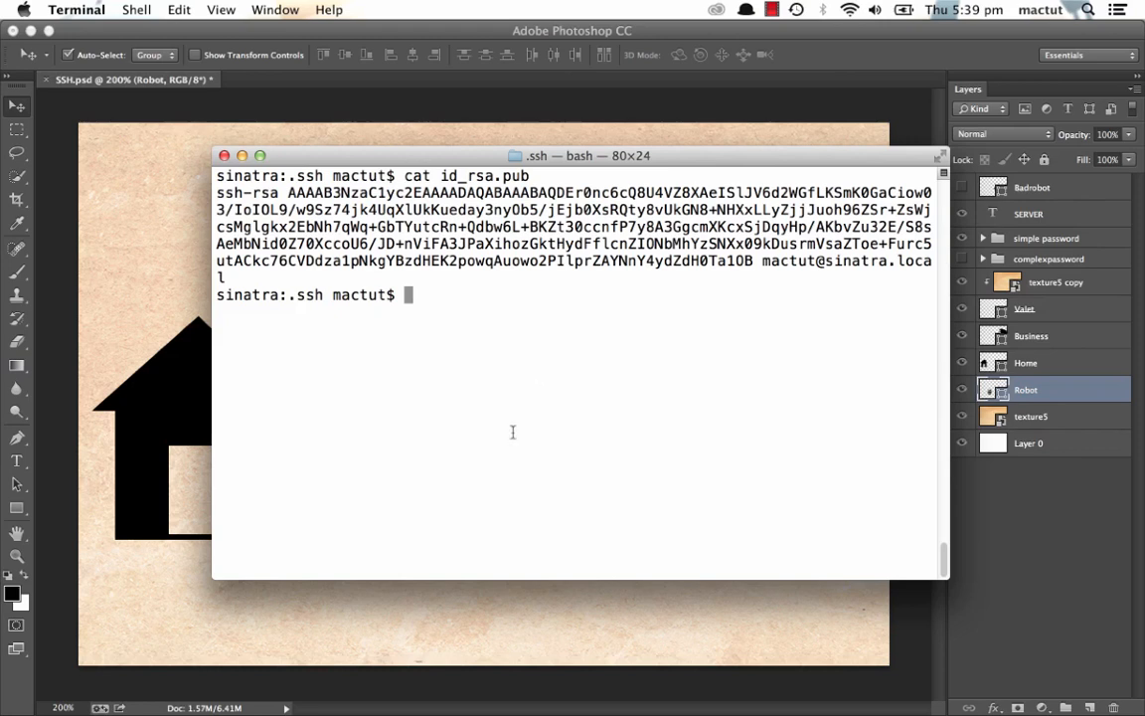
pyautogui.write('ssh-')
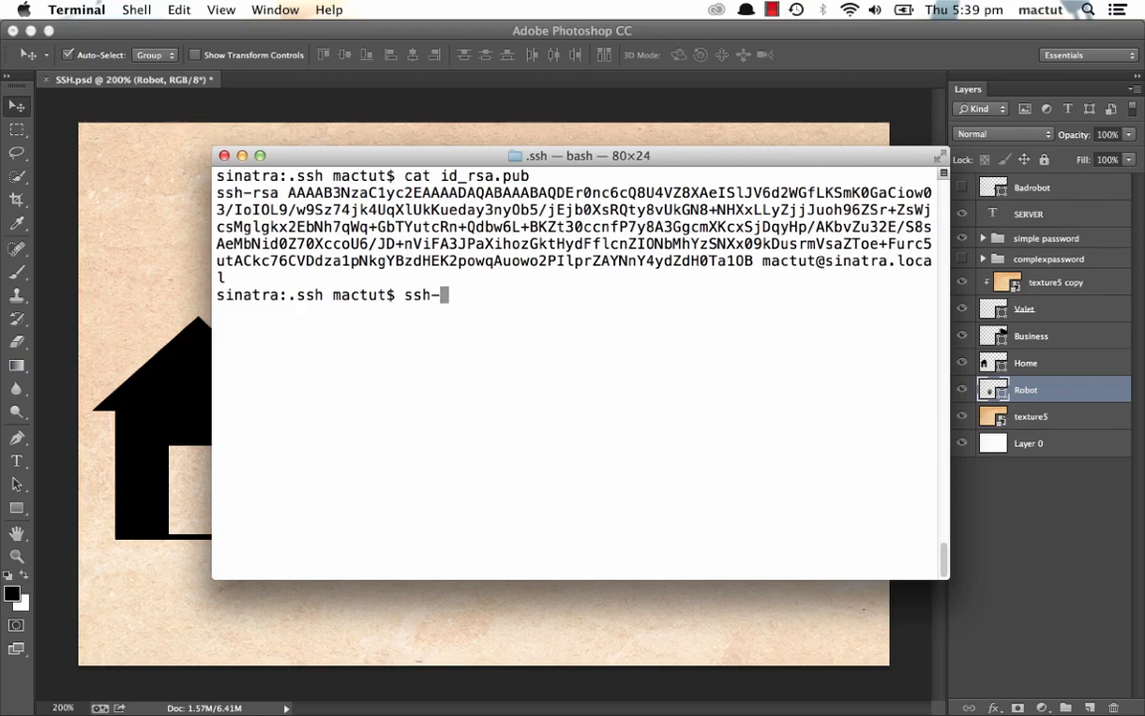
pyautogui.write('copy-')
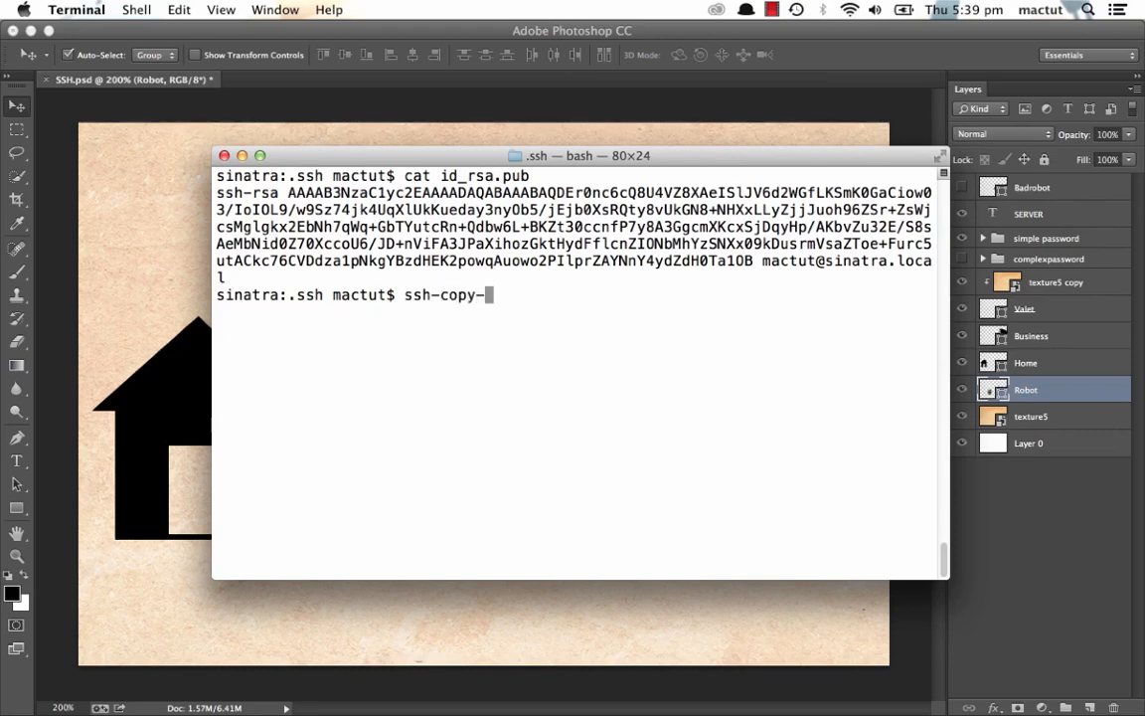
pyautogui.write('id')
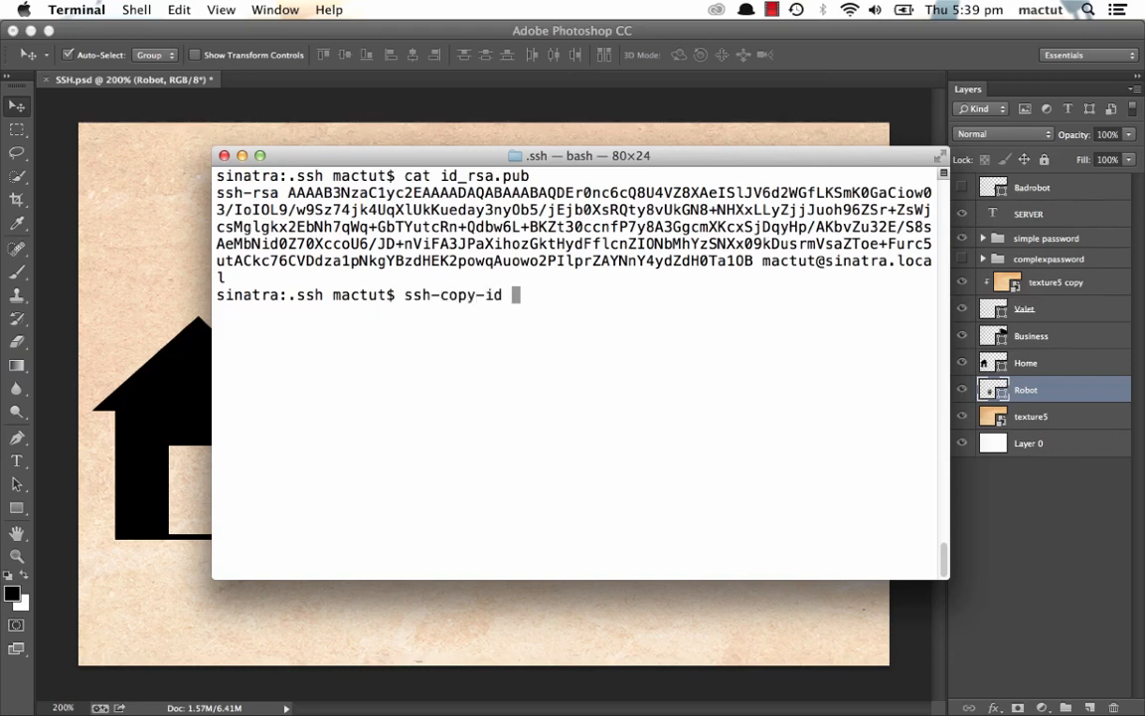
pyautogui.write('root')
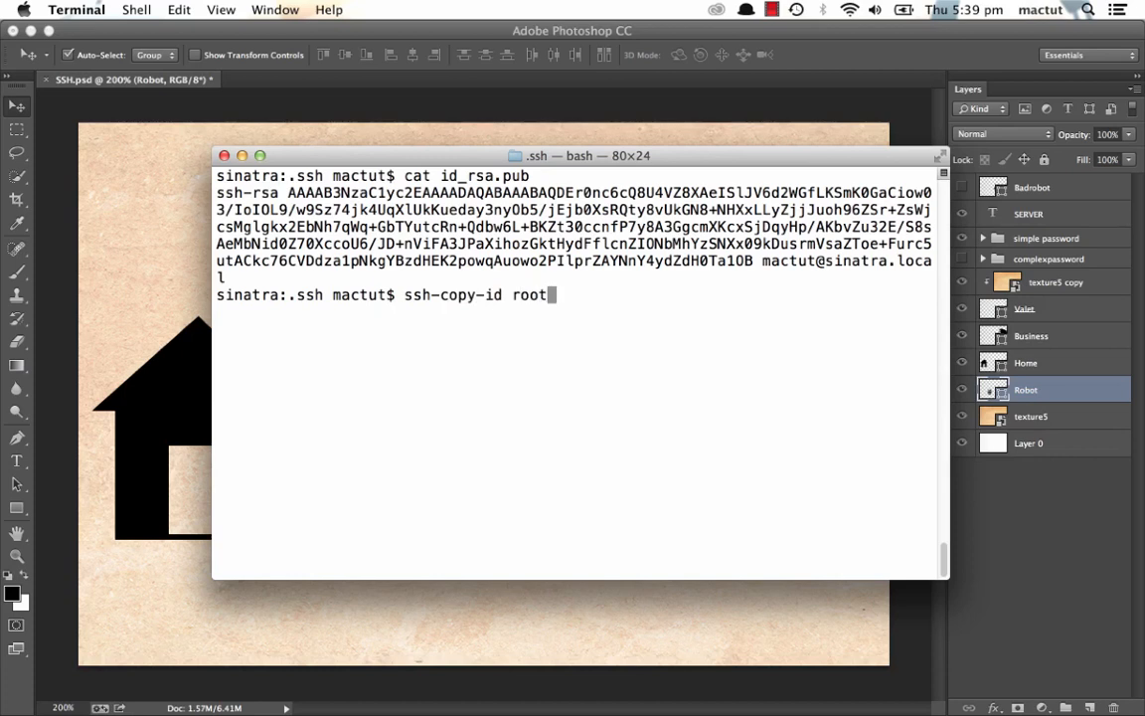
pyautogui.write('@107')
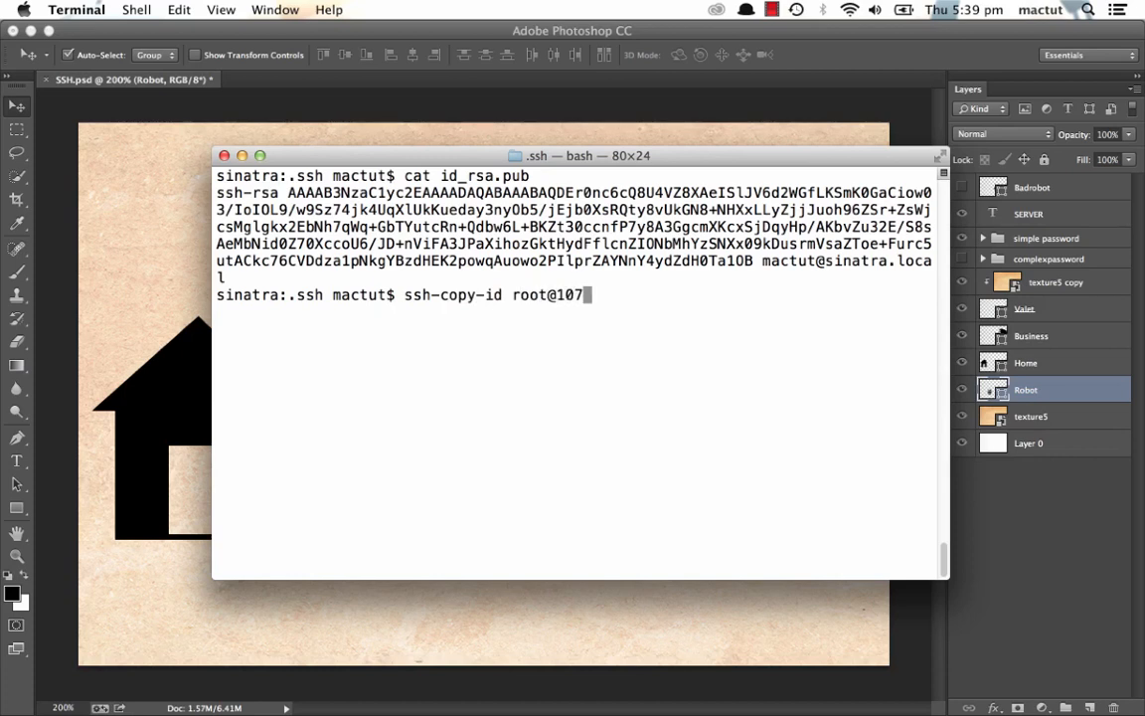
pyautogui.write('.1')
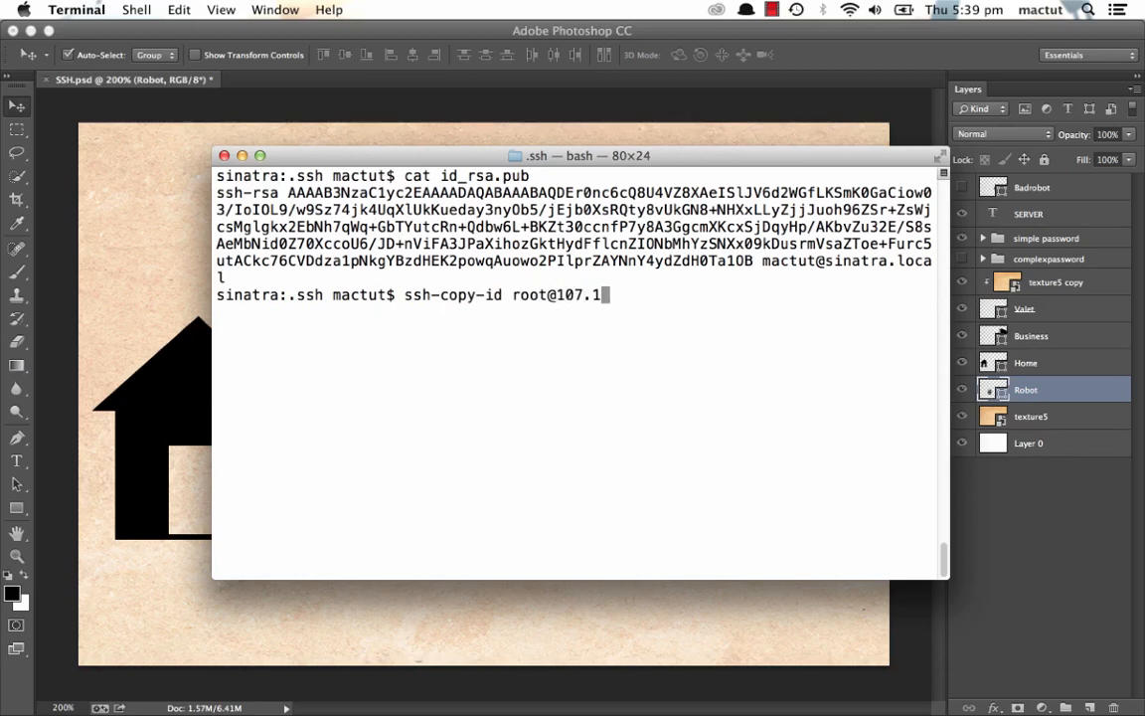
pyautogui.write('70.59.31')
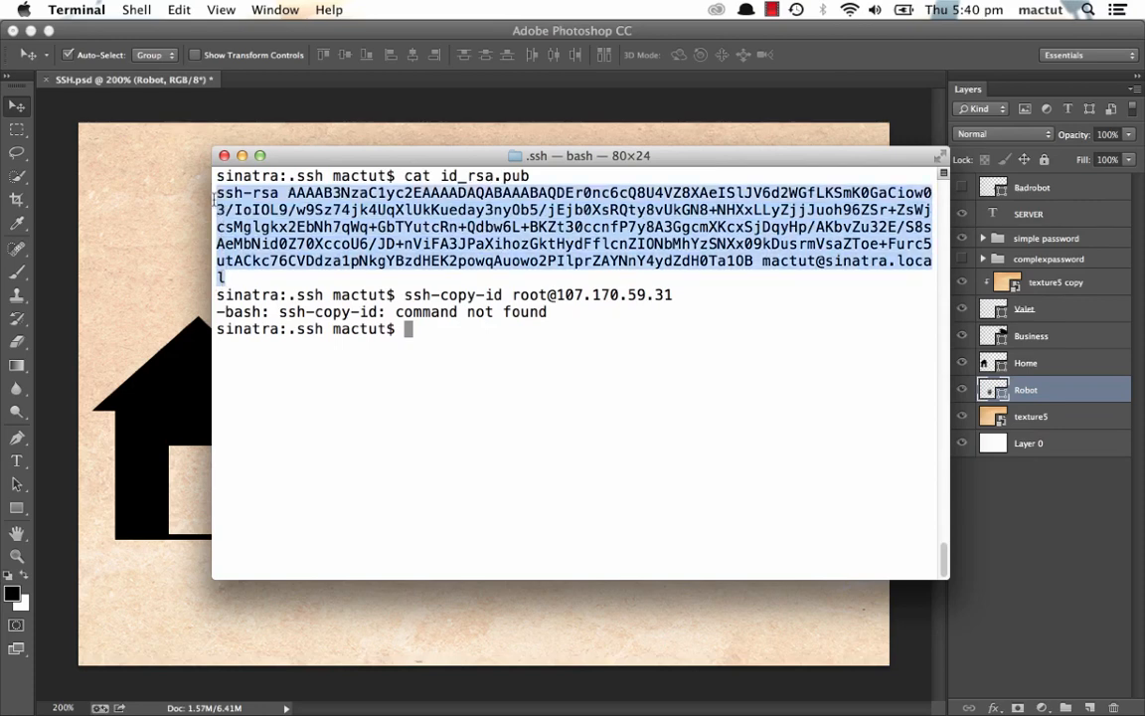
pyautogui.moveTo(468, 341)
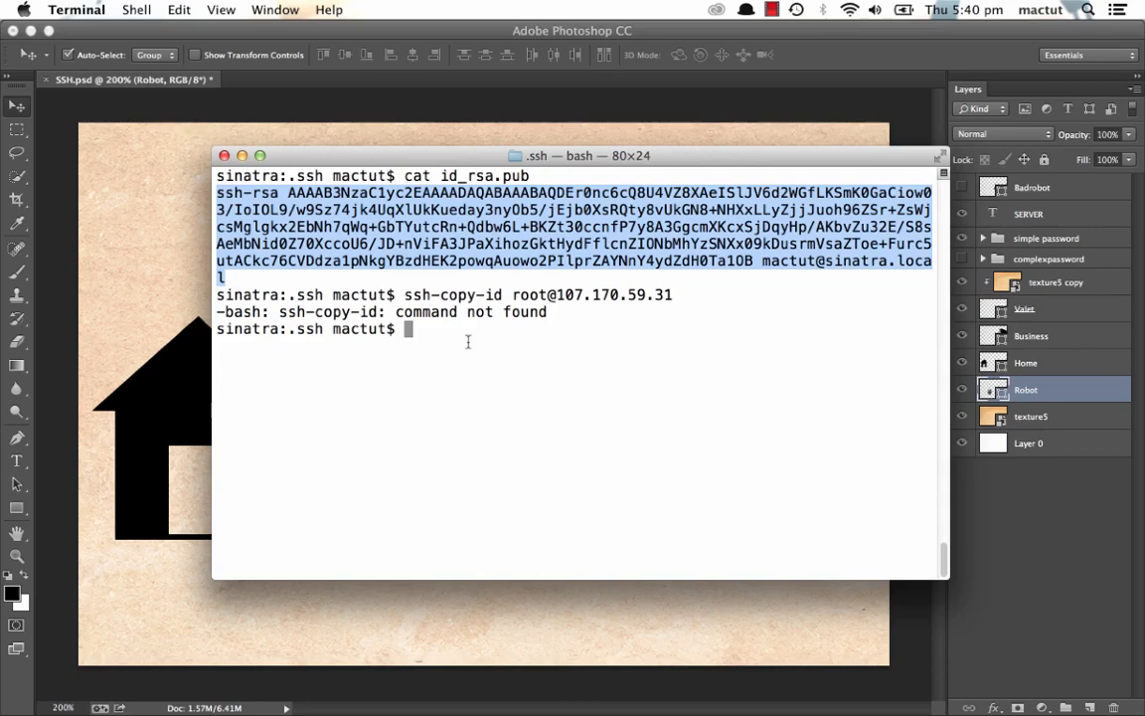
pyautogui.write('s')
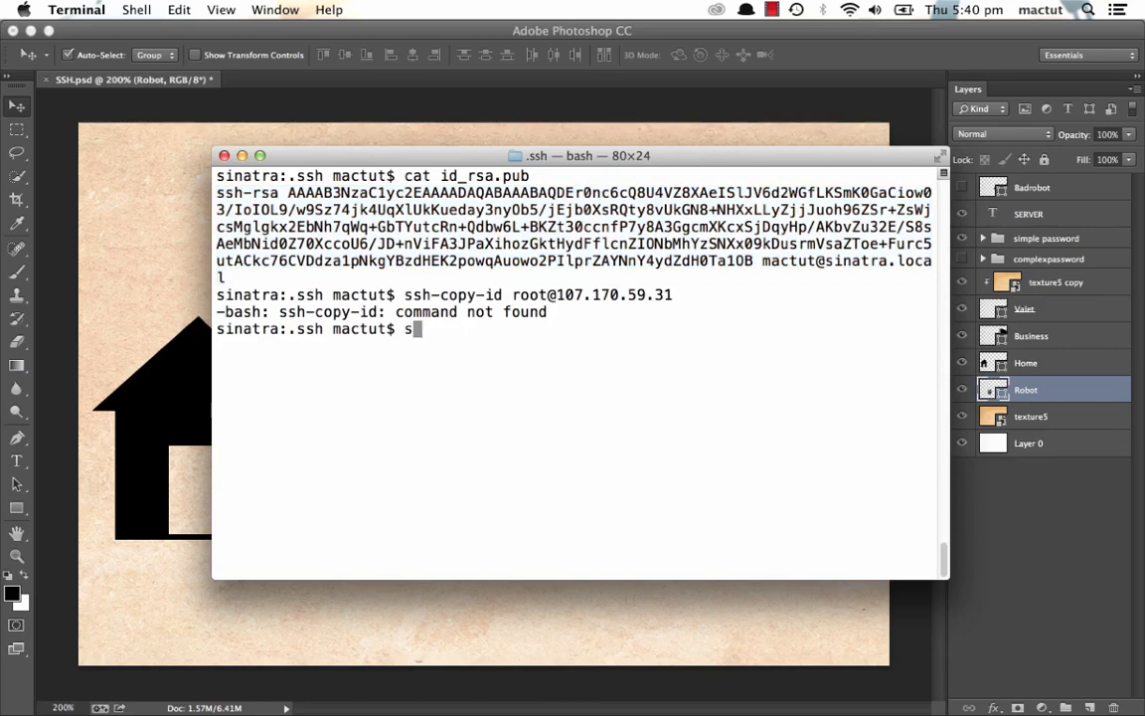
pyautogui.write('cp')
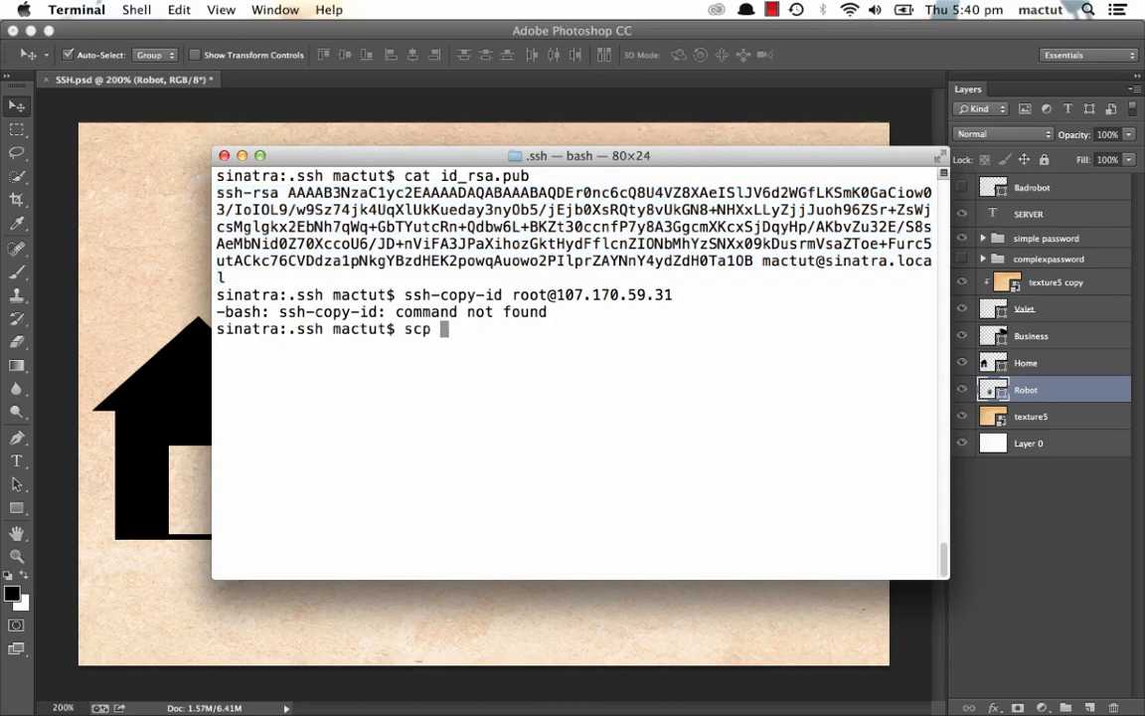
pyautogui.write('id_')
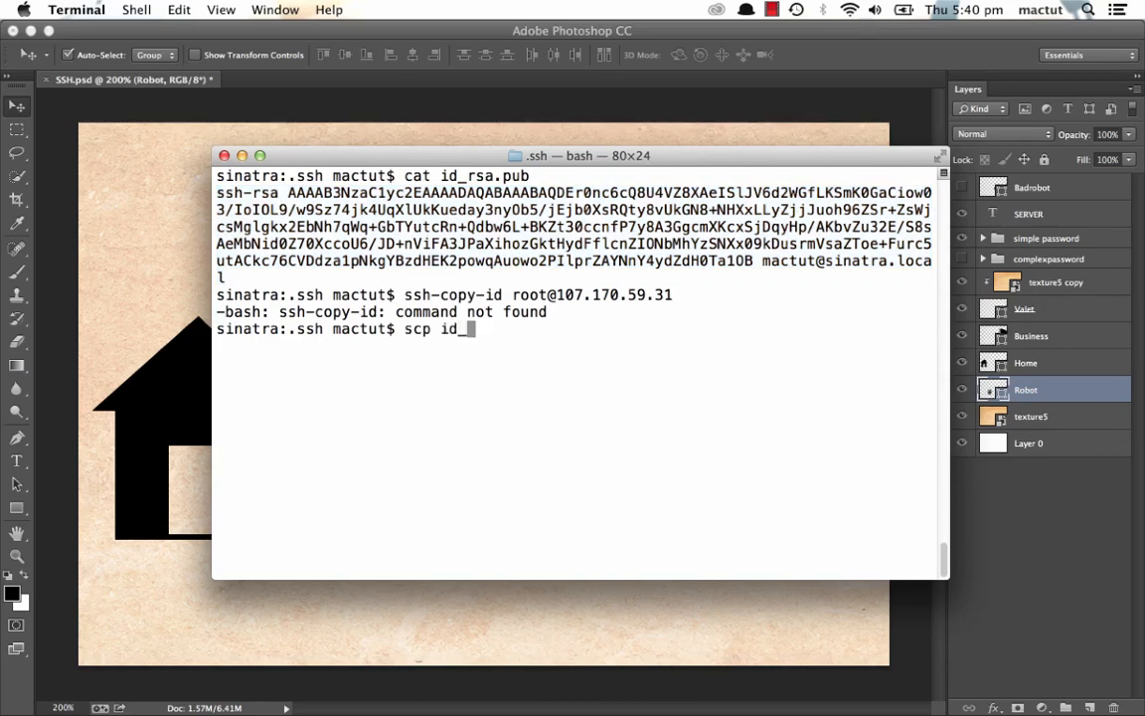
pyautogui.write('_rsa')
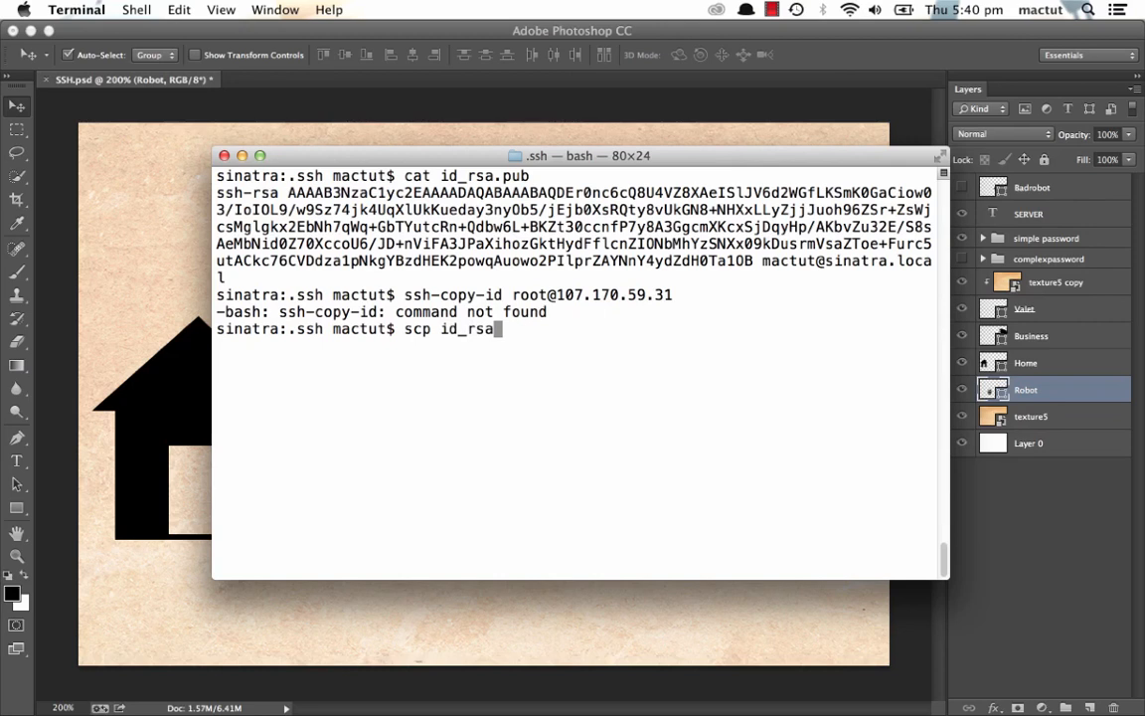
pyautogui.write('.pub')
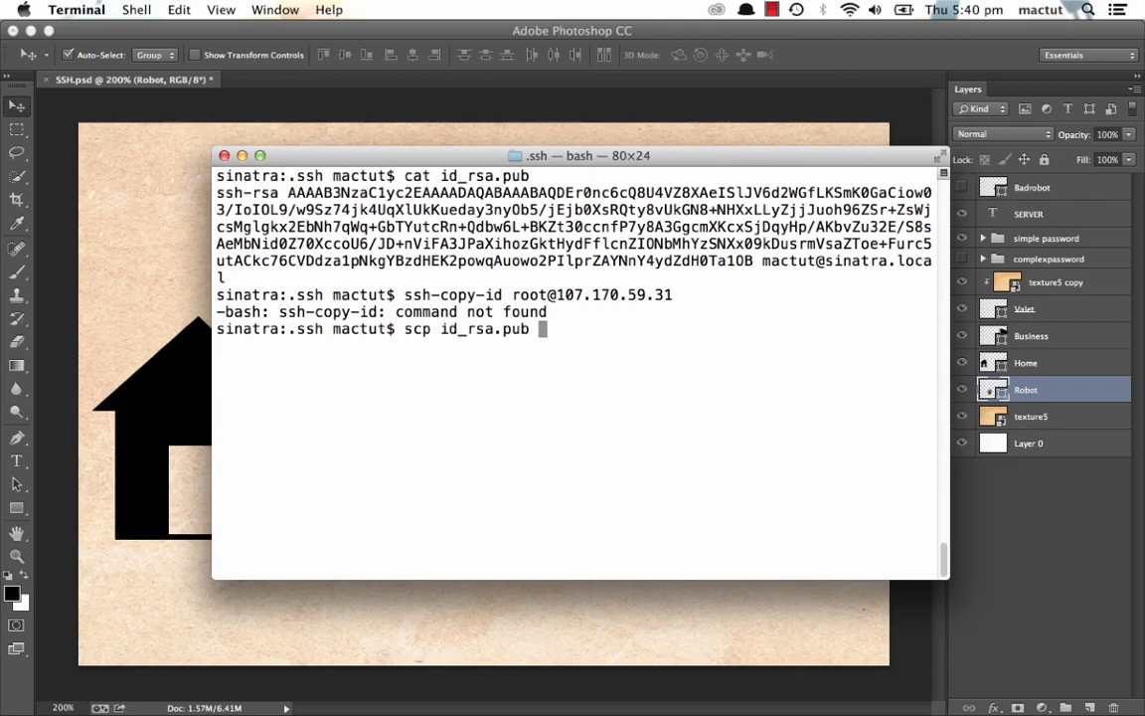
pyautogui.write('root@')
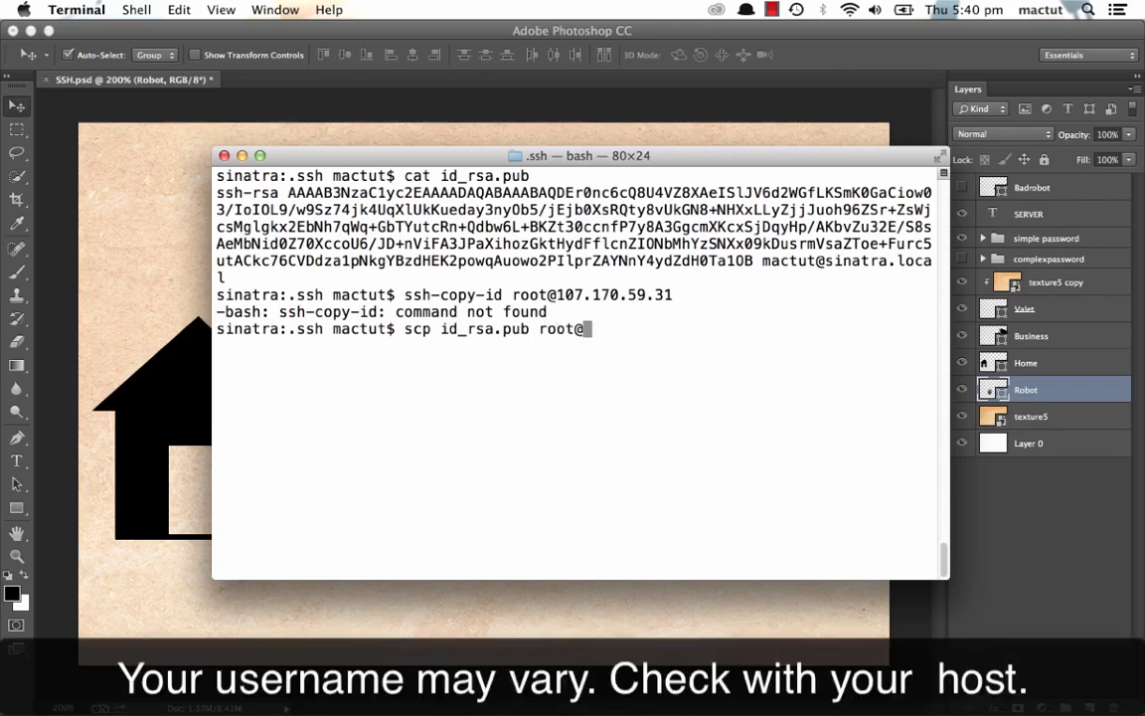
pyautogui.write('107.170.59')
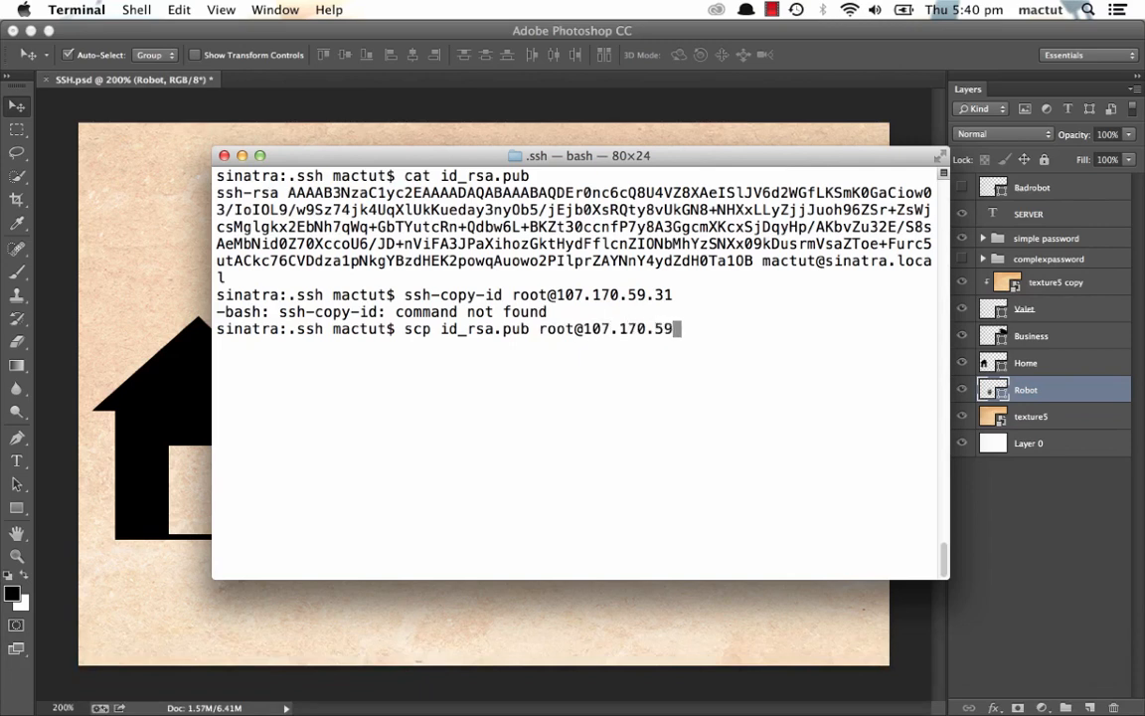
pyautogui.write('.31')
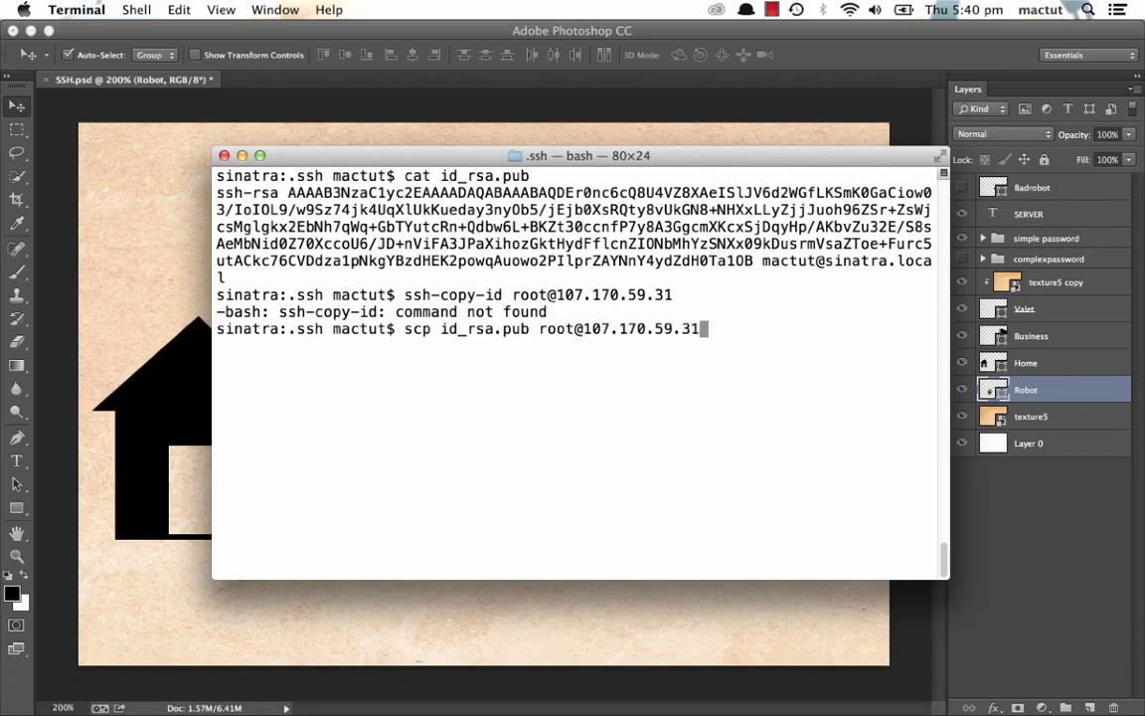
pyautogui.write(':')
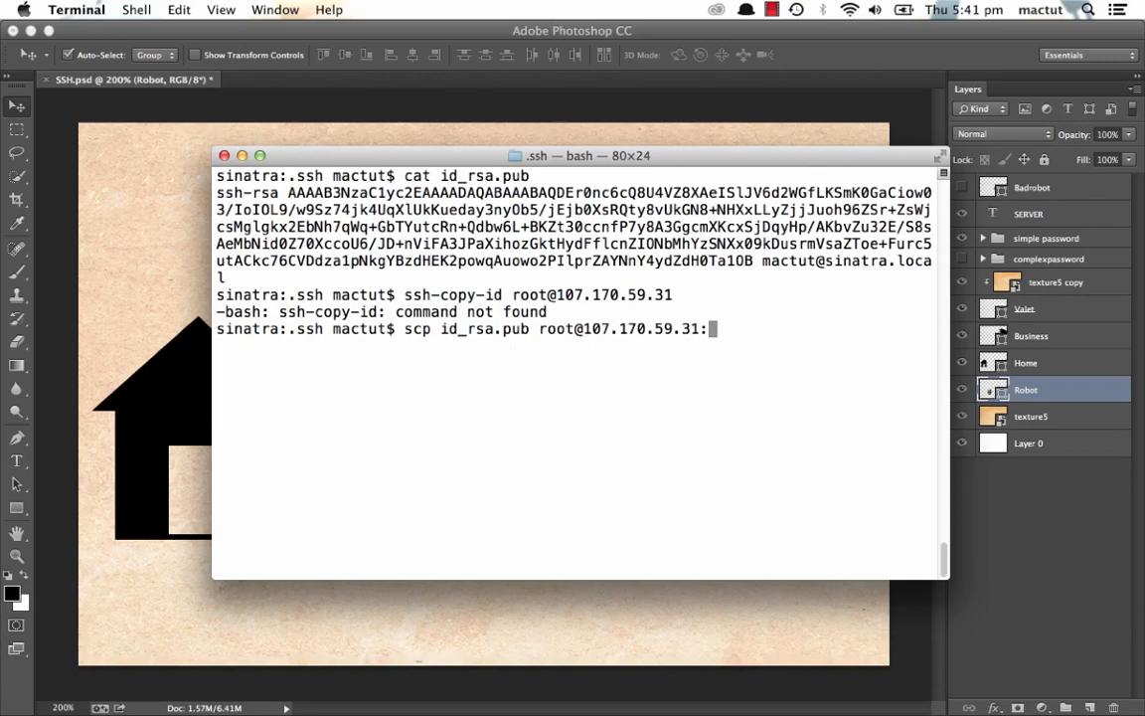
pyautogui.write('~')
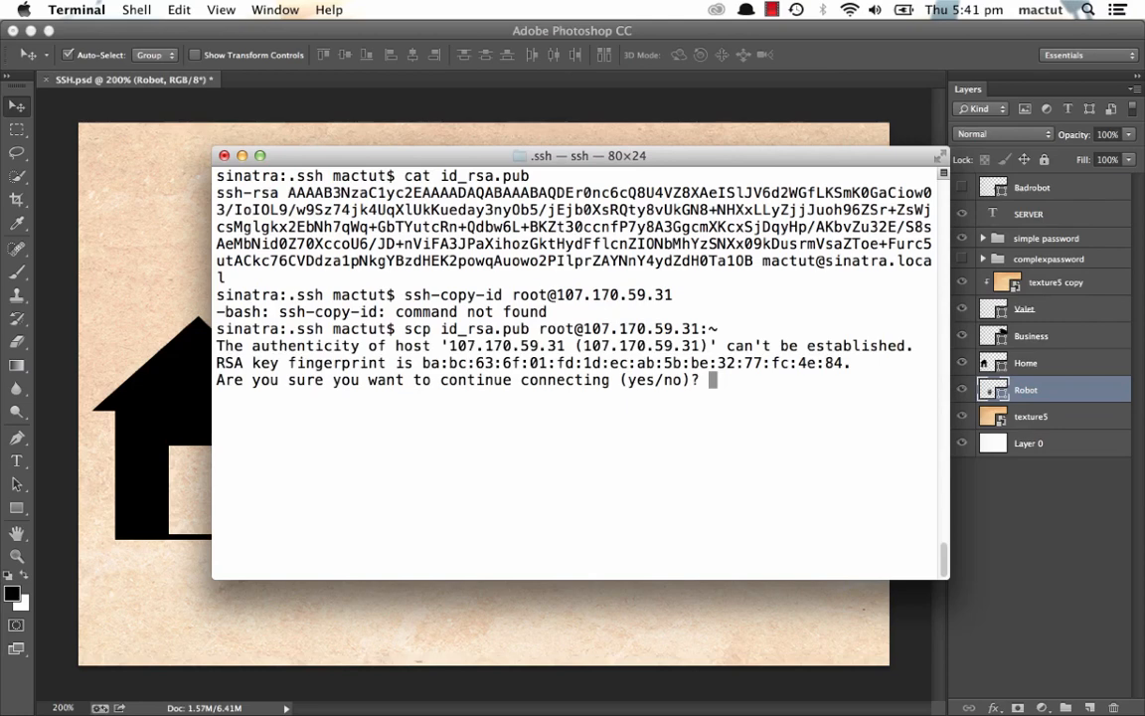
pyautogui.write('yes')
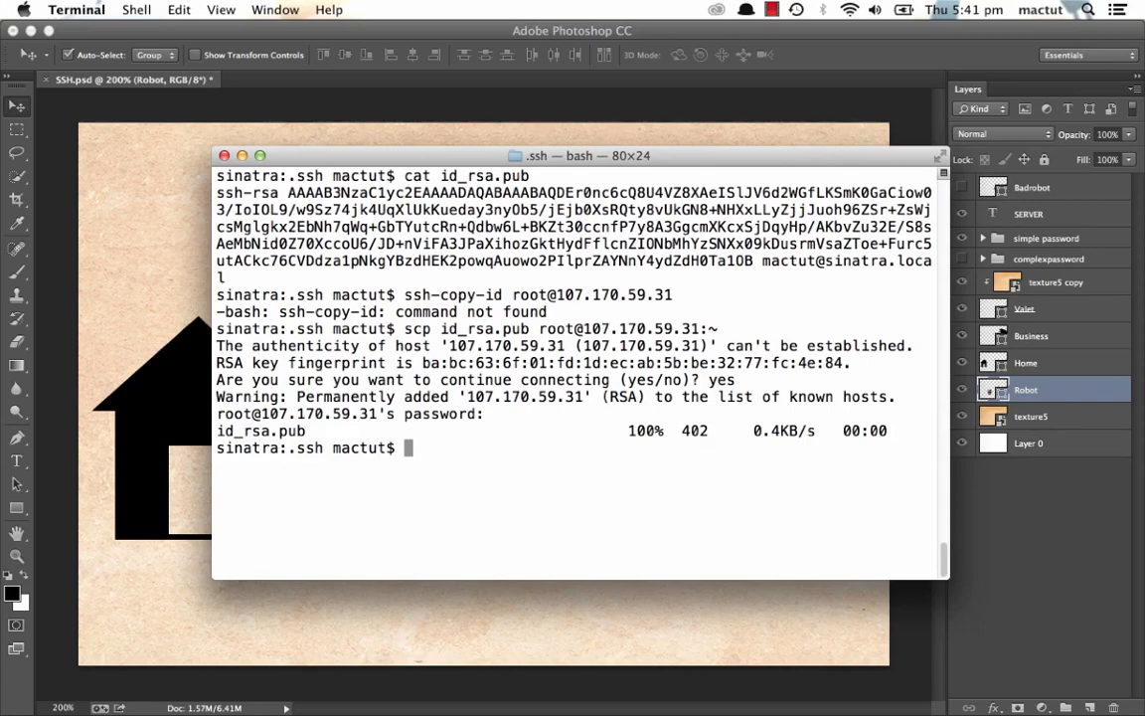
pyautogui.write('ssh root@107.170.59.31')
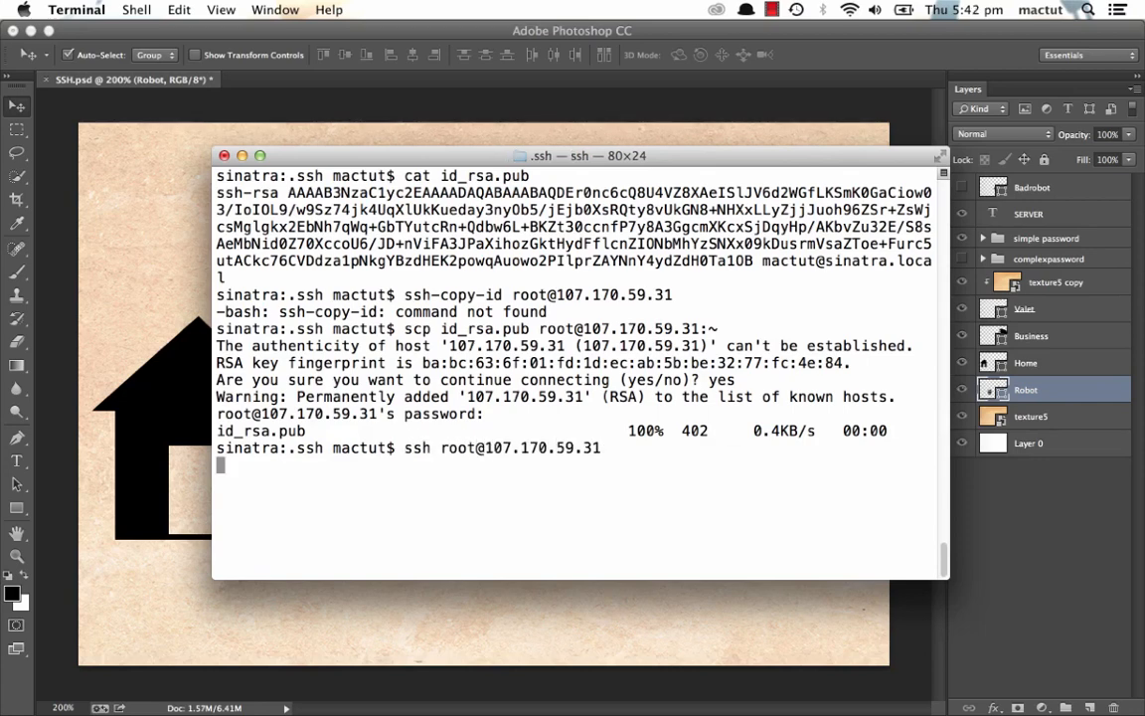
pyautogui.press('enter')
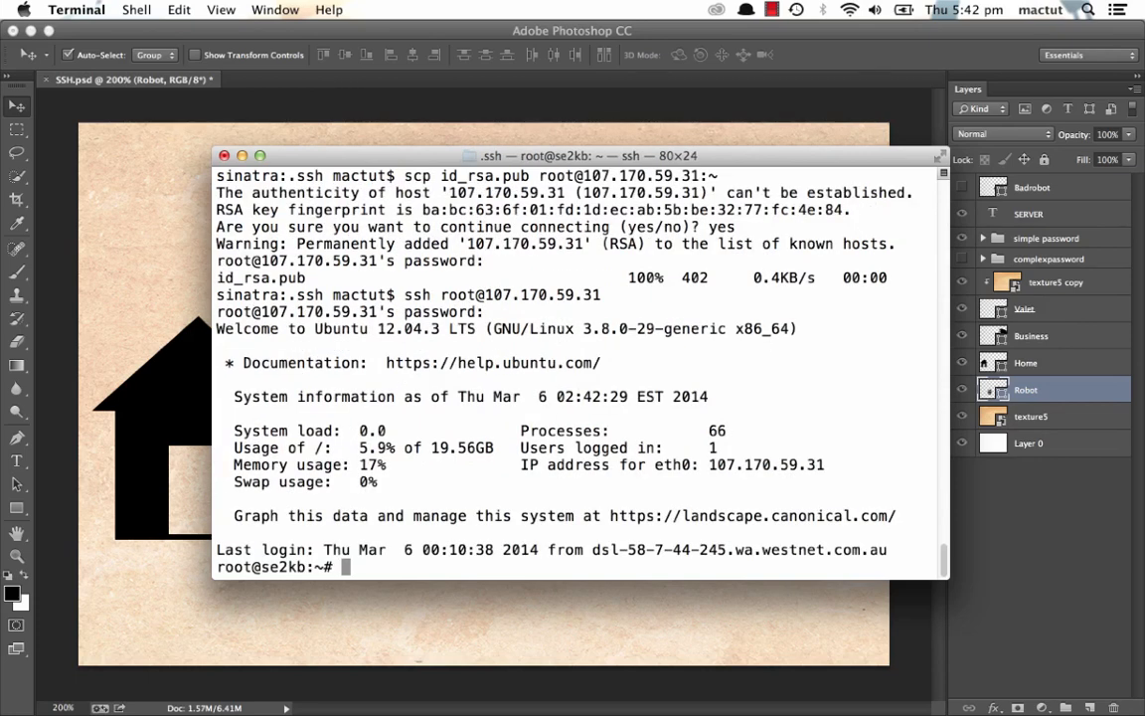
pyautogui.write('pwd')
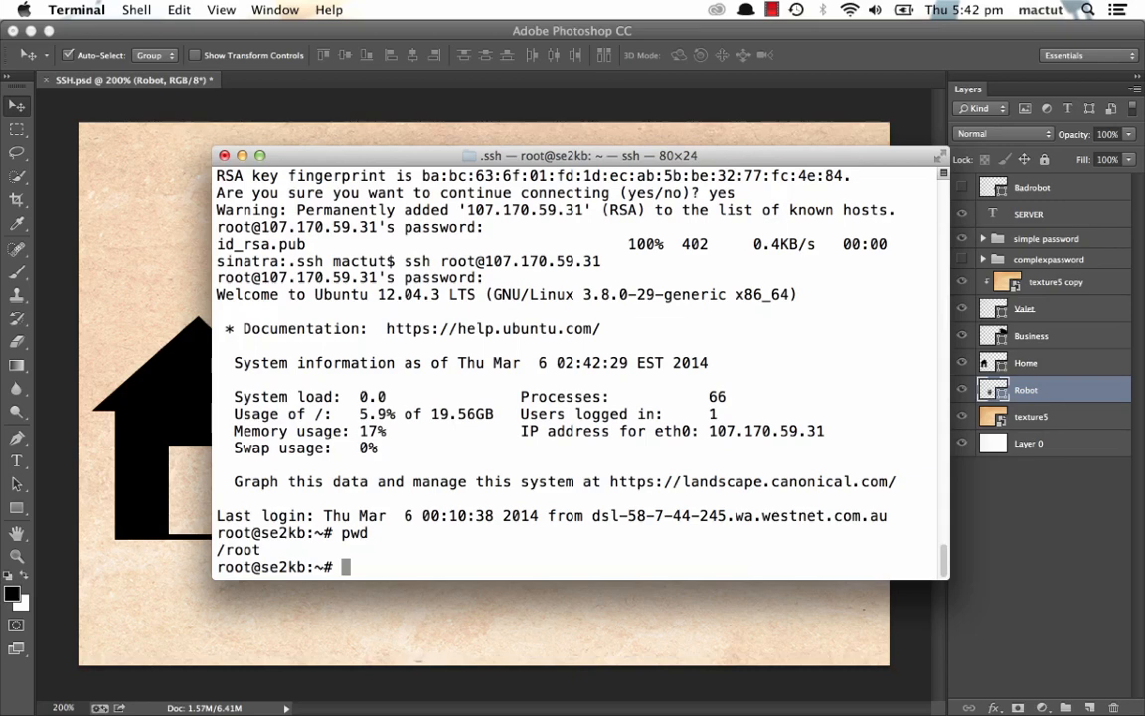
pyautogui.write('ls')
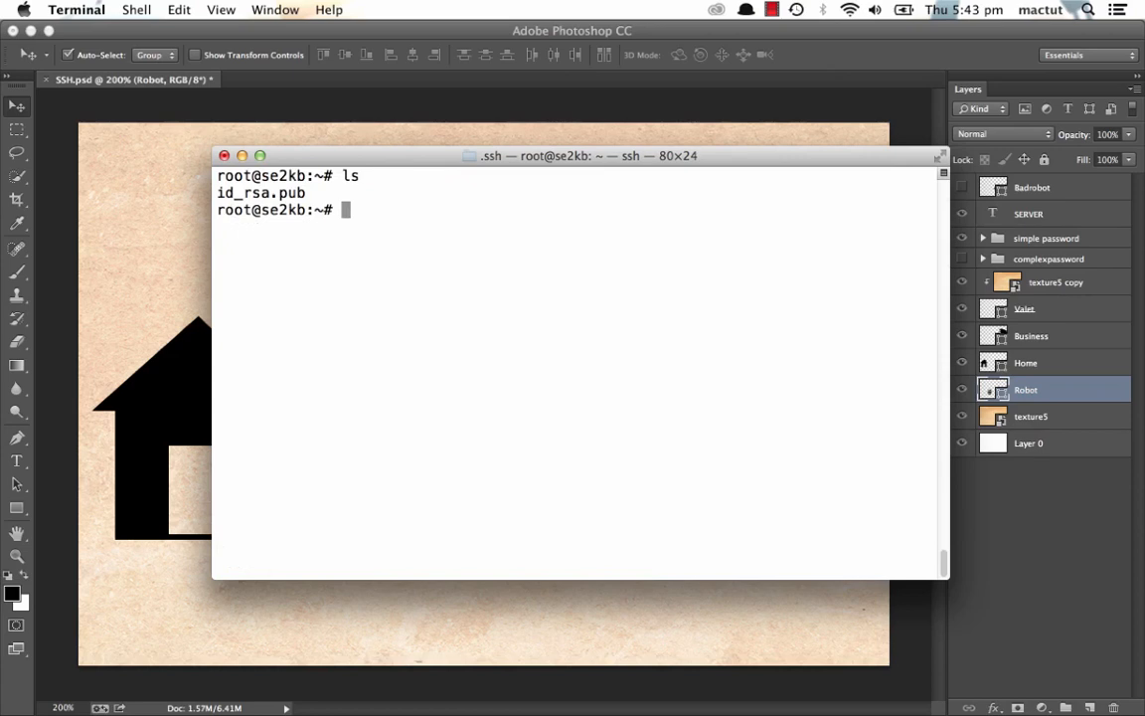
# Create the .ssh folder and move id_rsa.pub into it as .ssh/authorized_keys
pyautogui.write('mkdir .ssh')
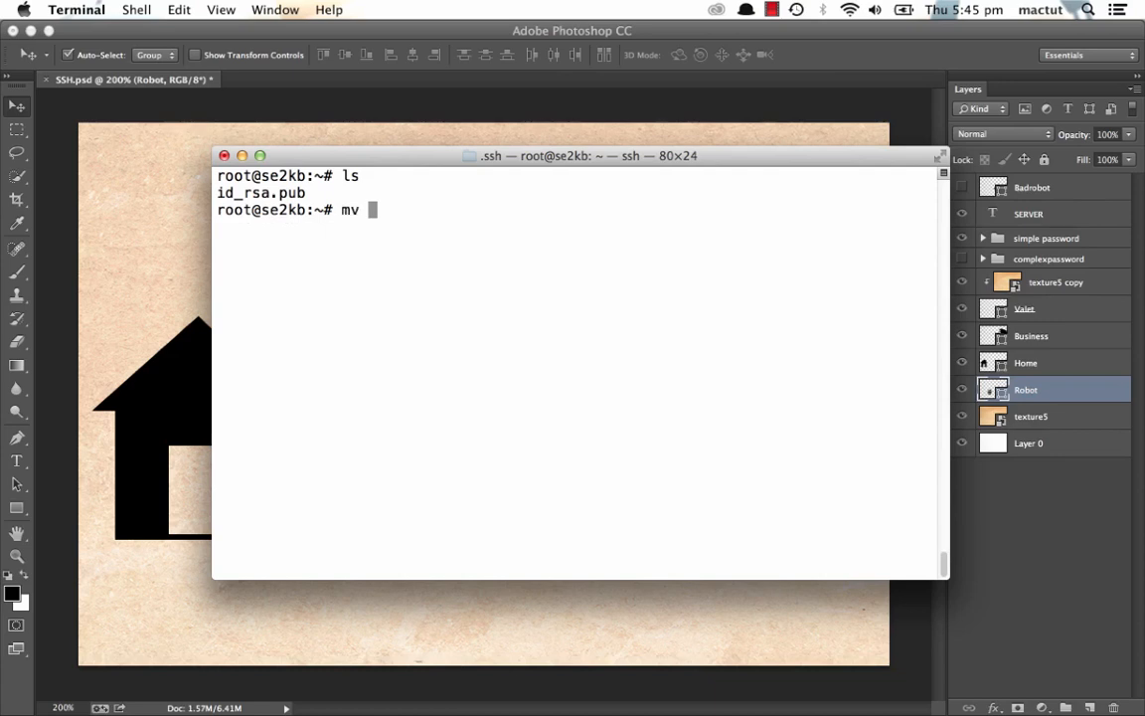
pyautogui.write('id_rsa')
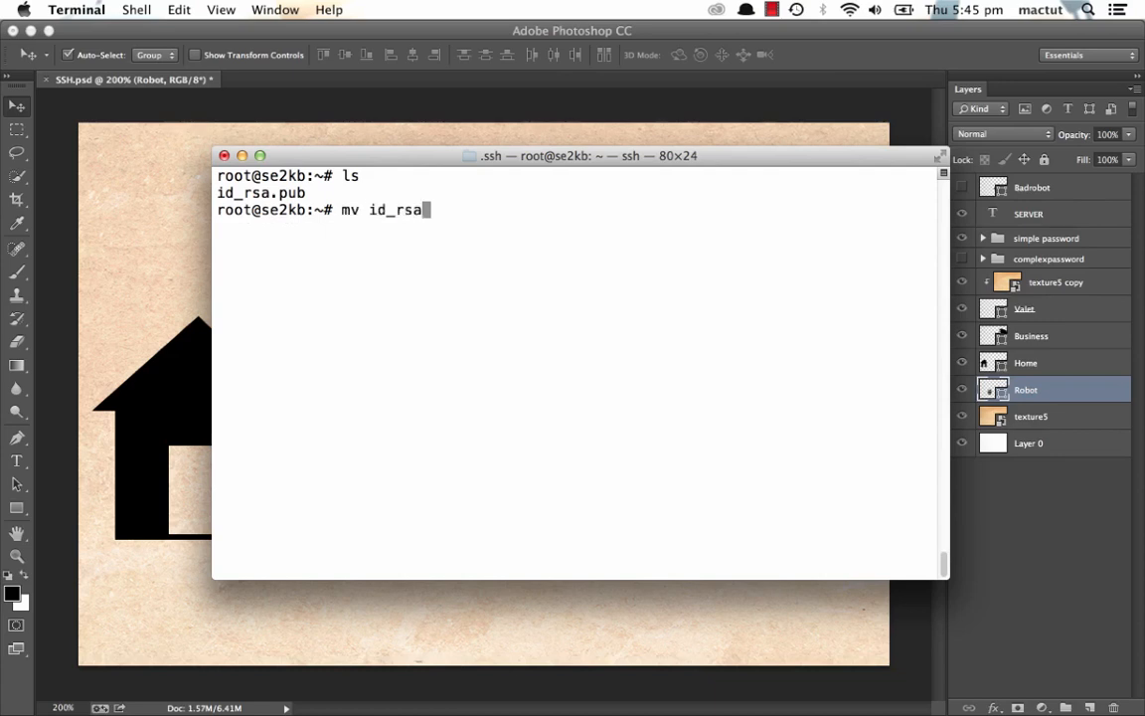
pyautogui.write('.pub .ssh')
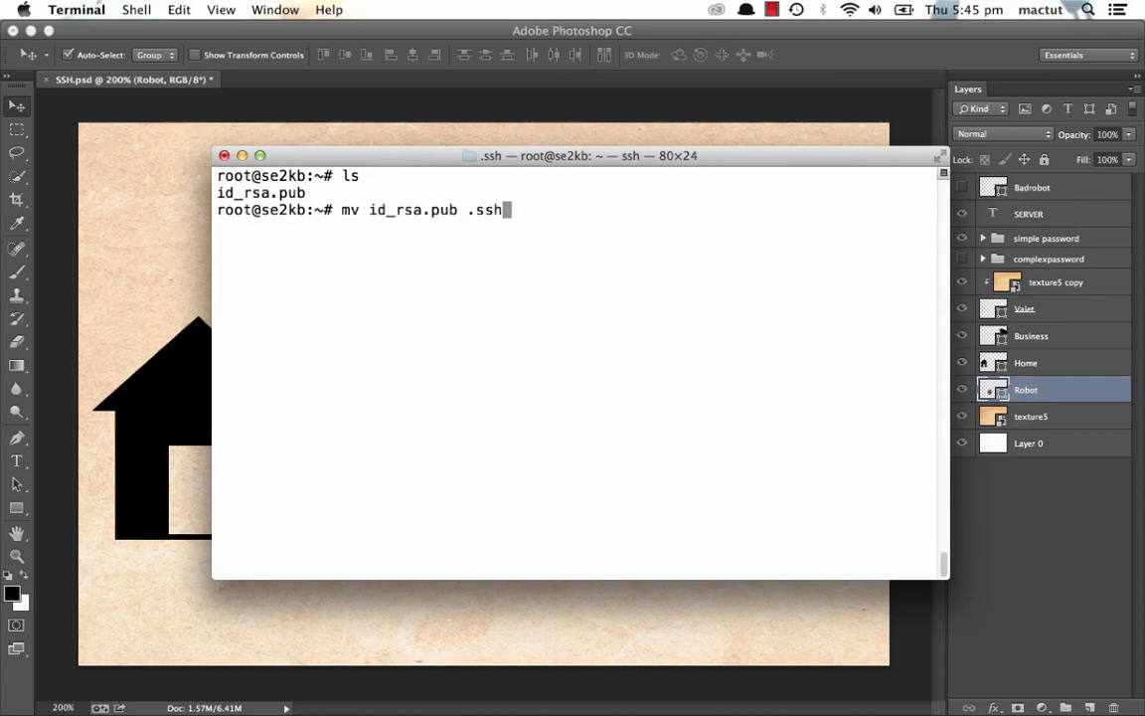
pyautogui.write('/id')
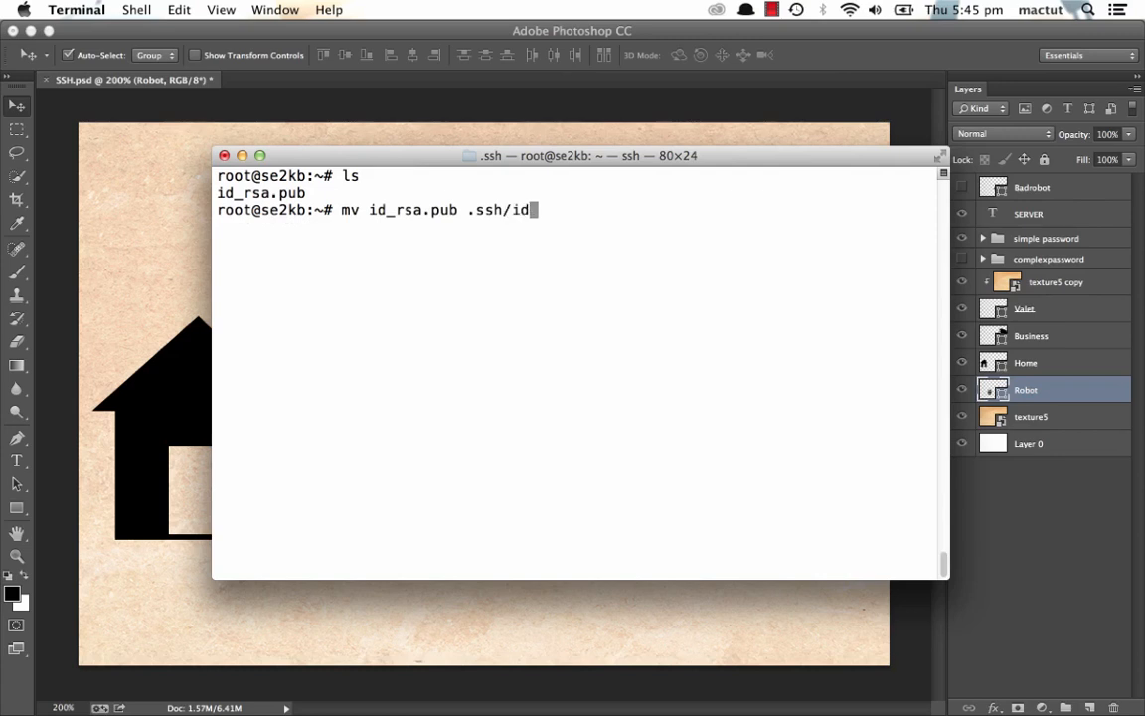
pyautogui.write('rsa.pub')
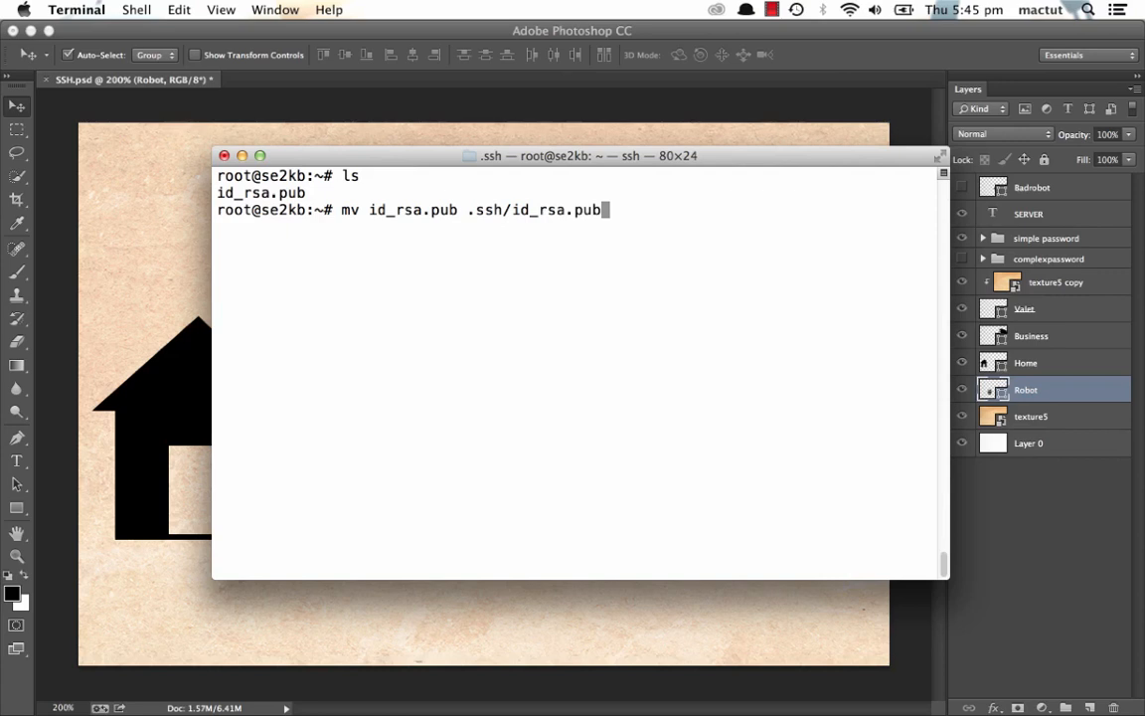
pyautogui.press('backspace')
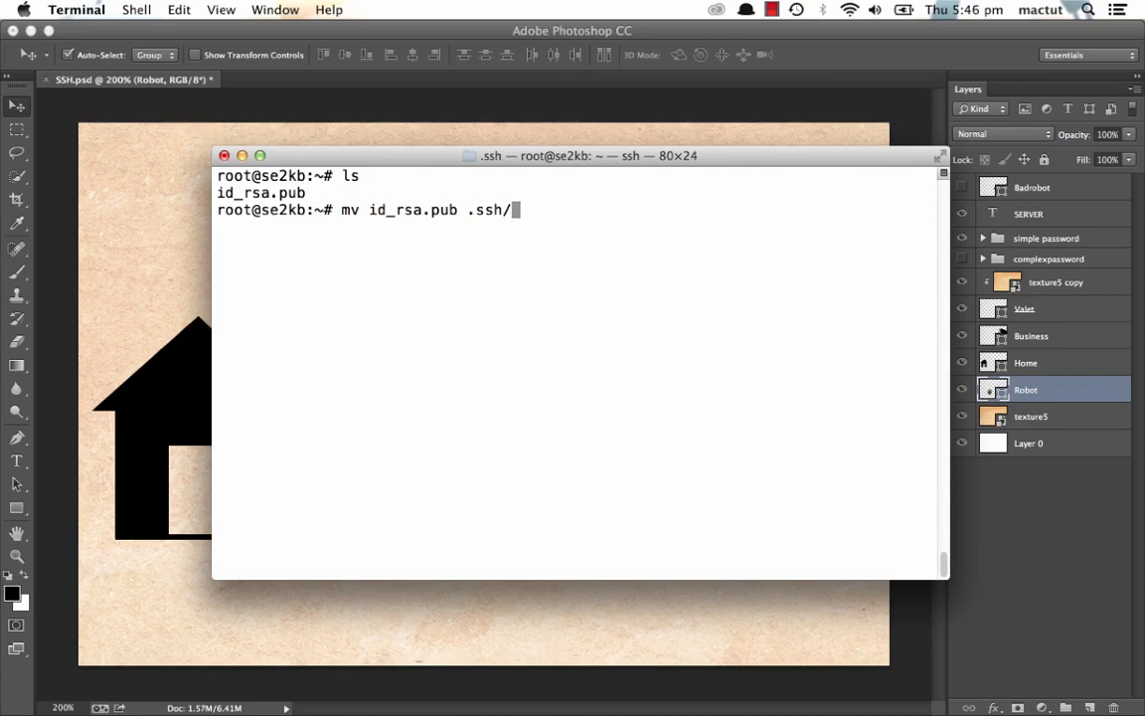
pyautogui.write('a')
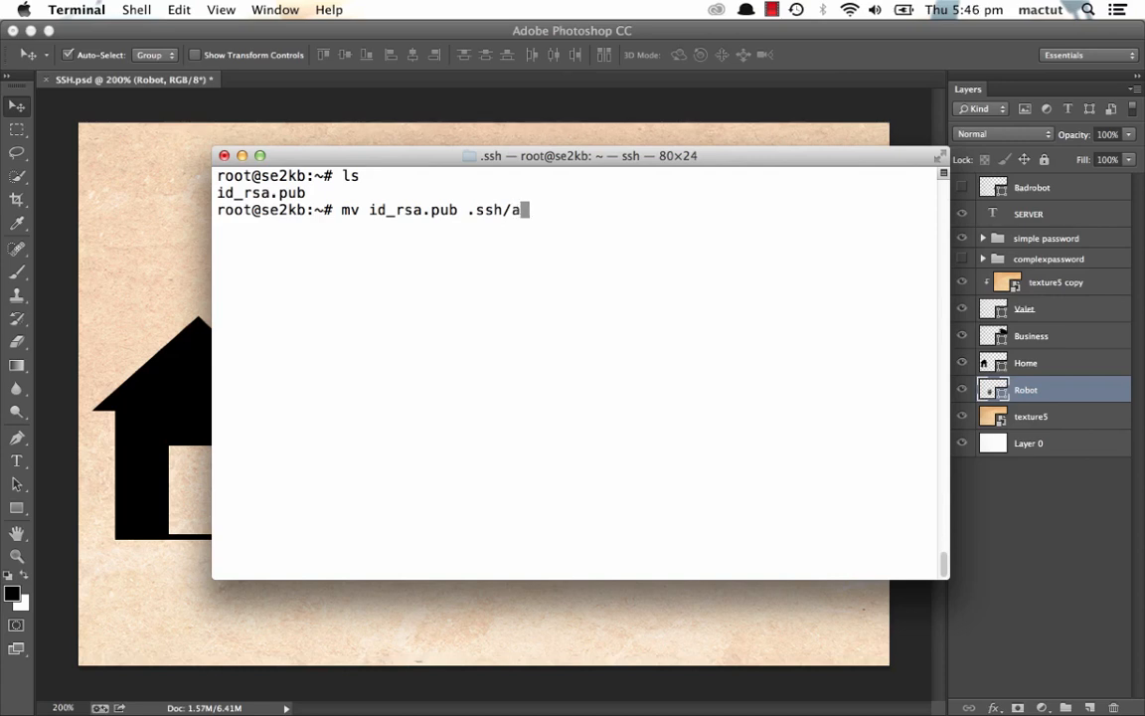
pyautogui.write('uthorized_')
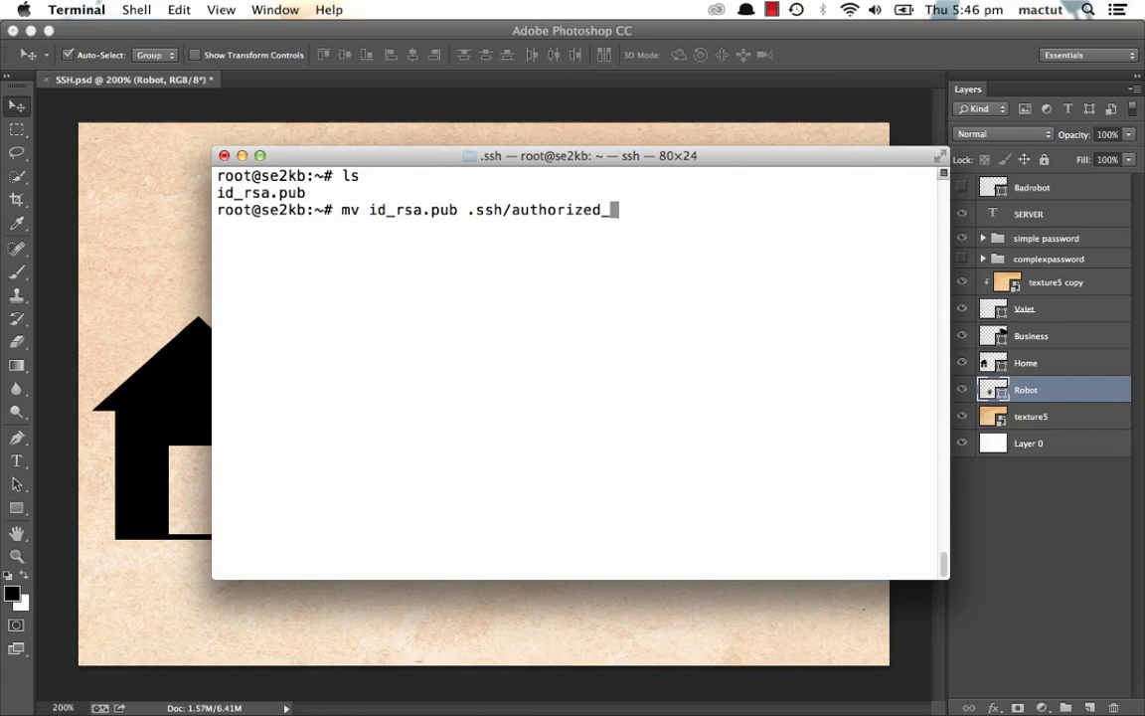
pyautogui.press('Return')
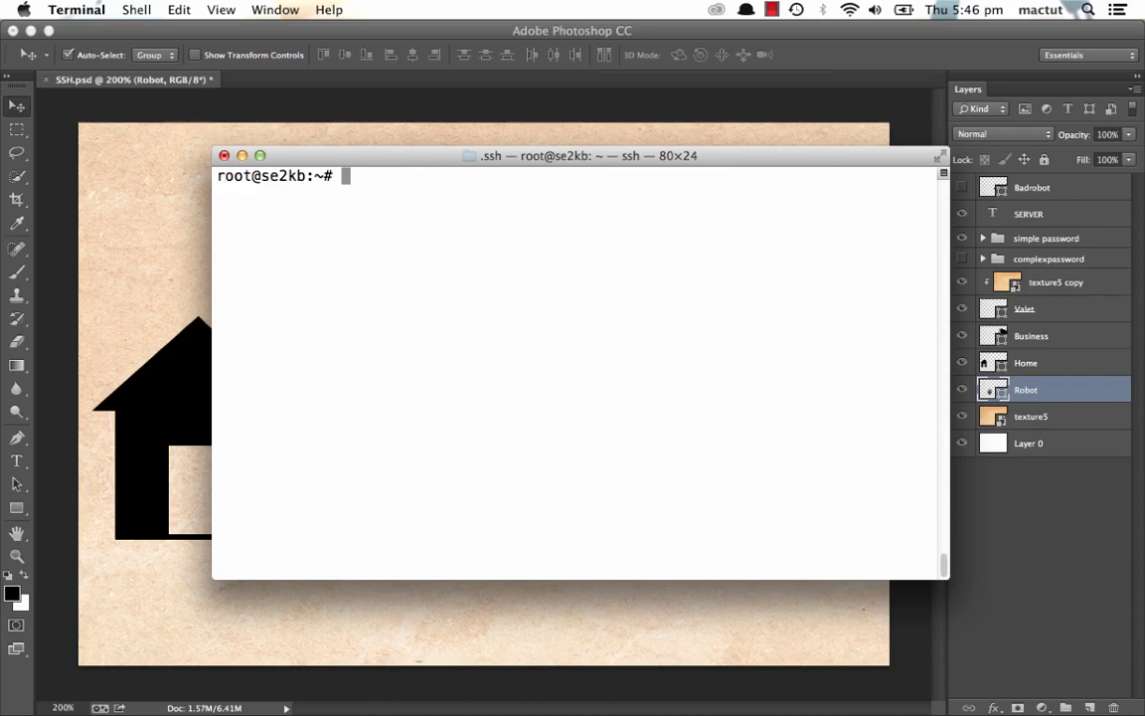
# Enter .ssh, list its permissions, and set authorized_keys to 777
pyautogui.write('cd .ssh')
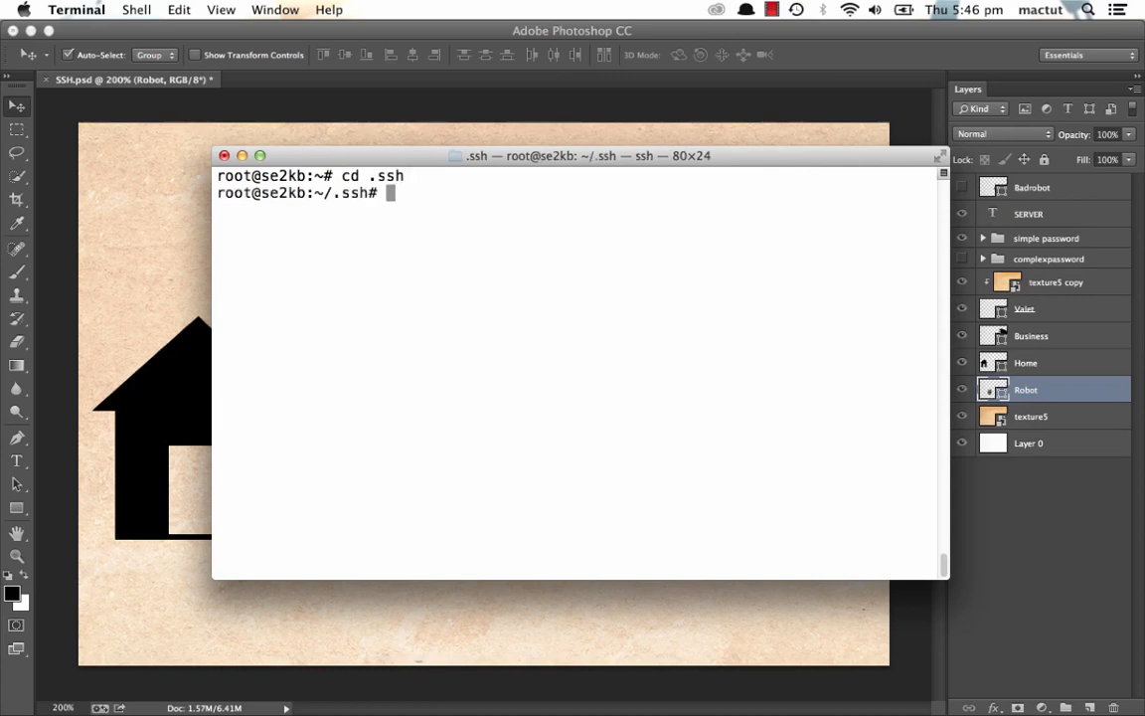
pyautogui.write('ls -la')
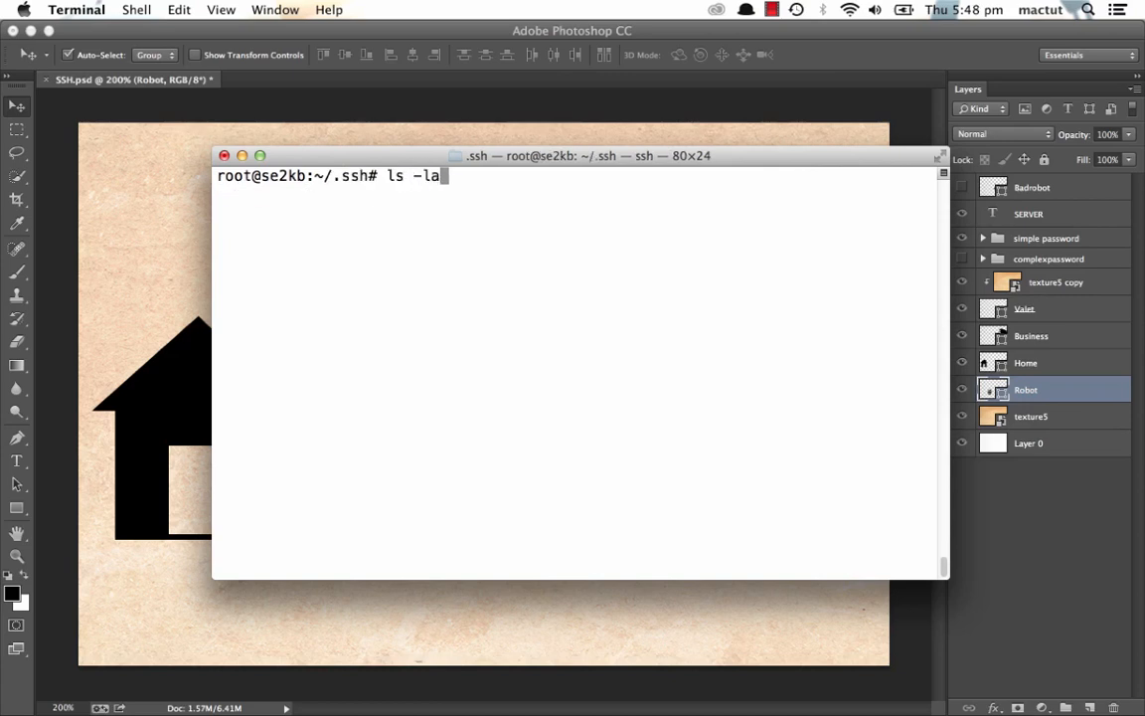
pyautogui.press('Return')
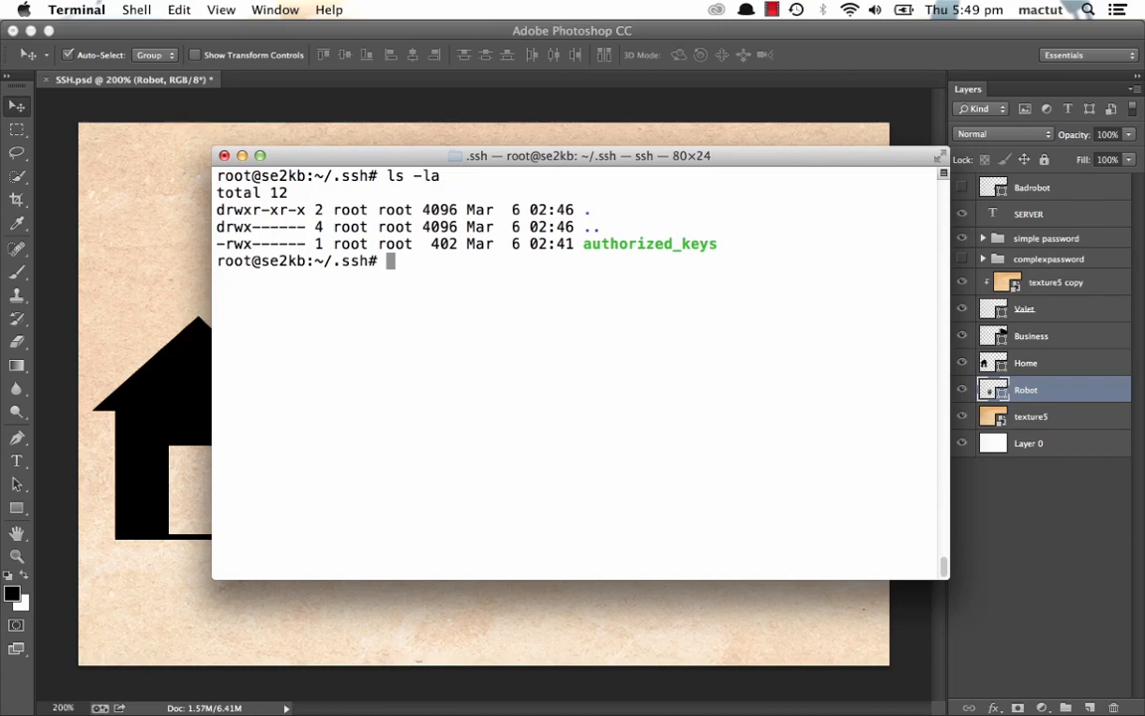
pyautogui.write('chmod')
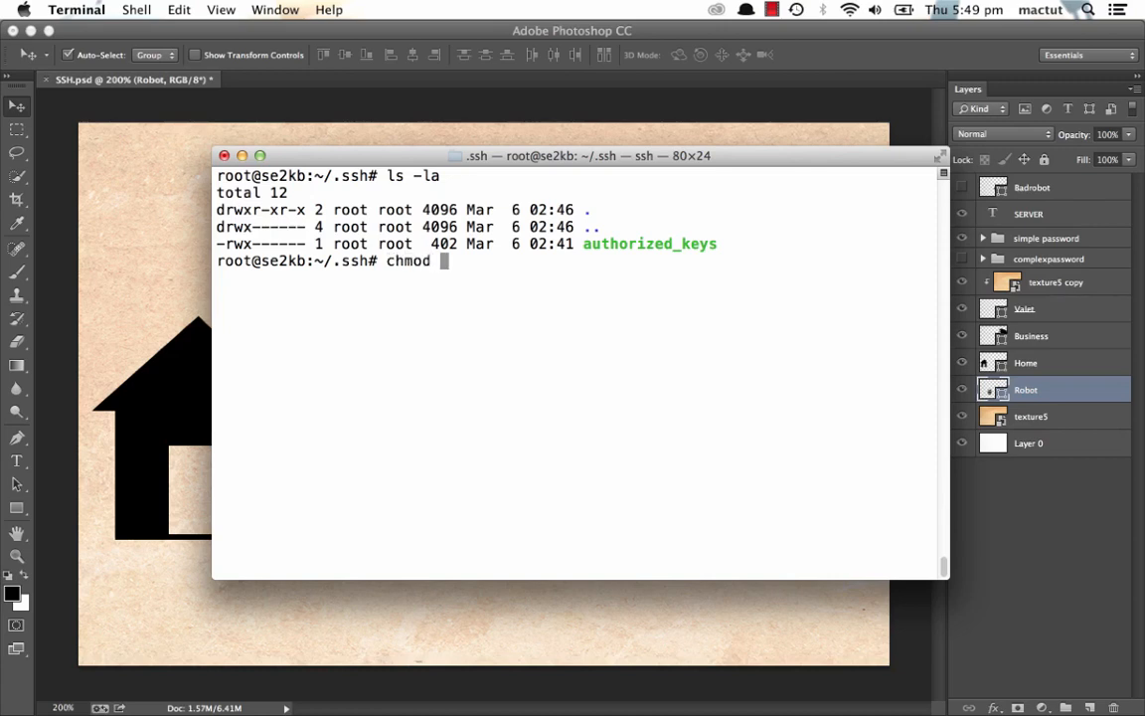
pyautogui.write('777 au')
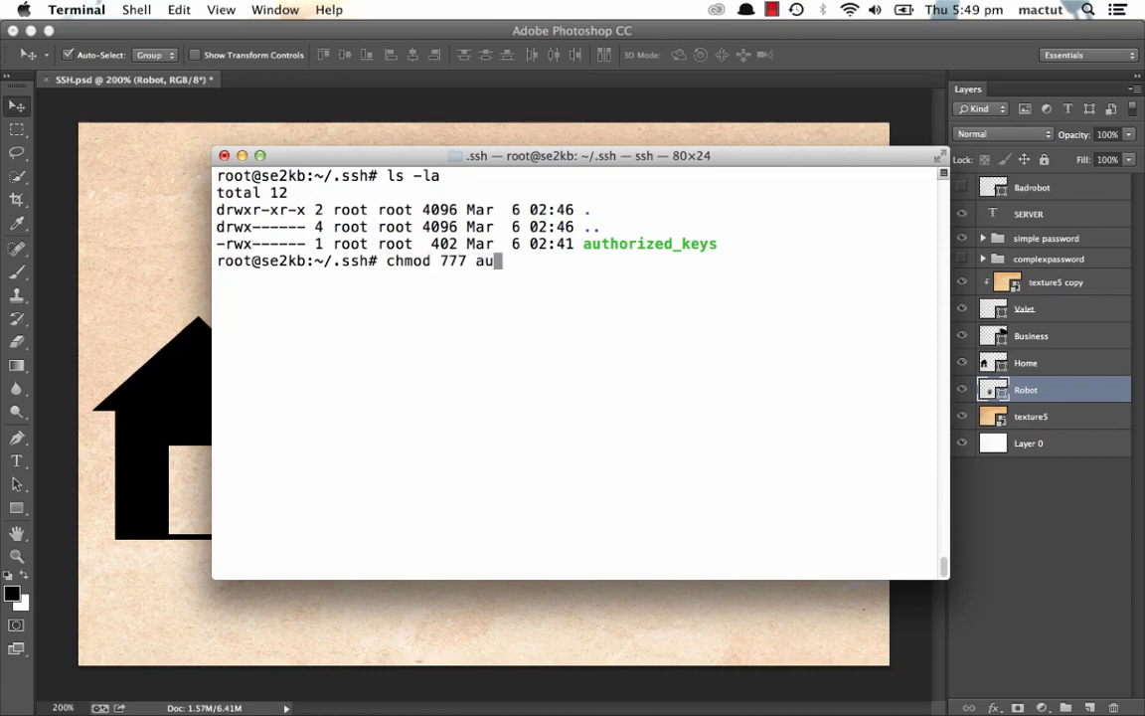
pyautogui.write('thoized_keys')
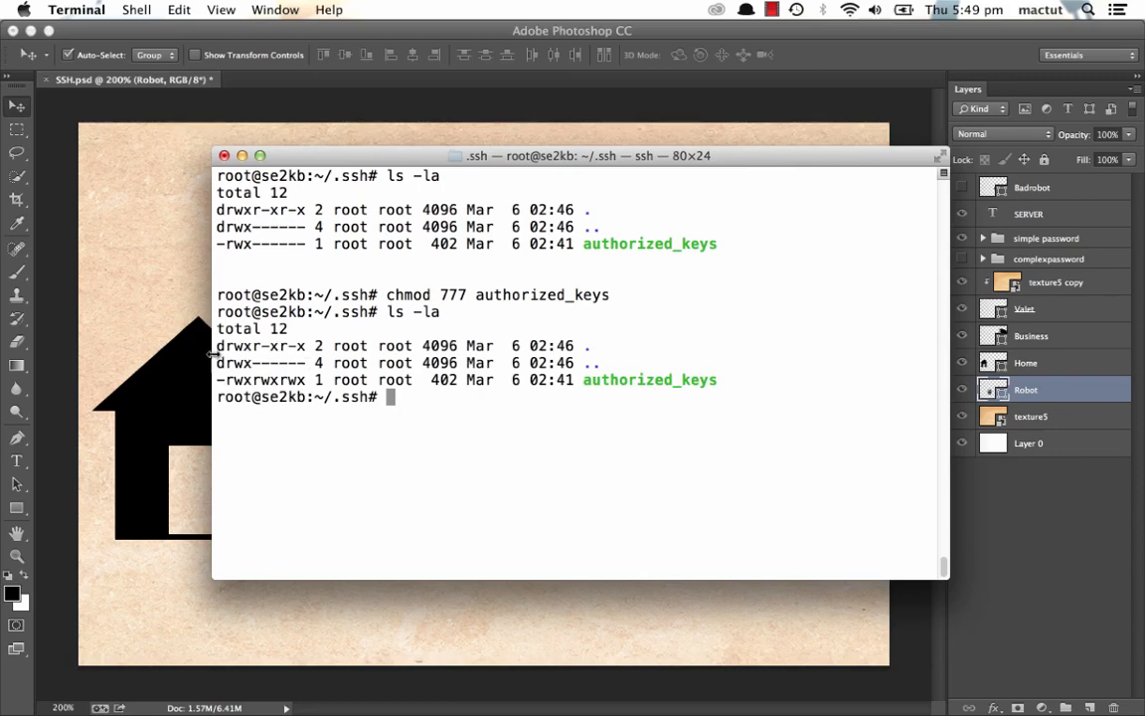
# Change authorized_keys to 644, verify with ls -la, and return to the home directory
pyautogui.write('cle')
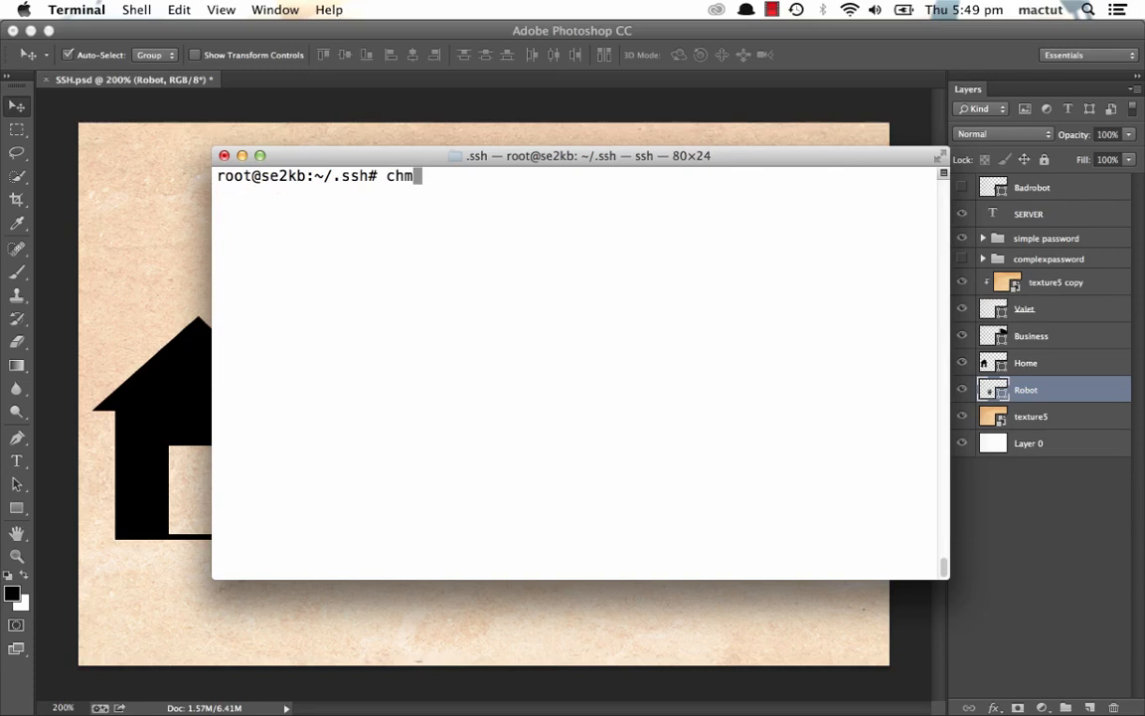
pyautogui.write('od 644')
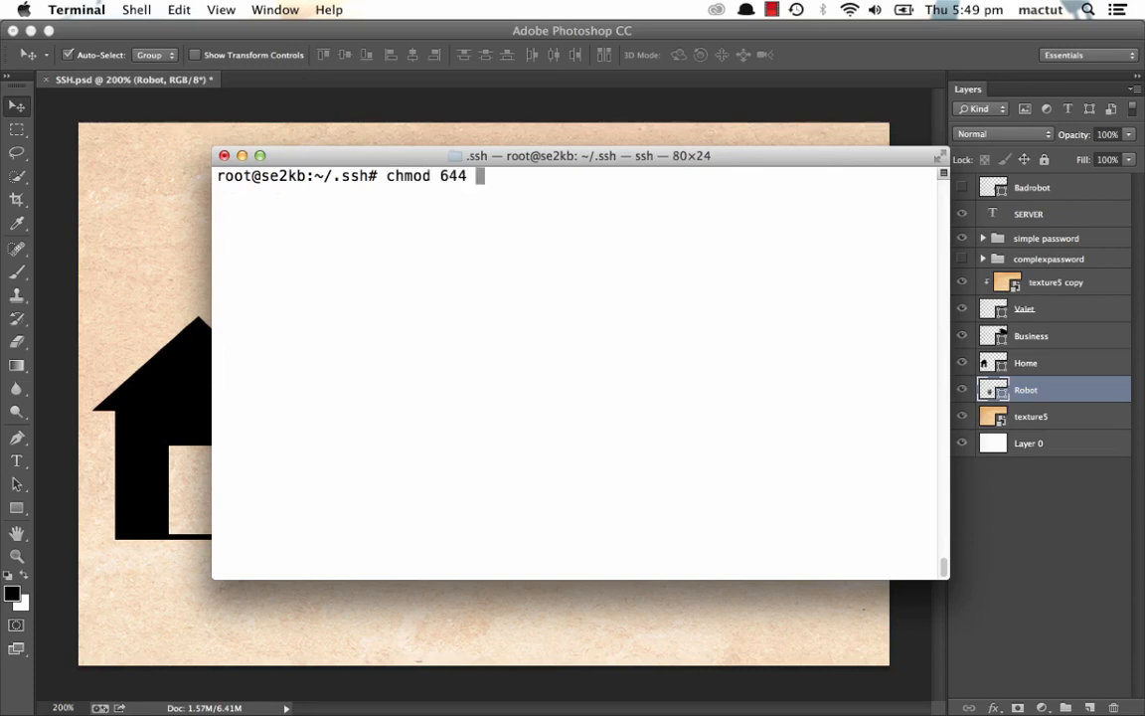
pyautogui.write('authorized')
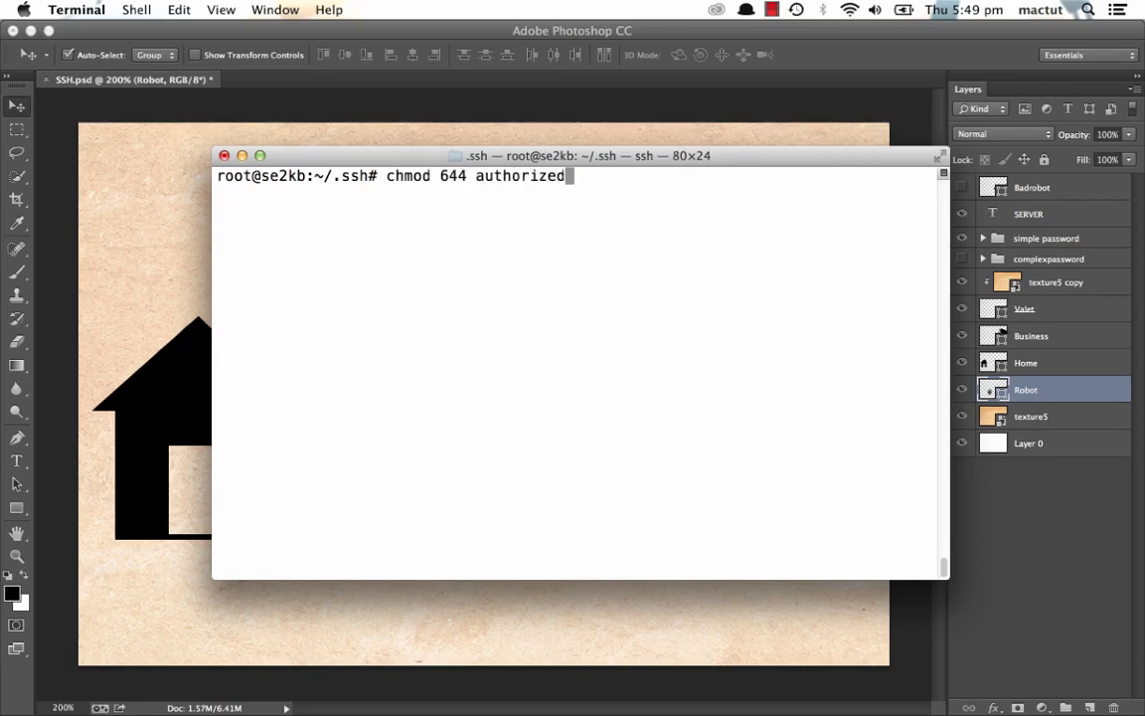
pyautogui.write('_ka')
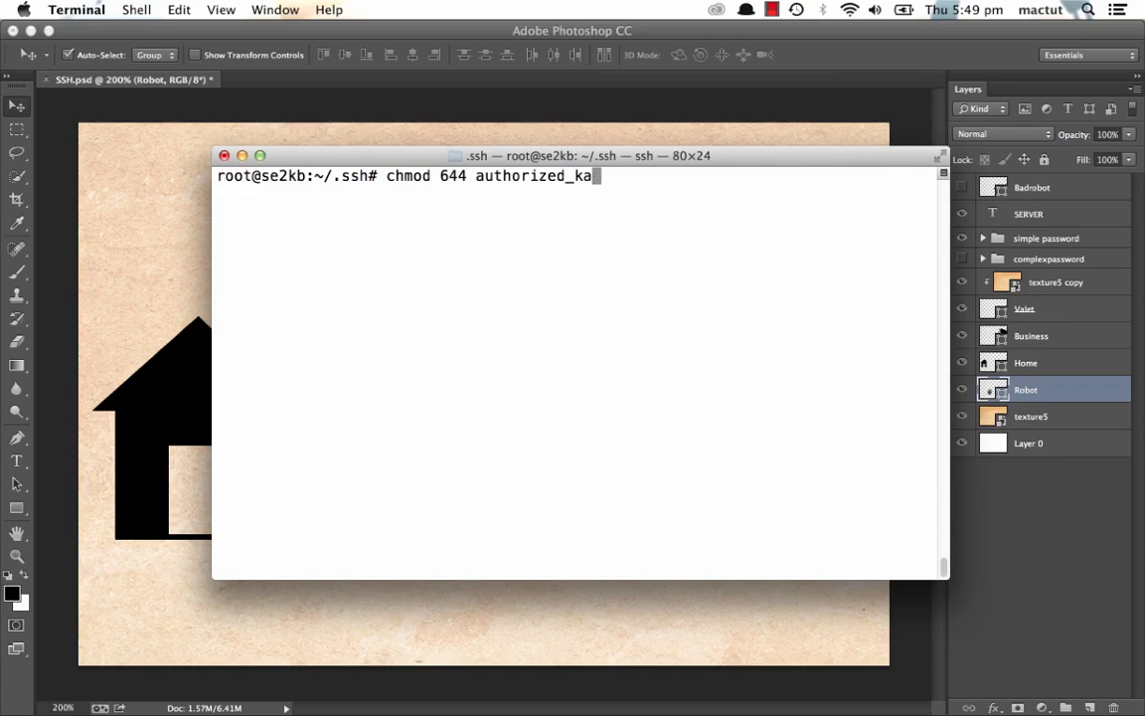
pyautogui.write('eys')
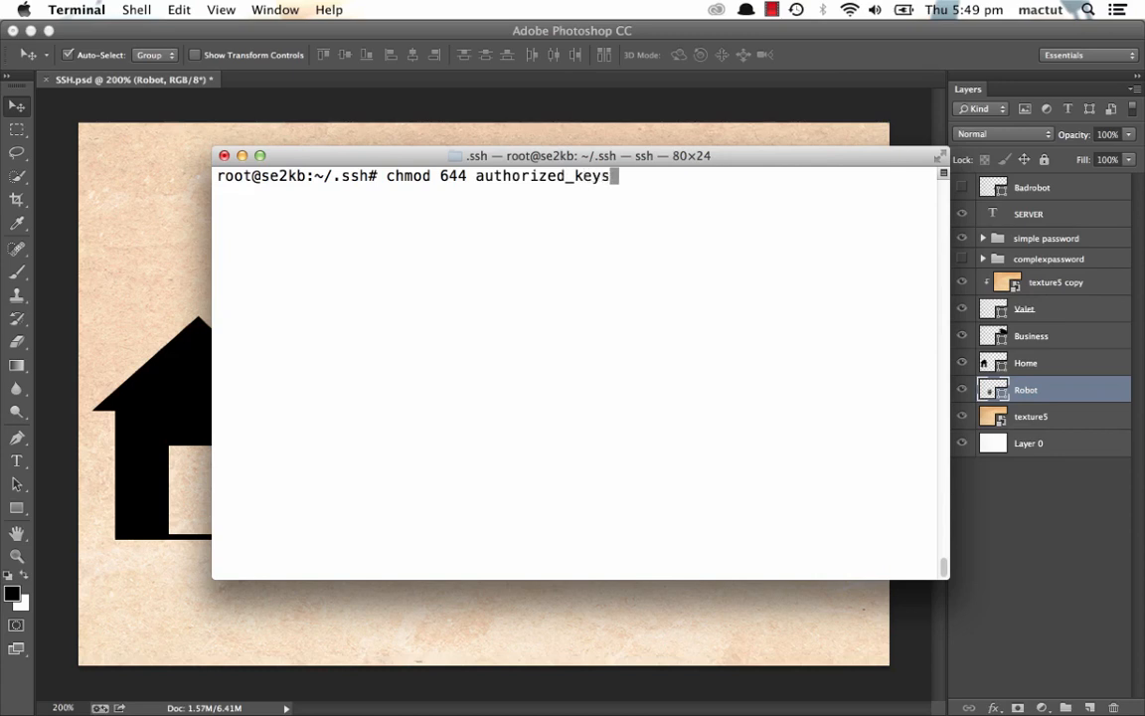
pyautogui.write('ls -la')
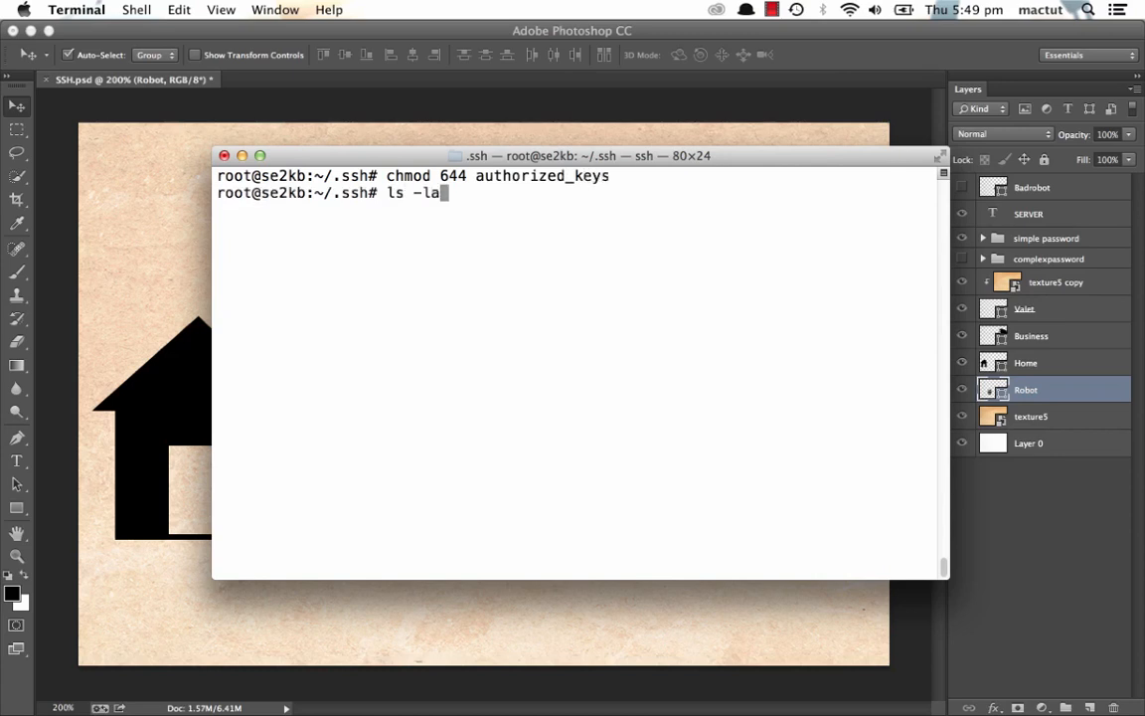
pyautogui.press('Return')
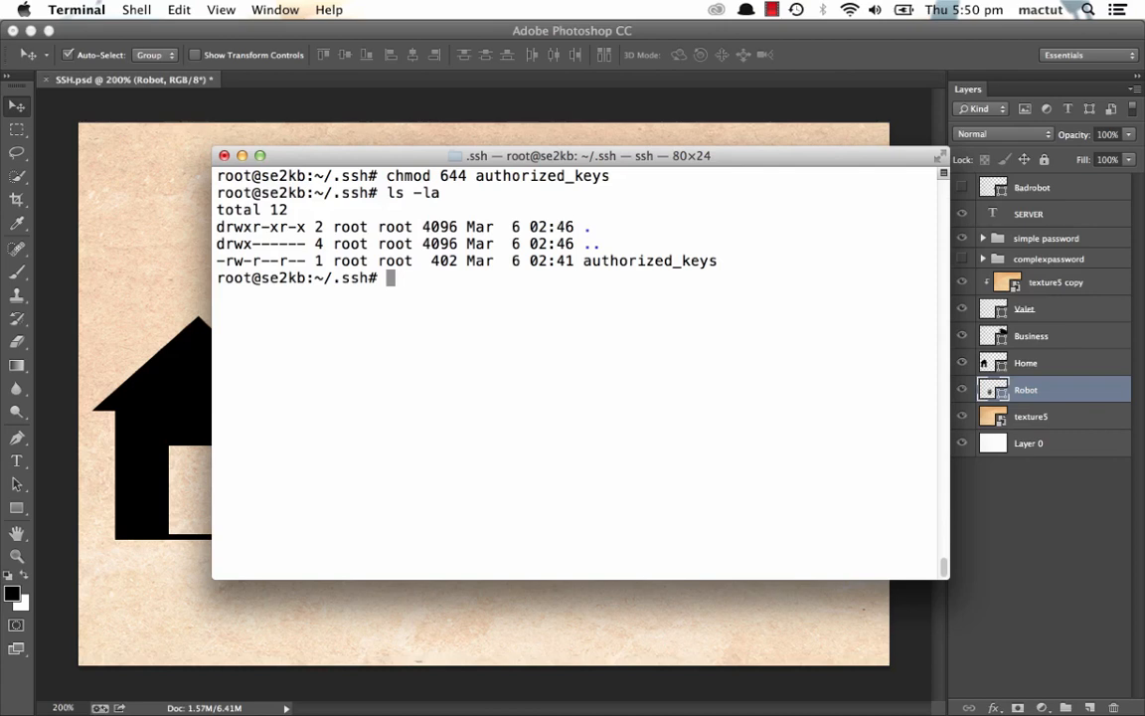
pyautogui.write('cd ..')
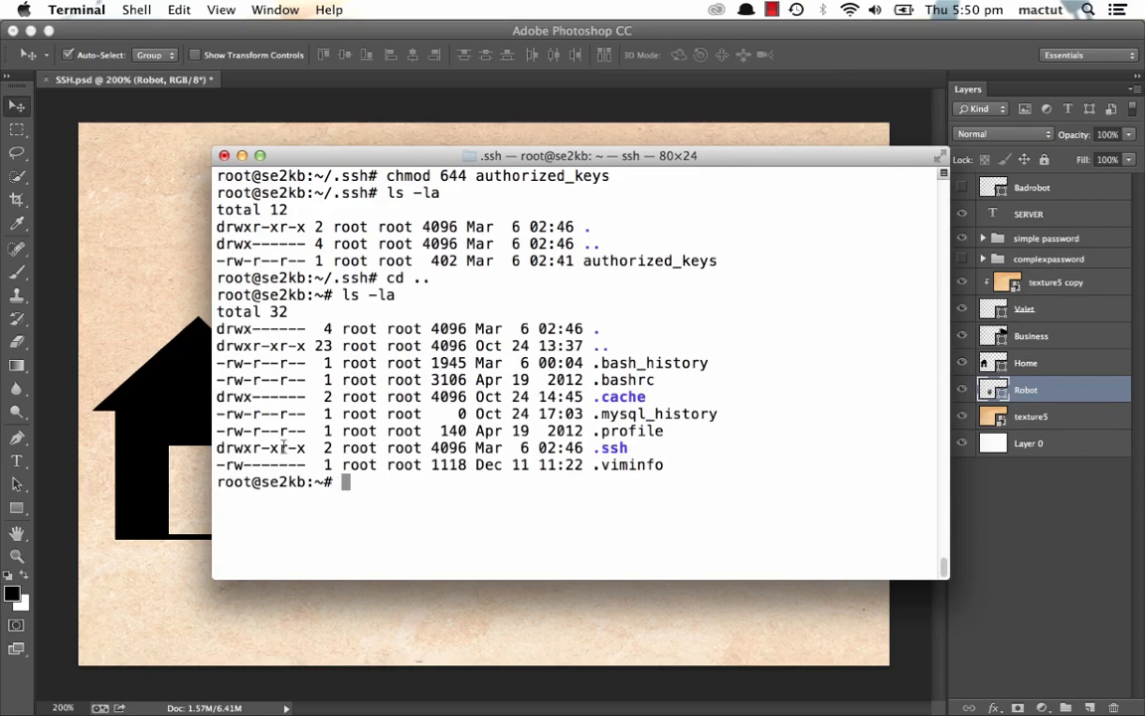
# Set the .ssh folder to 755 permissions, verify, and return to /root
pyautogui.write('chmod')
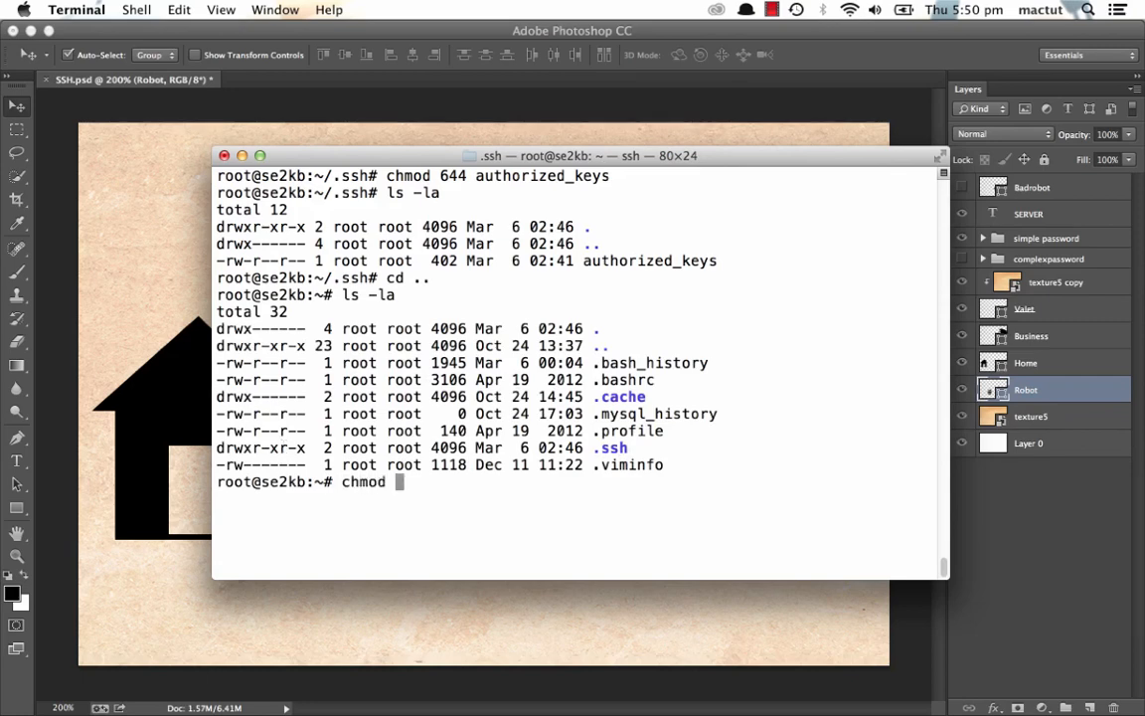
pyautogui.write('755')
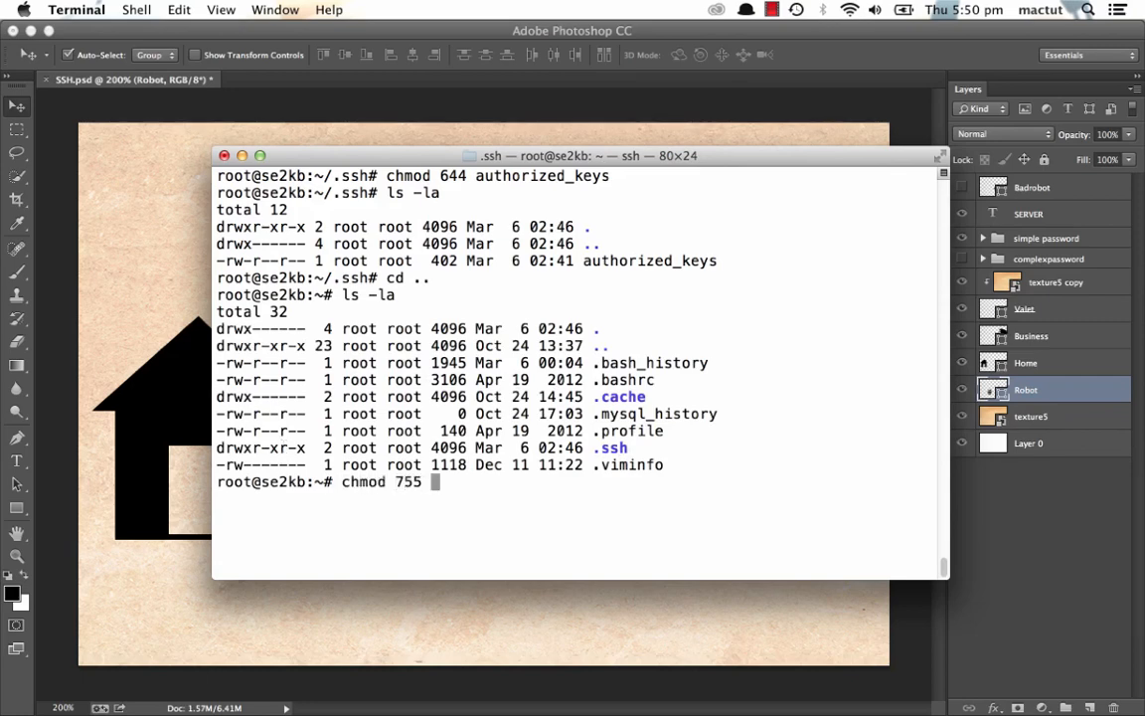
pyautogui.write('.ssh')
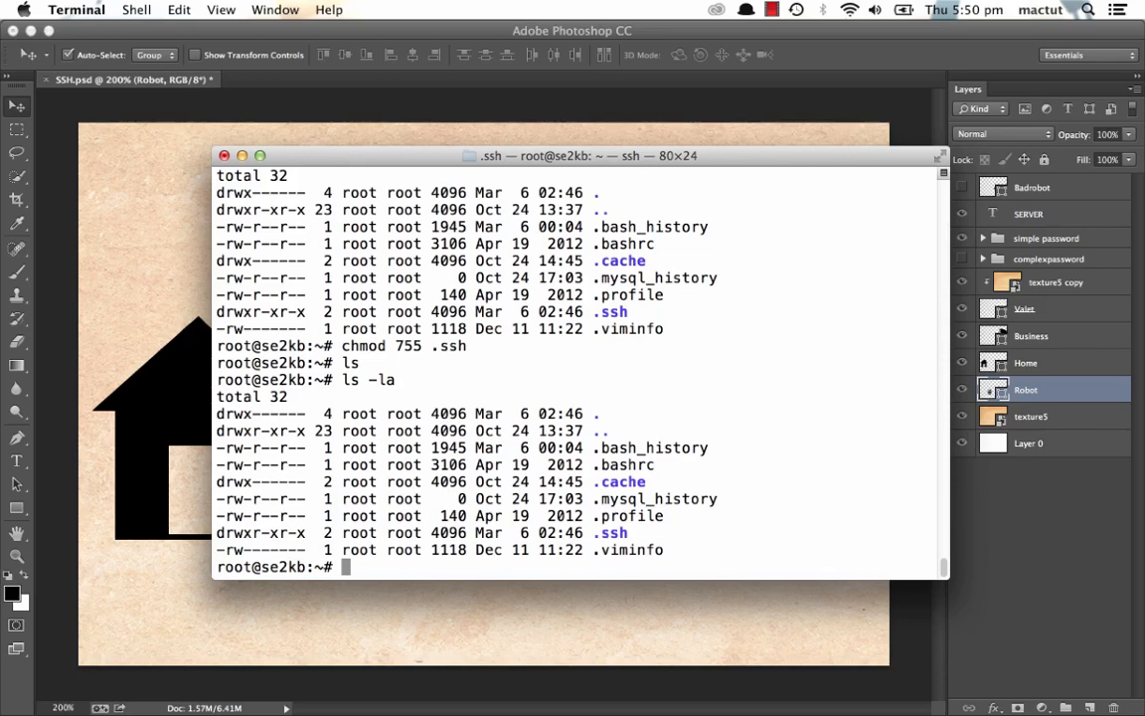
pyautogui.write('c')
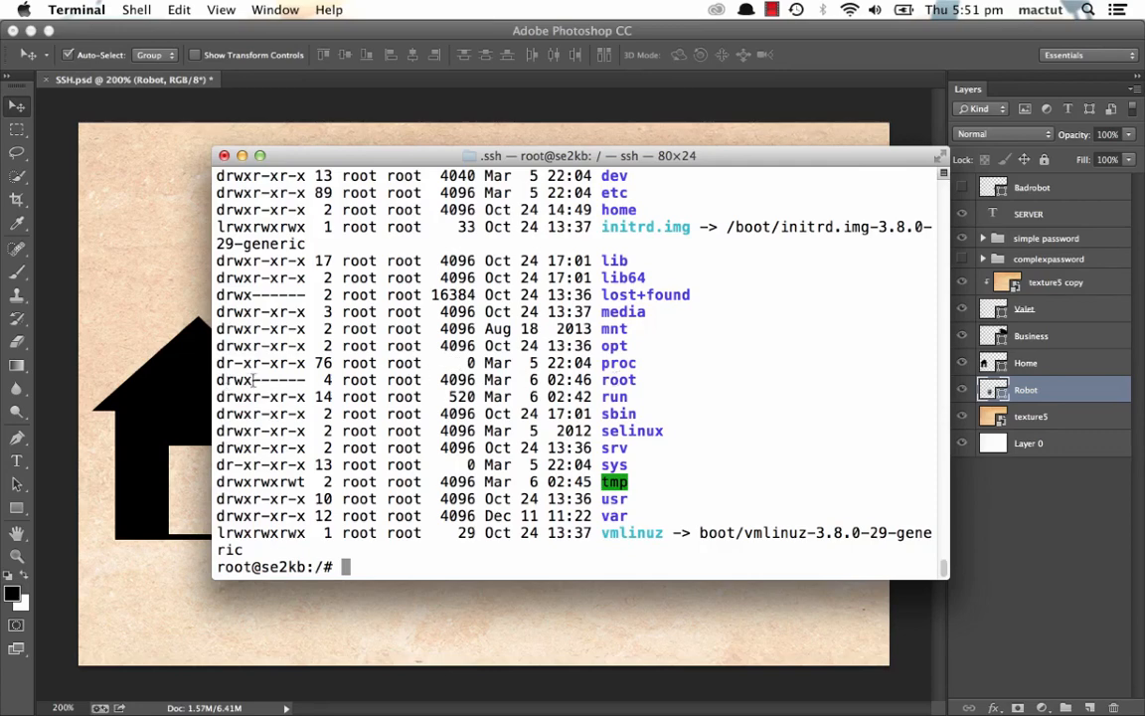
pyautogui.write('cd')
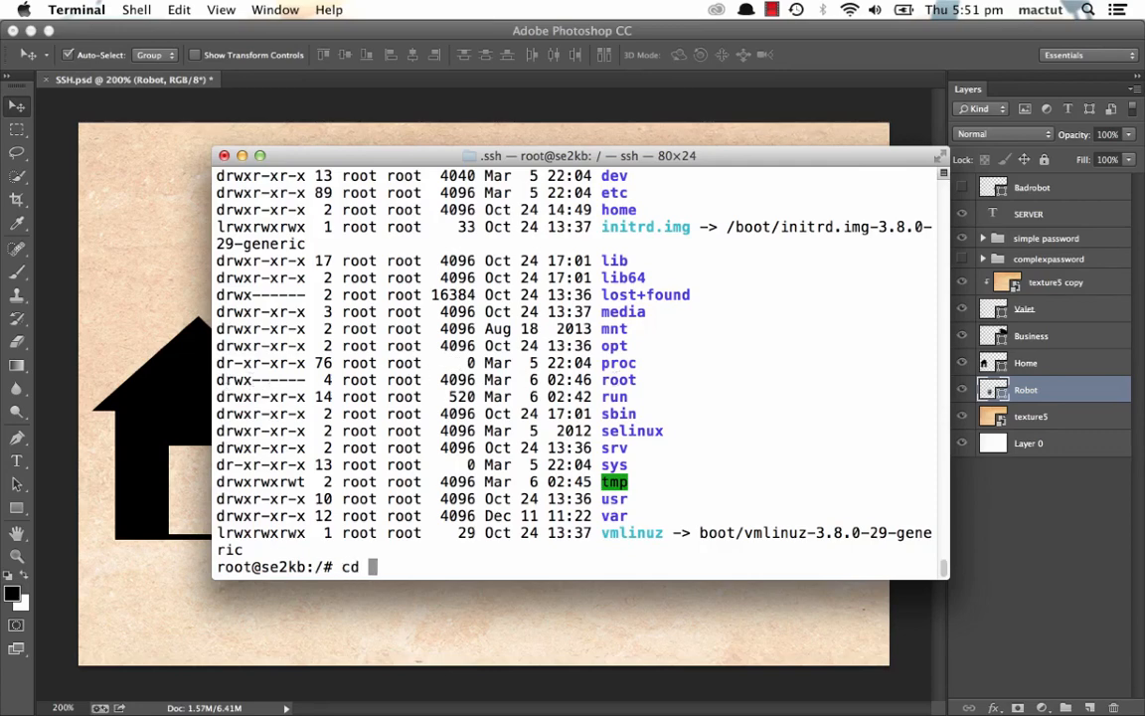
pyautogui.write('root')
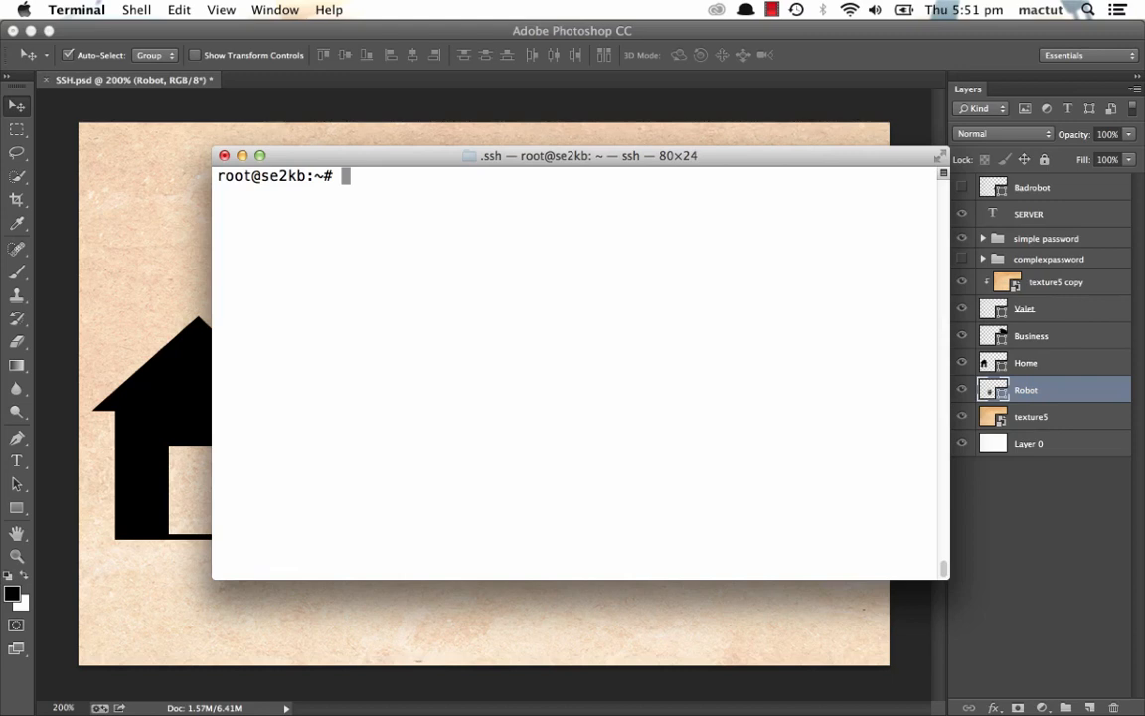
# Remove group and other write access from ~/ with chmod go-w, then exit to the local shell
pyautogui.write('chom')
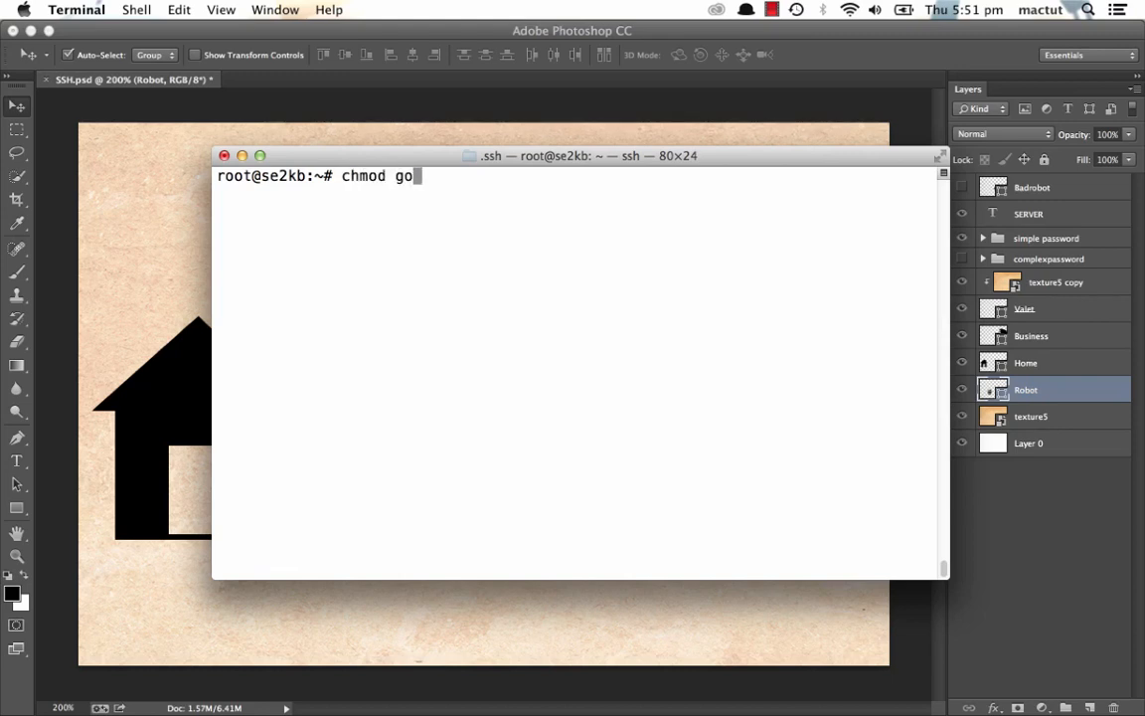
pyautogui.write('-w')
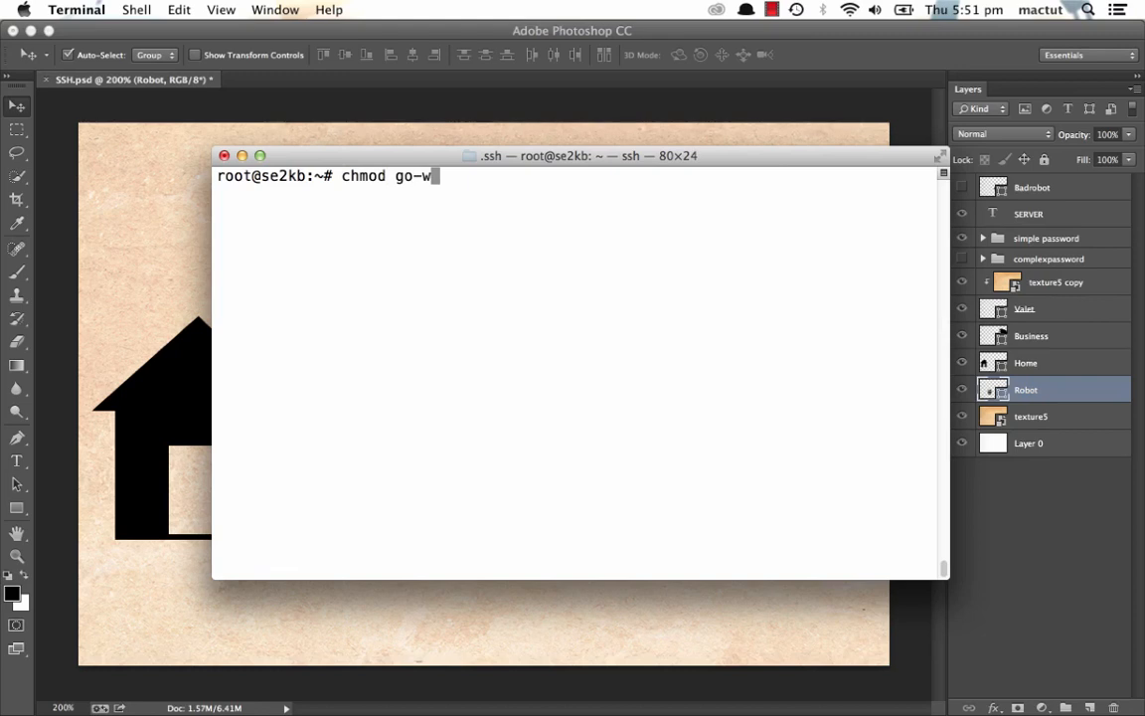
pyautogui.write('~')
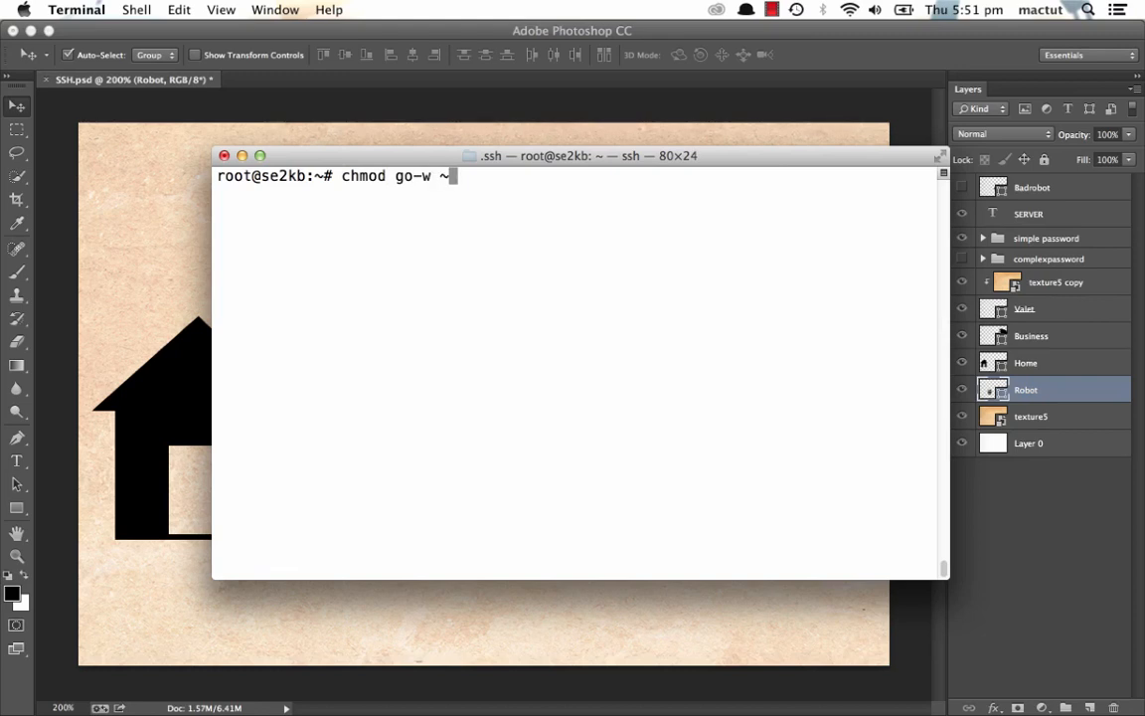
pyautogui.write('/')
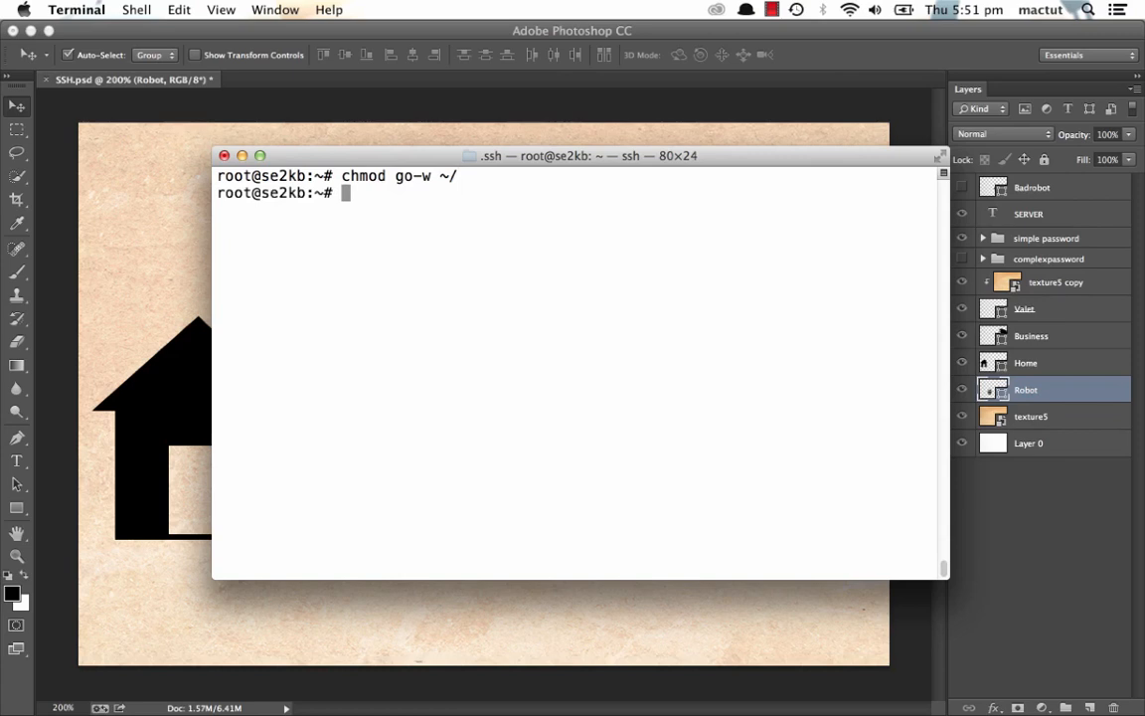
pyautogui.write('exit')
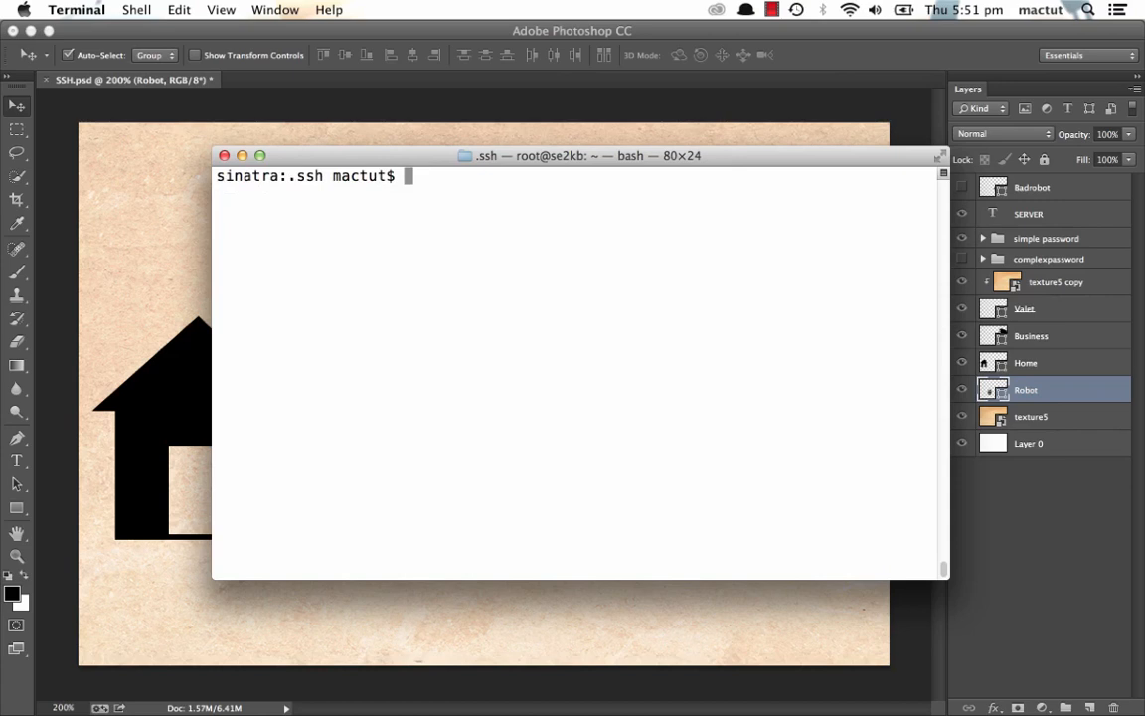
pyautogui.write('ssh root@107.170.59.31')
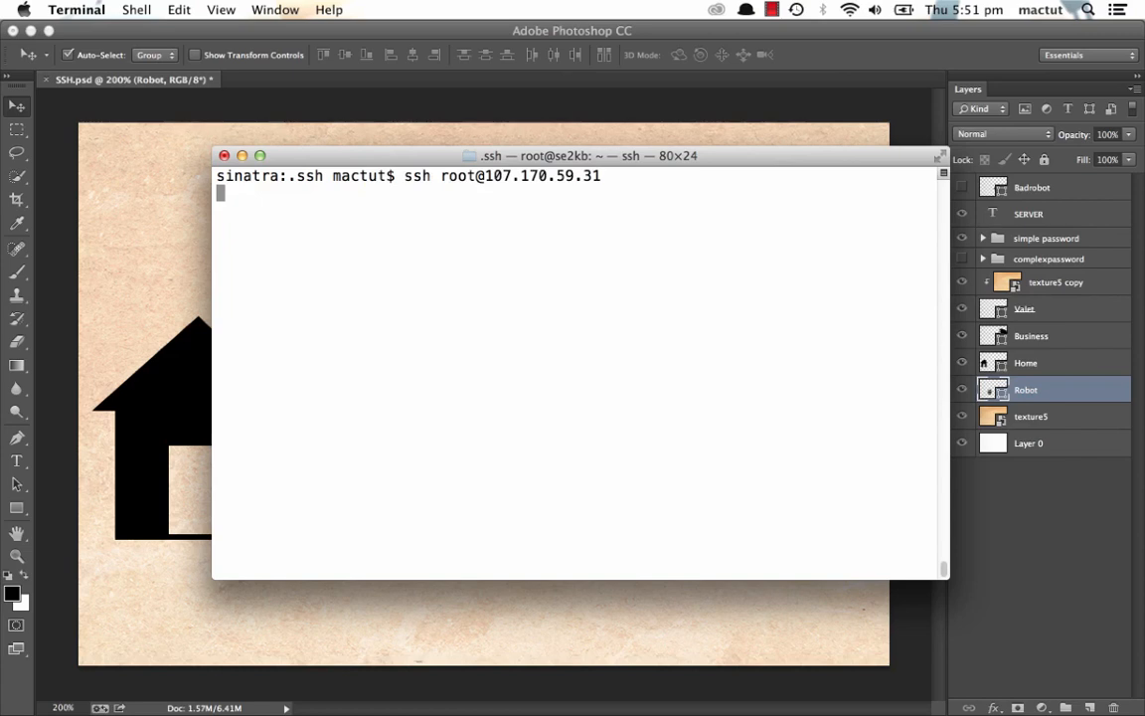
pyautogui.press('enter')
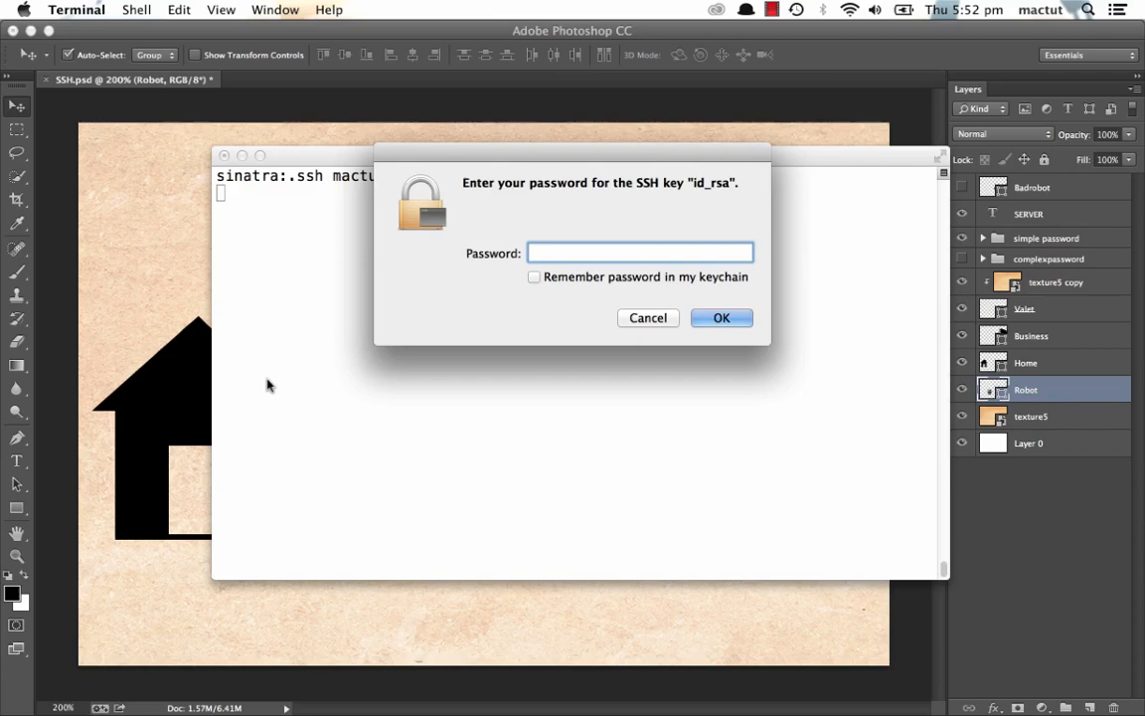
pyautogui.click(722, 318)
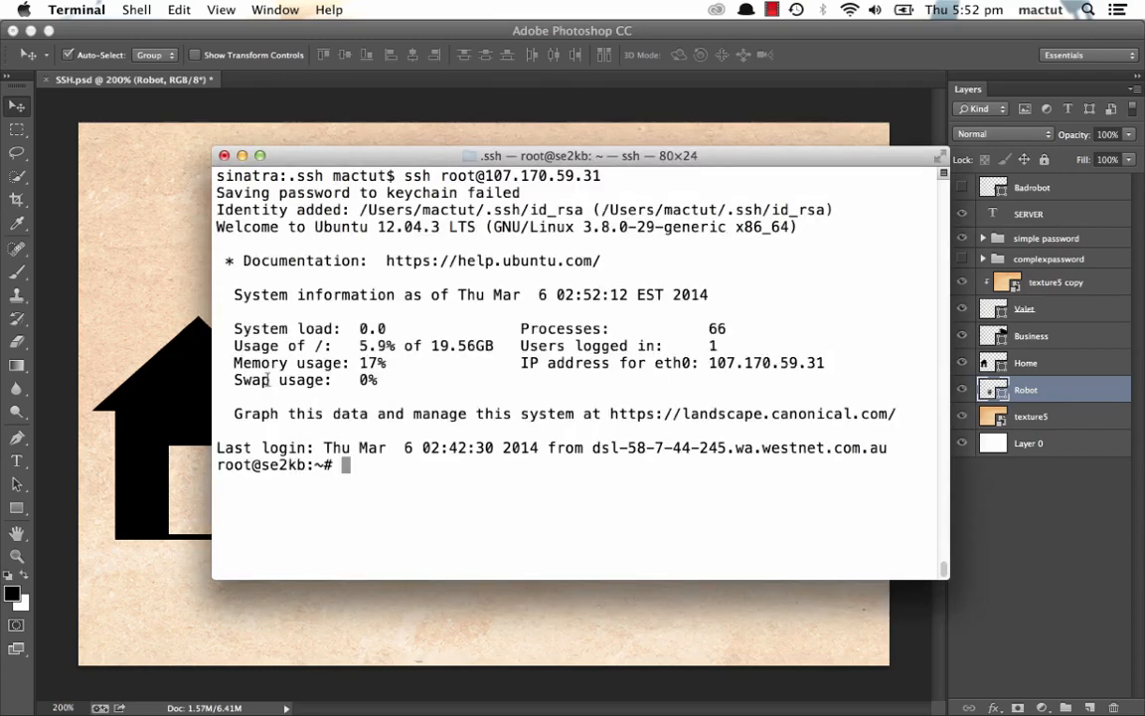
pyautogui.write('exit')
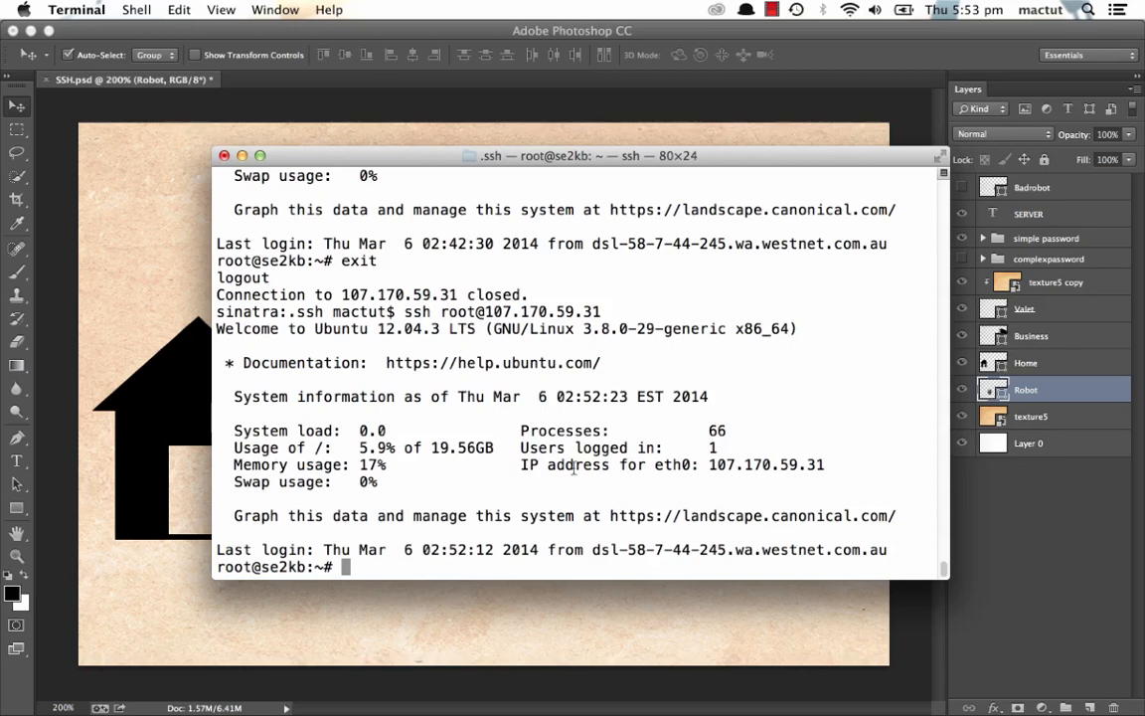
# Search the whole filesystem for sshd_config with find / -name sshd_config
pyautogui.write('find')
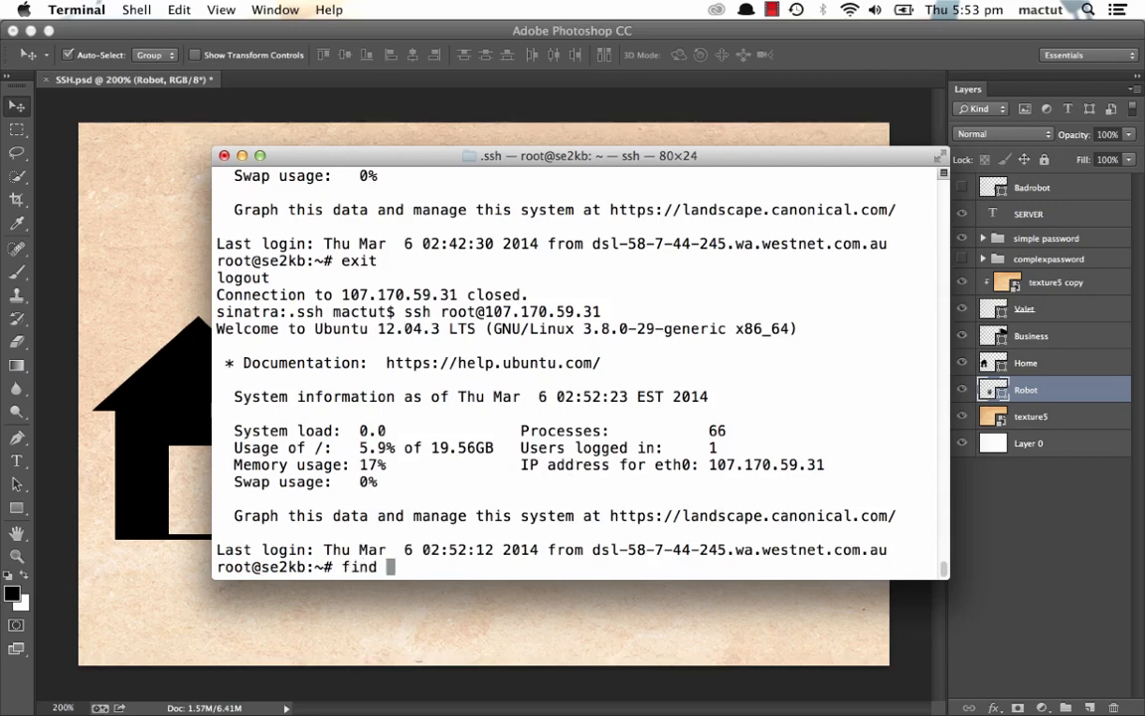
pyautogui.write('/')
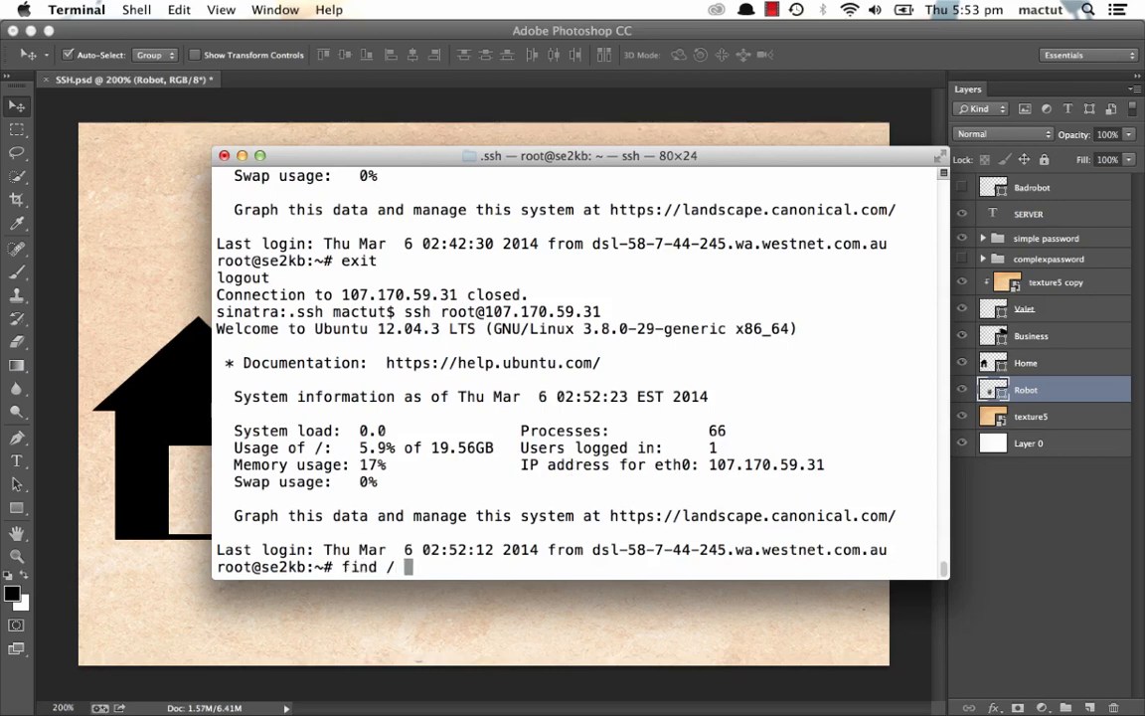
pyautogui.write('-name')
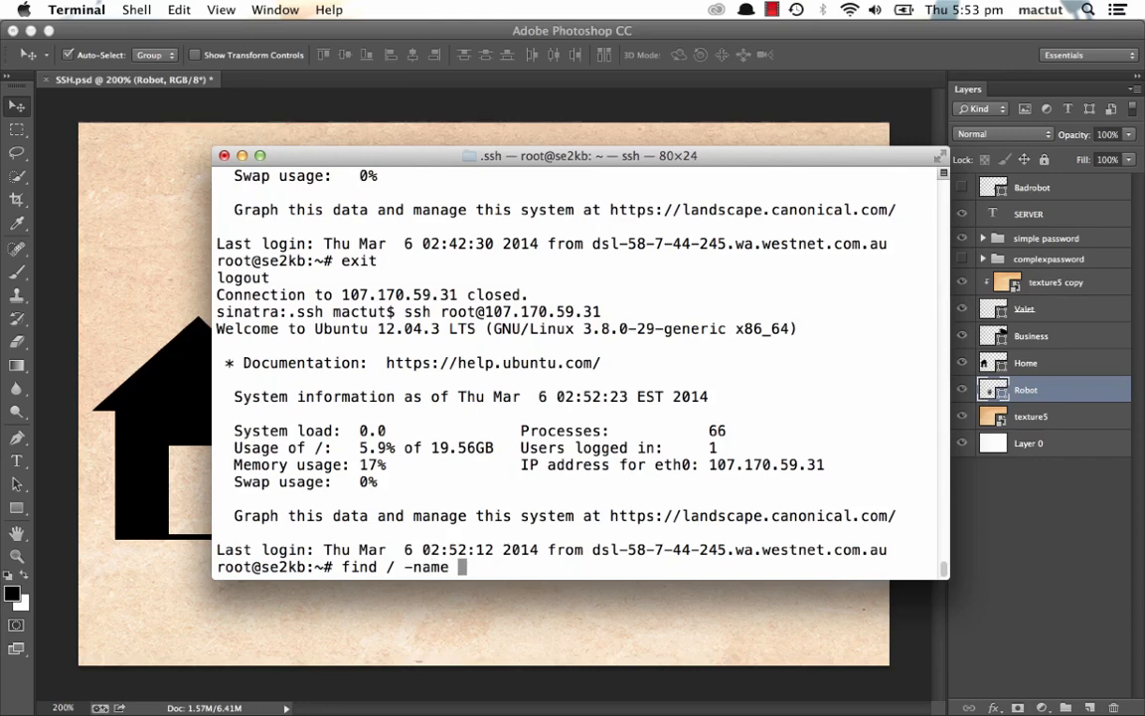
pyautogui.write('sshd_')
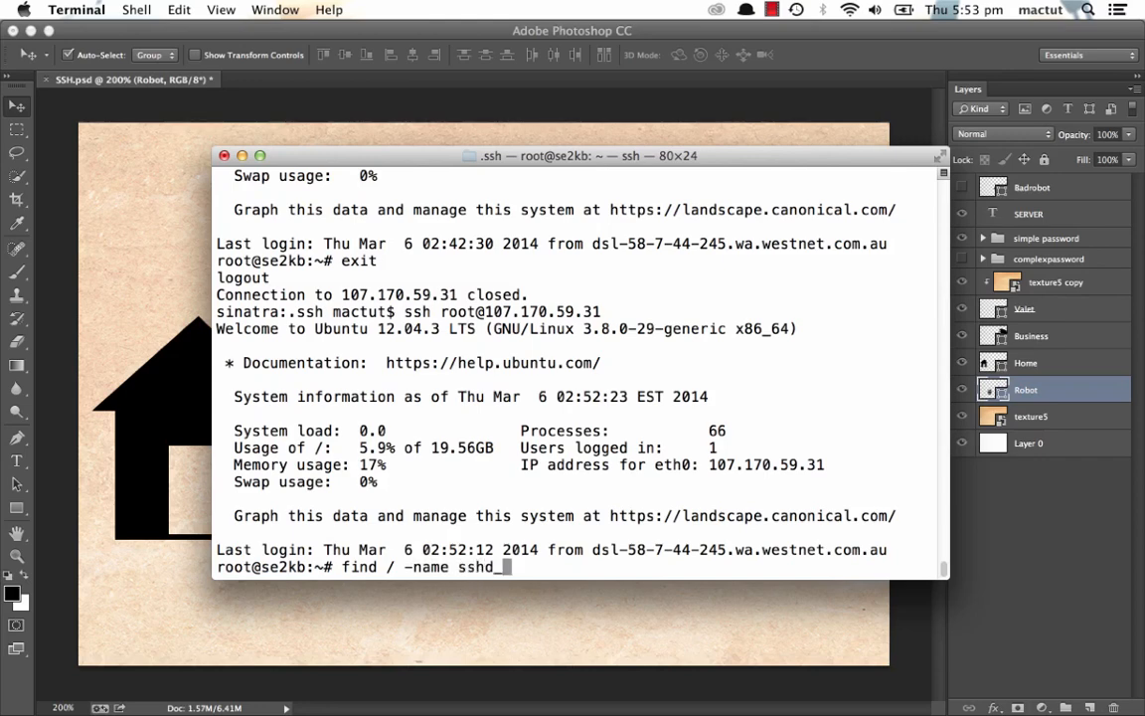
pyautogui.write('_config')
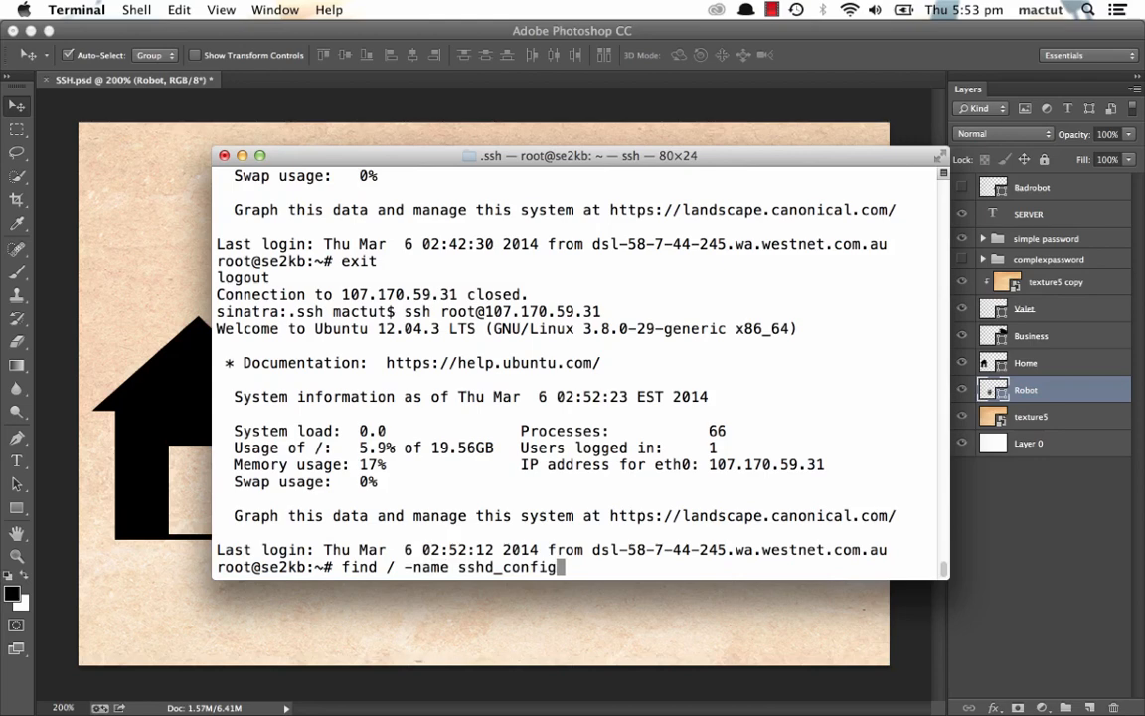
pyautogui.press('Return')
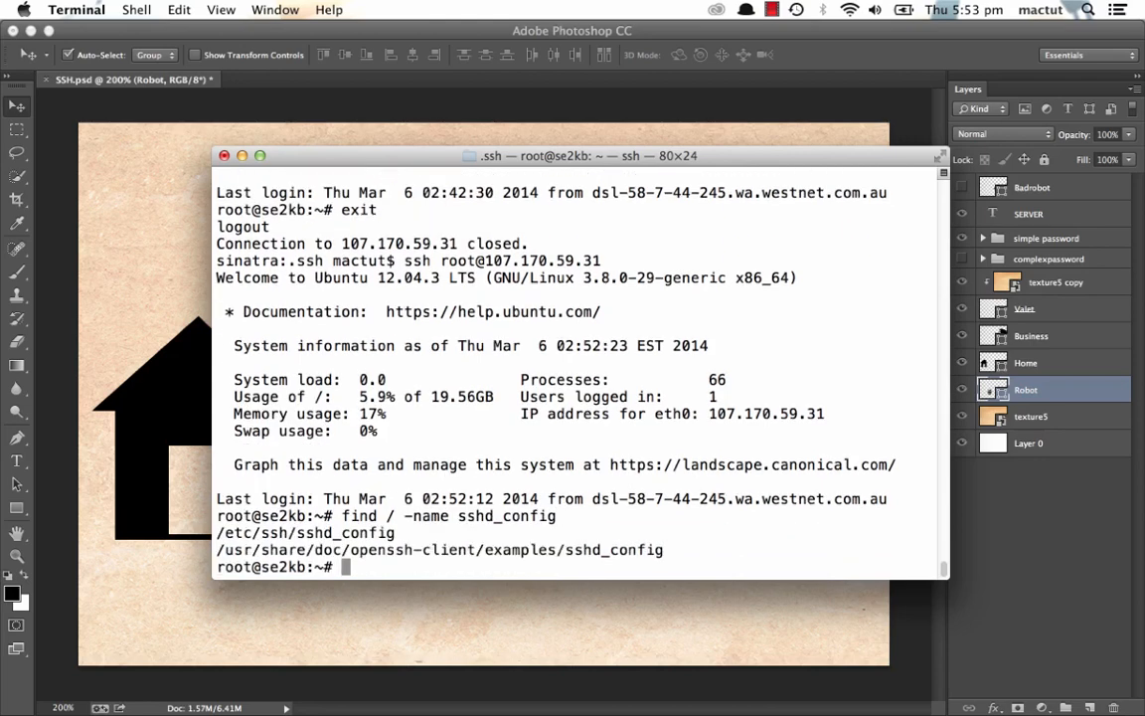
# Move into /etc/ssh and list its files
pyautogui.write('cd')
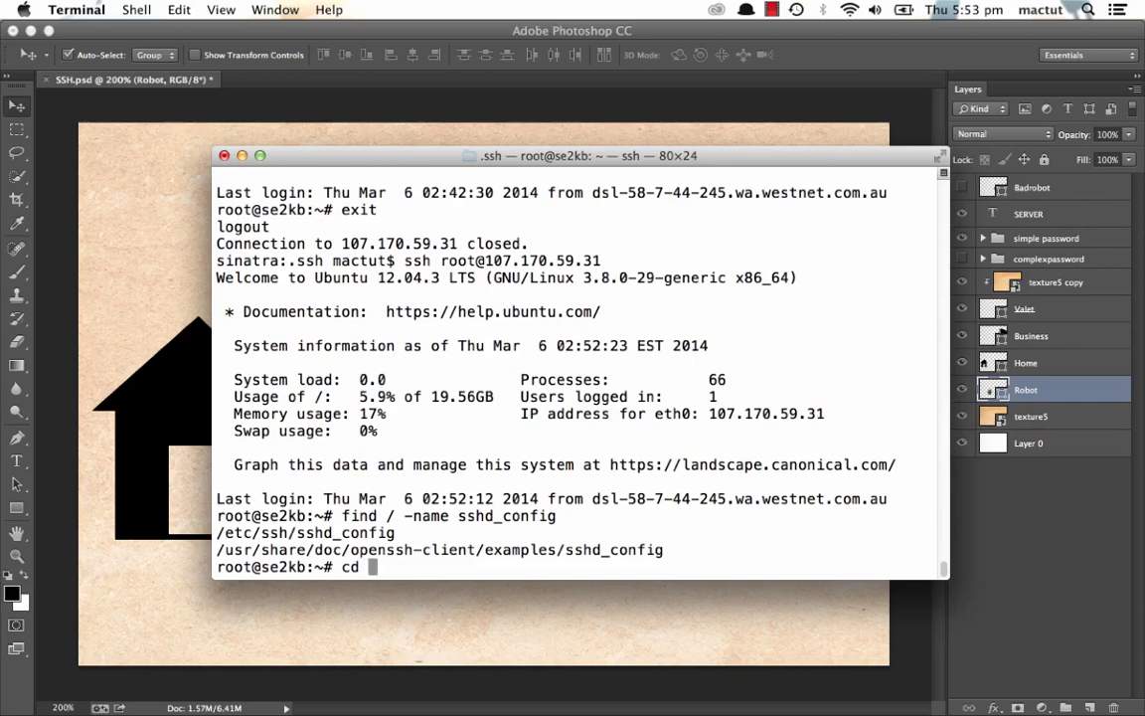
pyautogui.write('/')
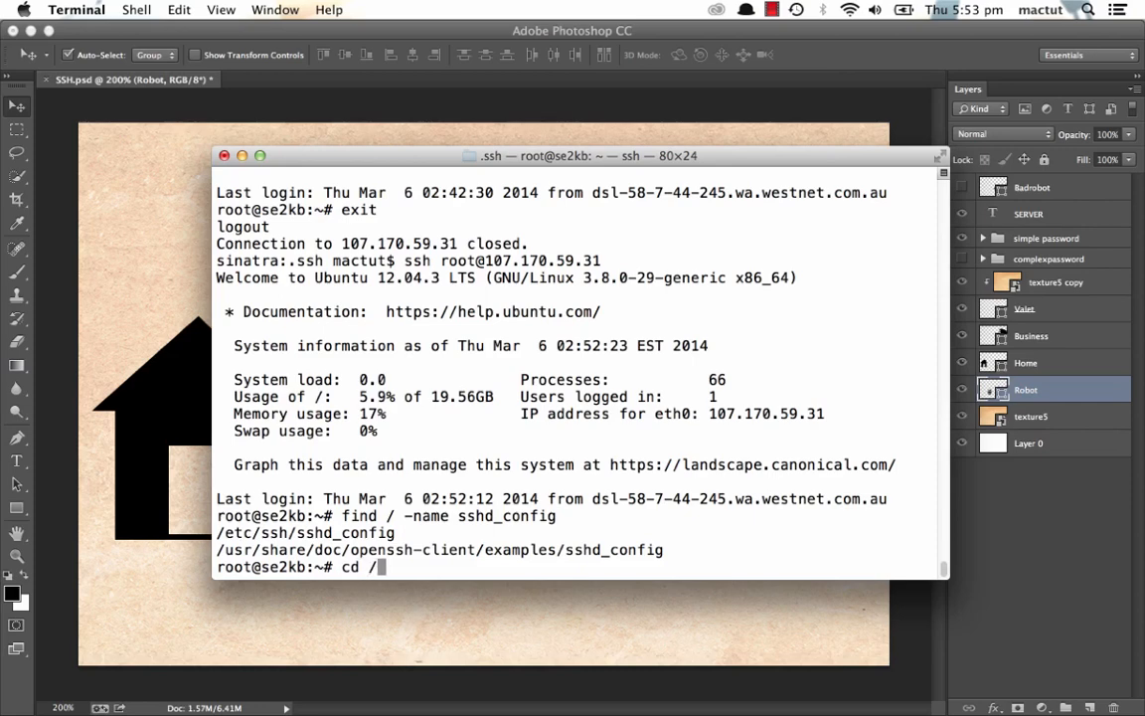
pyautogui.write('etc/ssh')
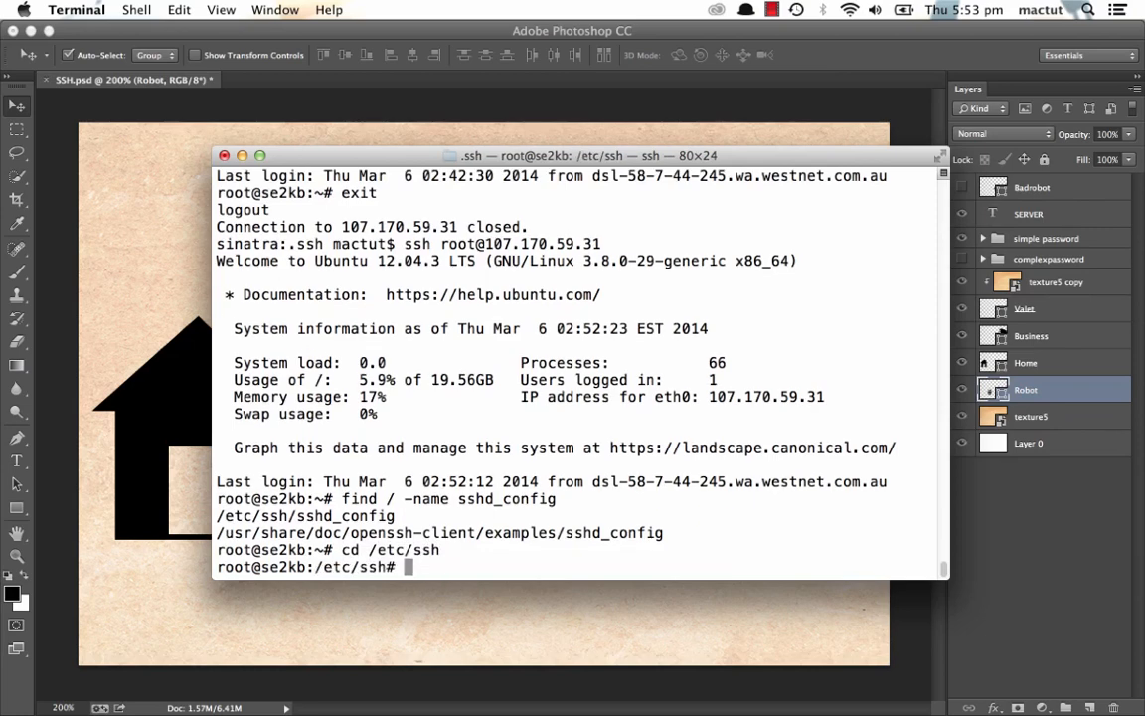
pyautogui.write('ls -l')
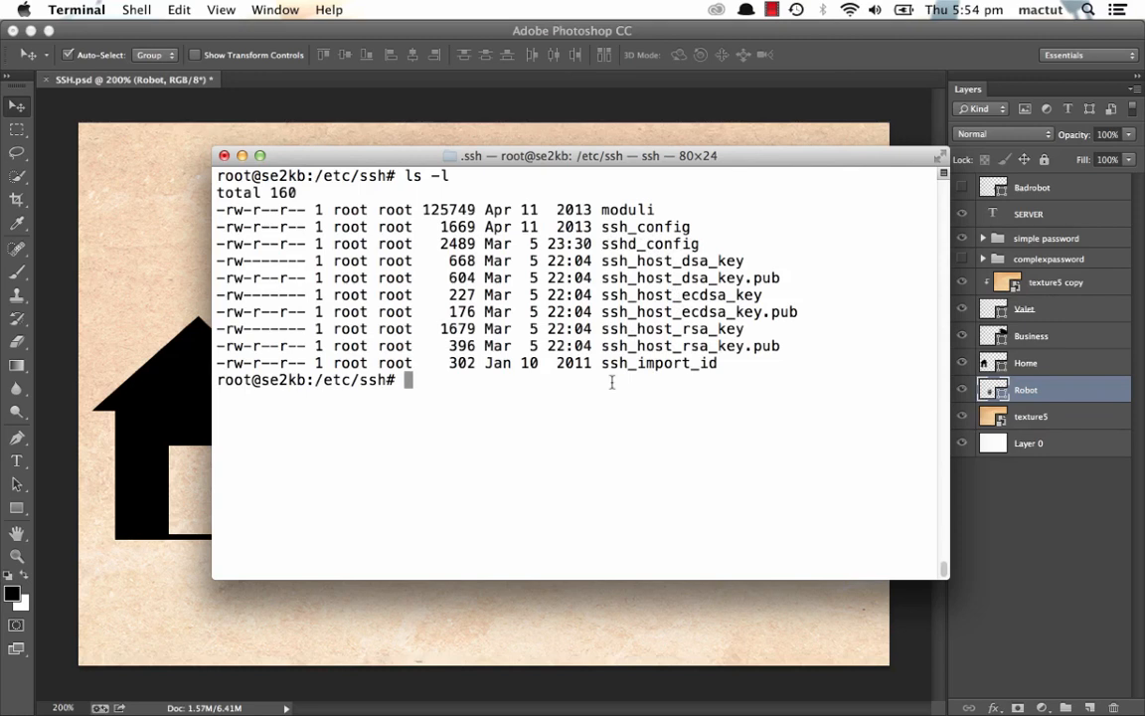
# Copy sshd_config to a backup named sshd_config.bak
pyautogui.write('cp')
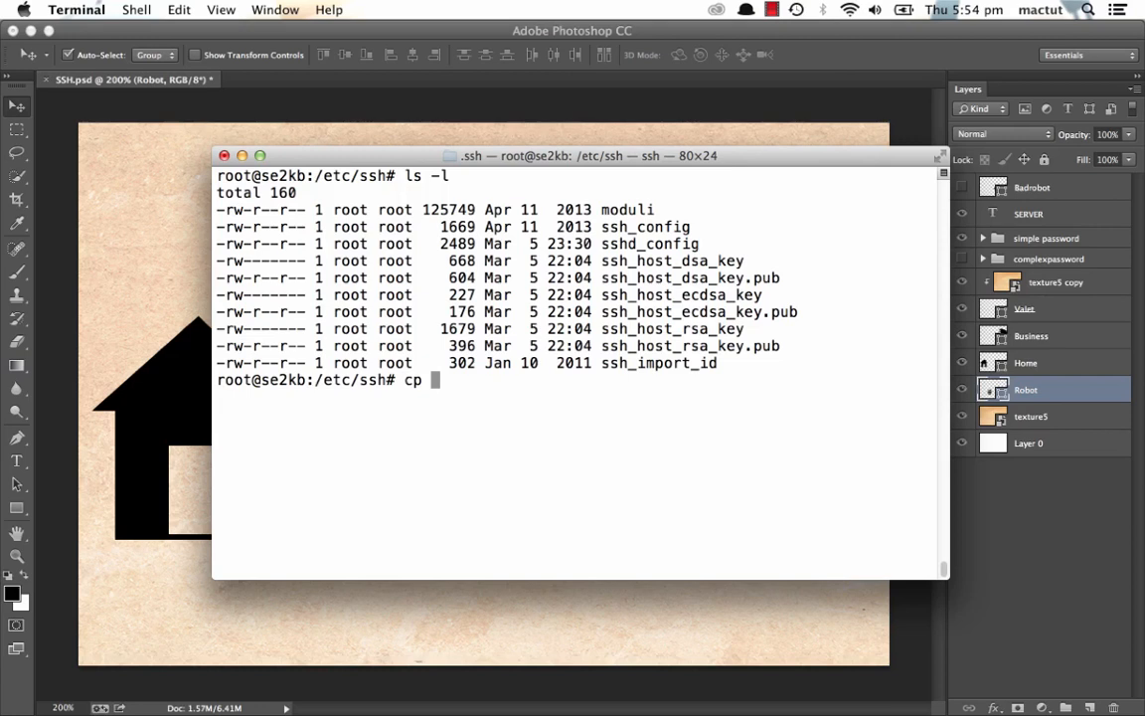
pyautogui.write('ssh')
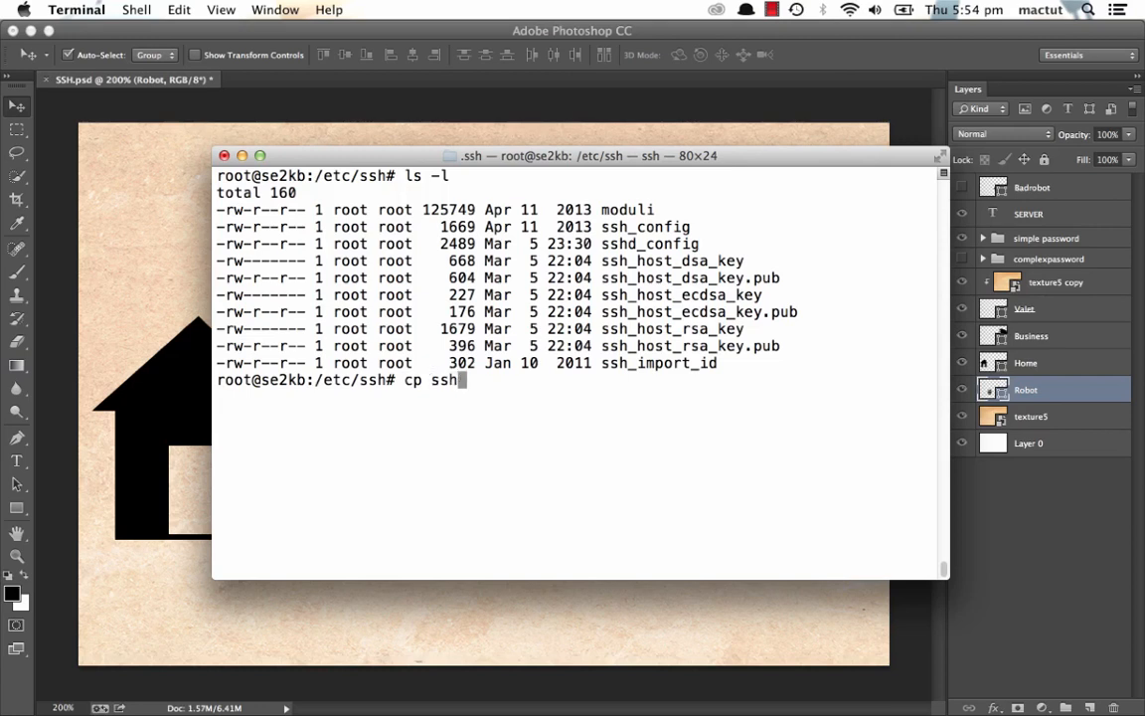
pyautogui.write('d_config')
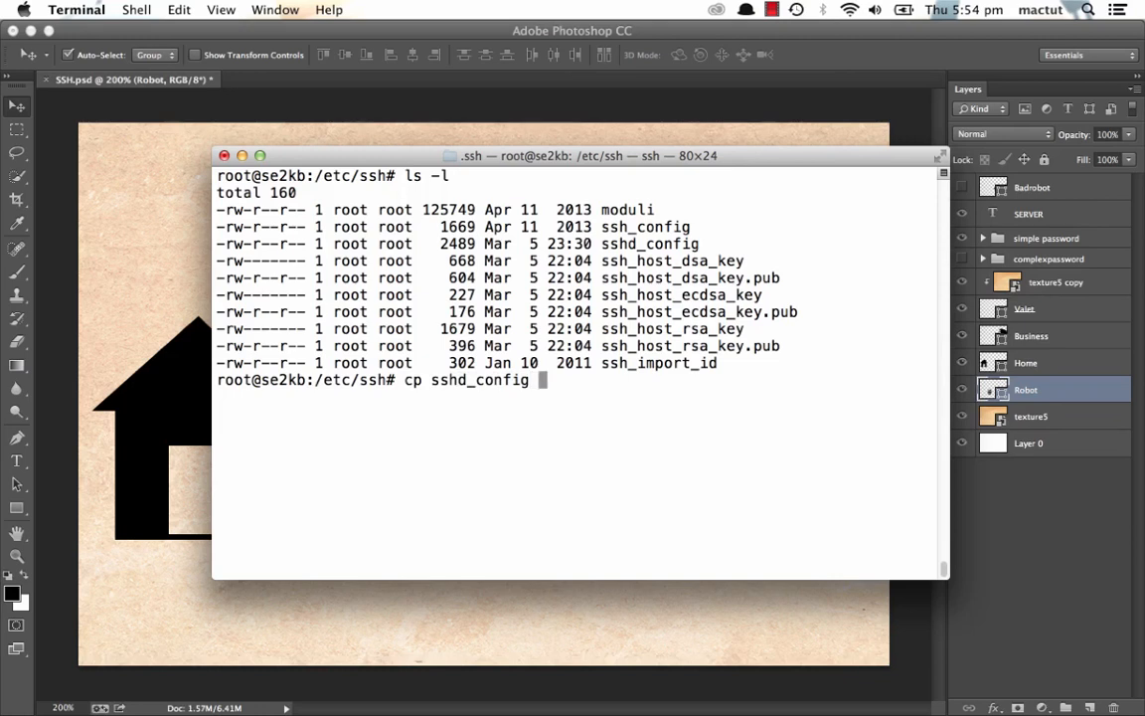
pyautogui.write('sshd')
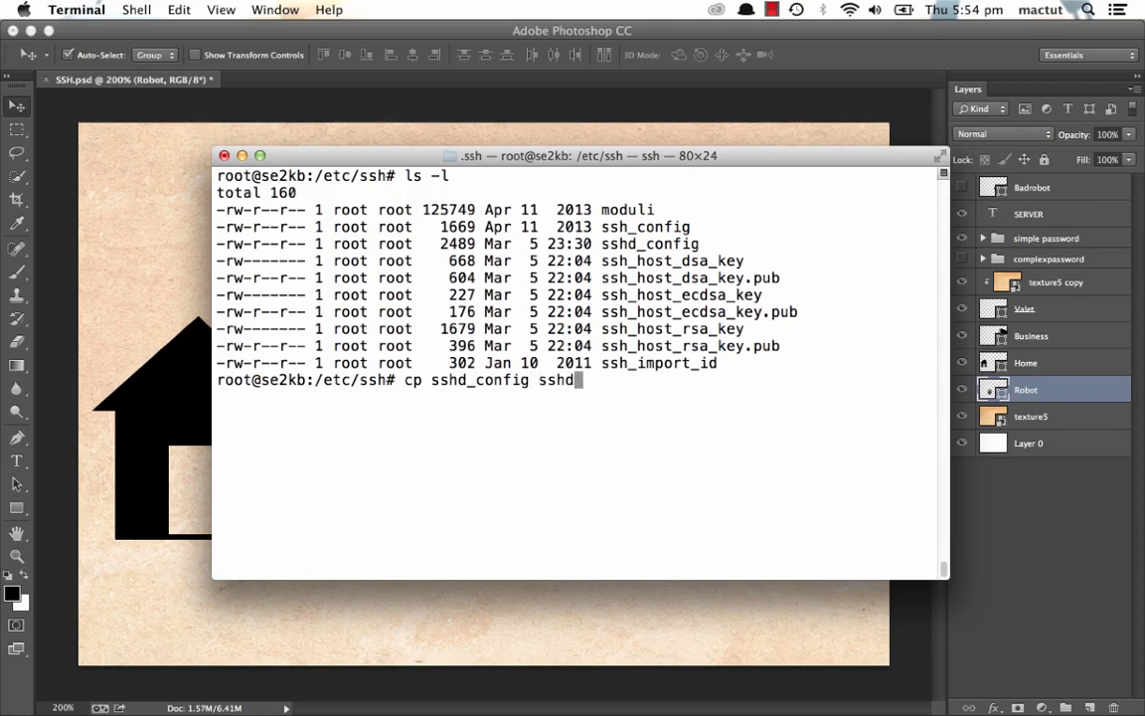
pyautogui.write('_config.bak')
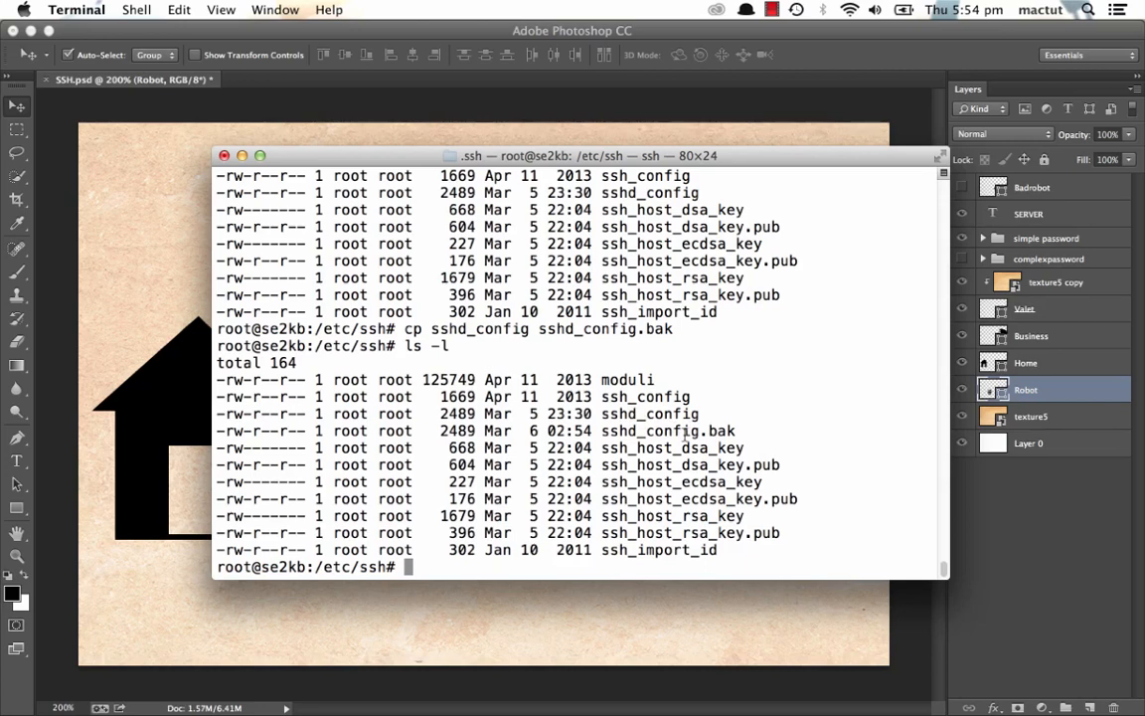
# Open sshd_config for editing with pico
pyautogui.write('pico')
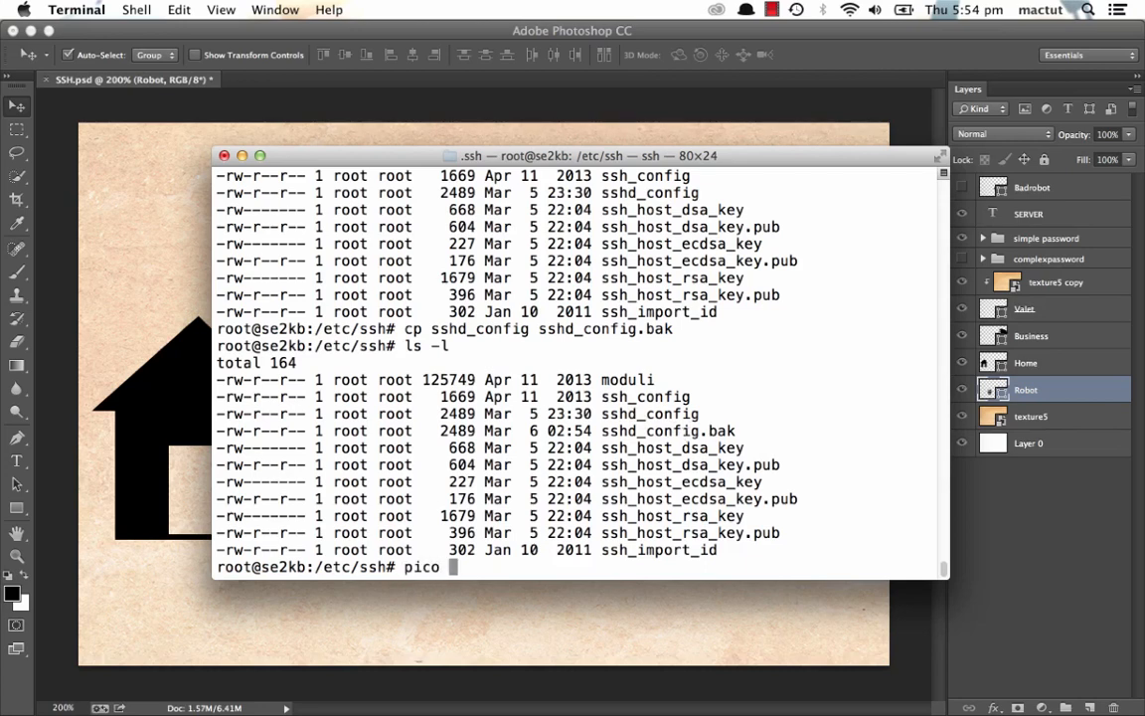
pyautogui.write('ssh')
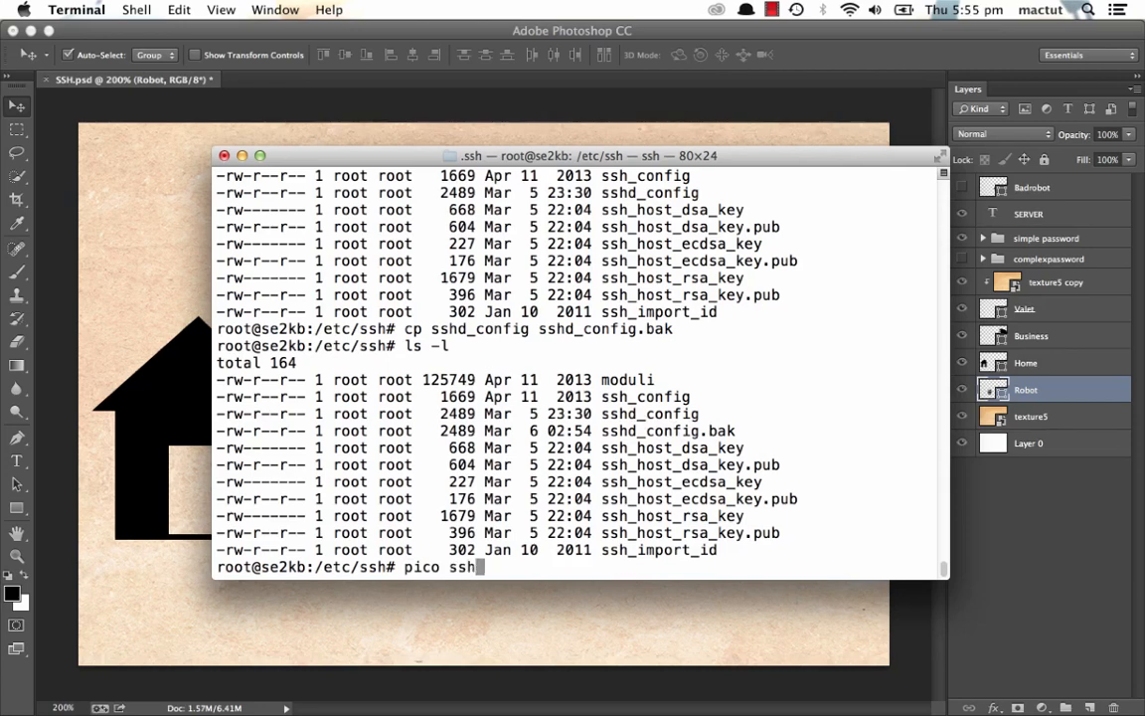
pyautogui.write('d_config')
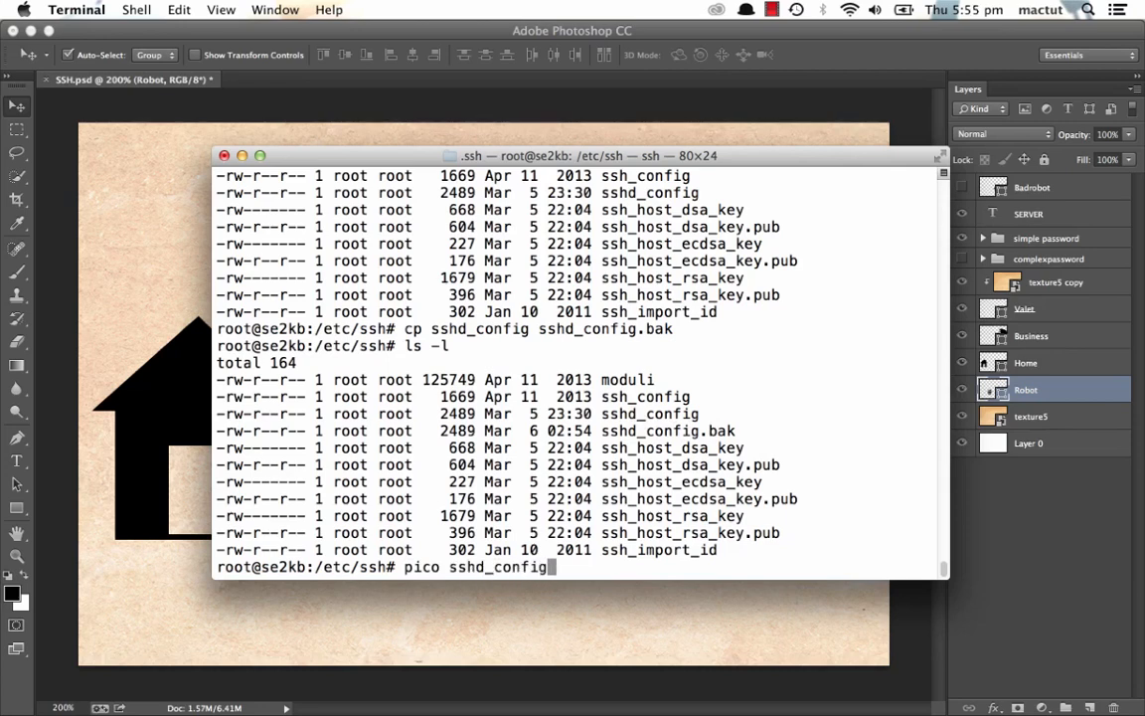
pyautogui.press('Return')
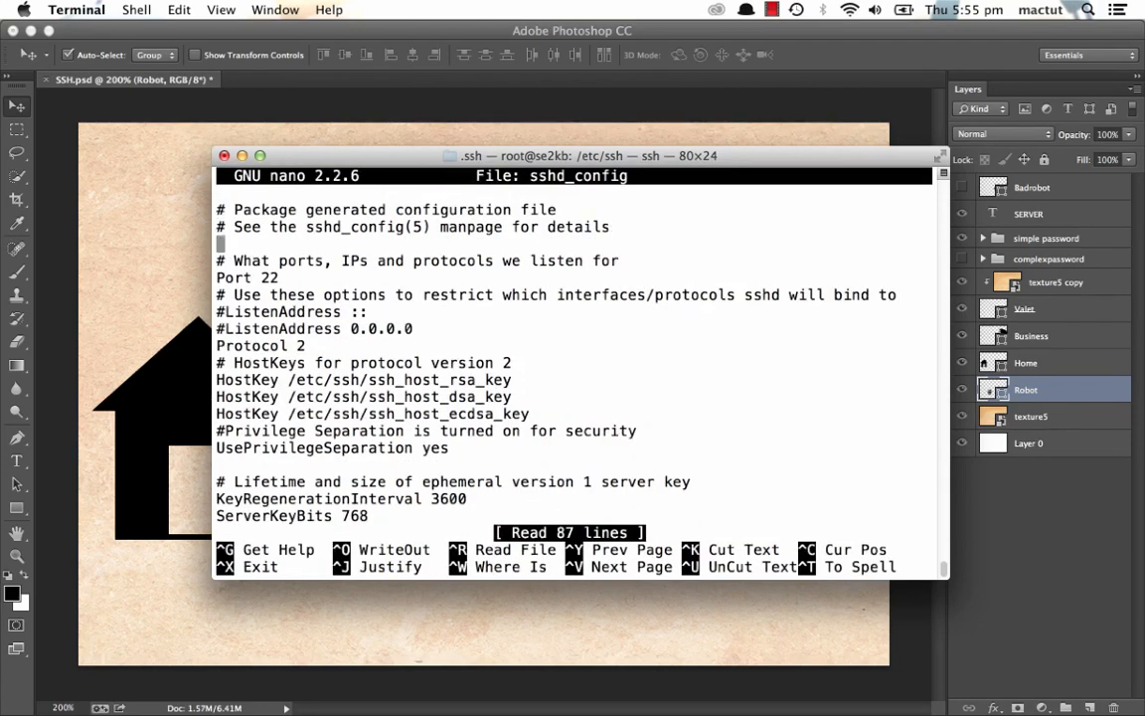
# Set PasswordAuthentication to no in sshd_config, save with Ctrl+O and exit the editor
pyautogui.scroll(-3)
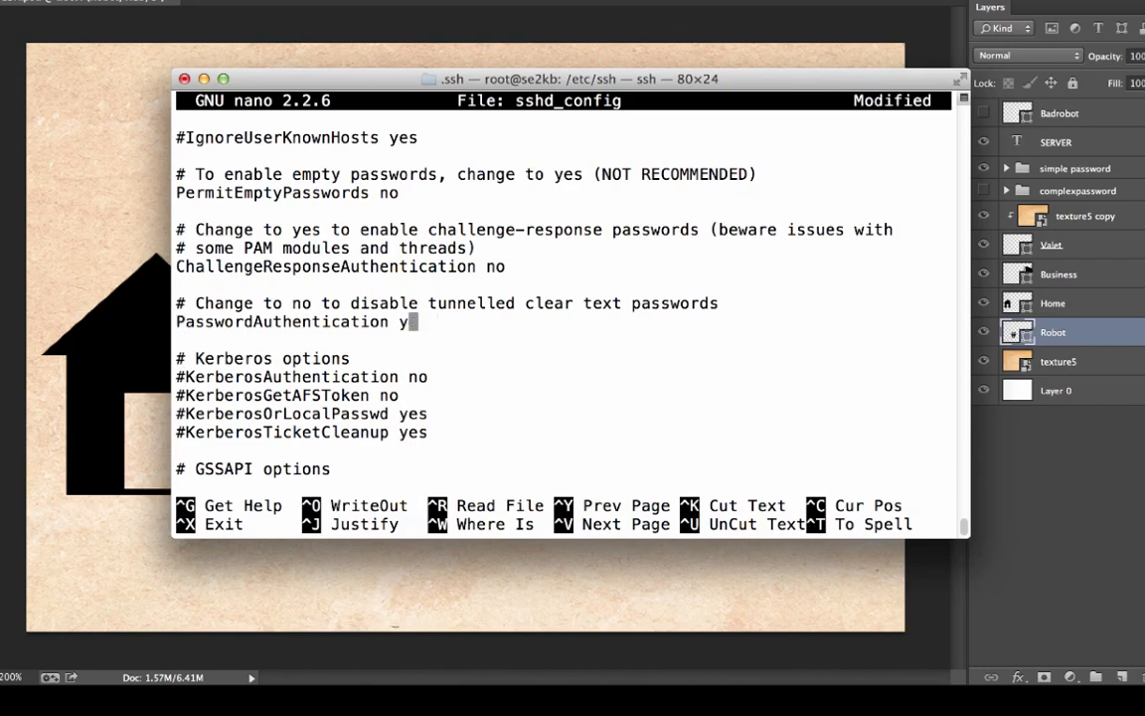
pyautogui.write('o')
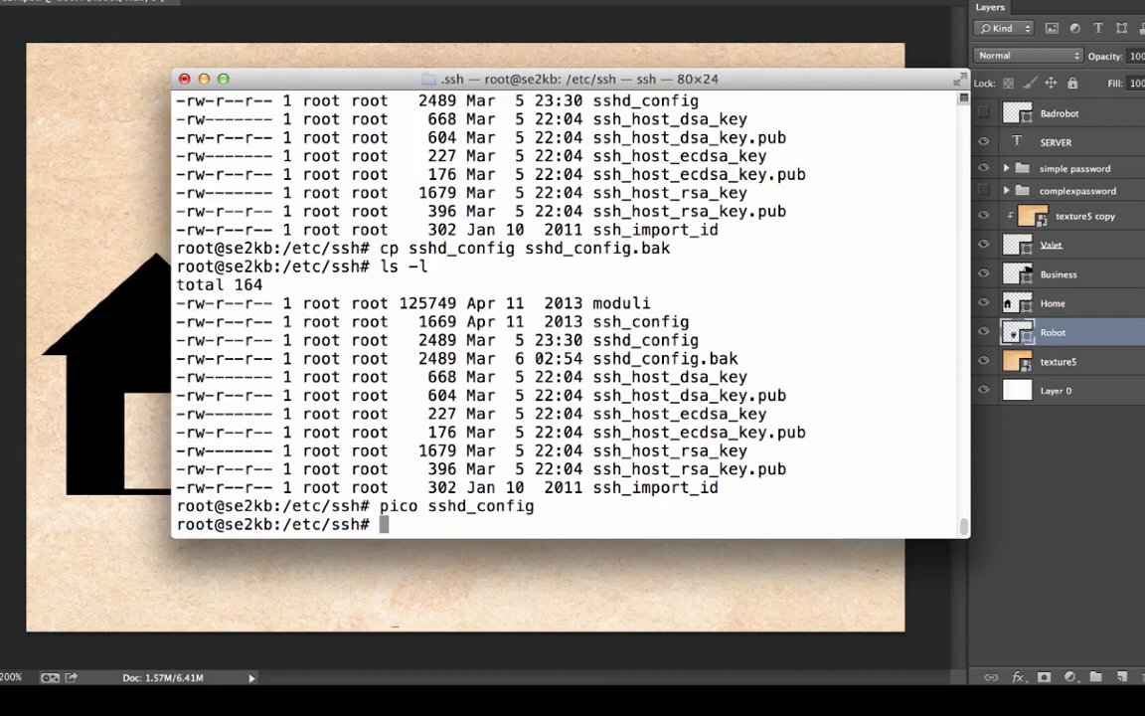
# List the status of all services with service --status-all
pyautogui.write('servi')
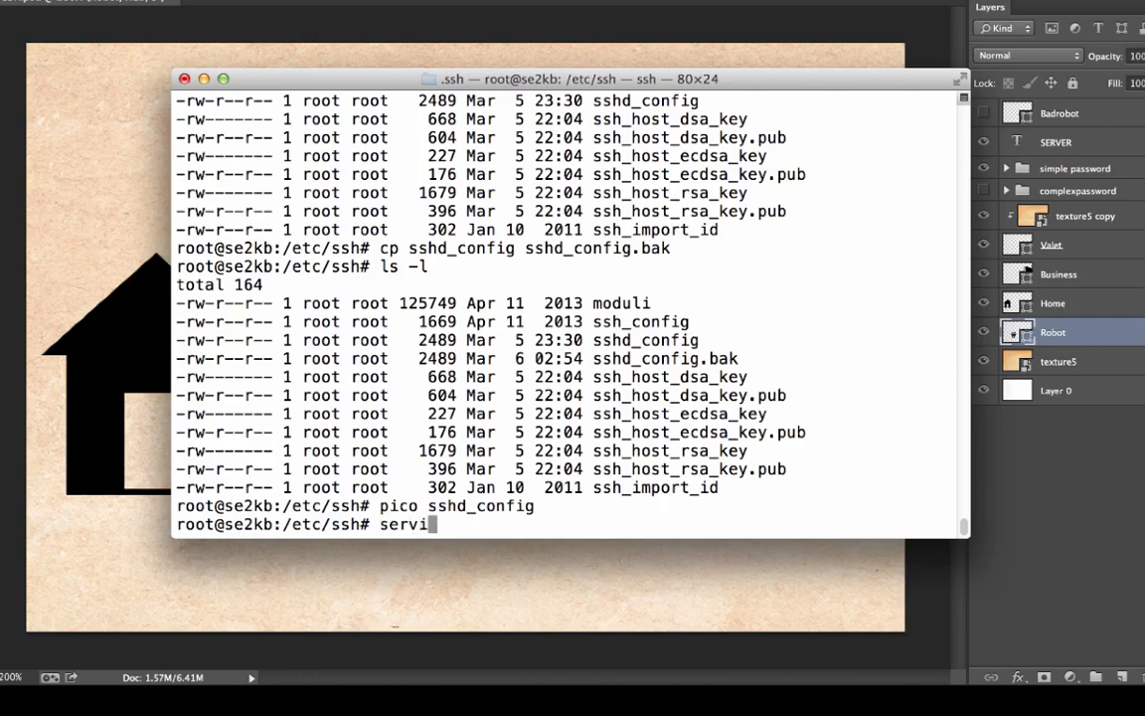
pyautogui.write('ce --sta')
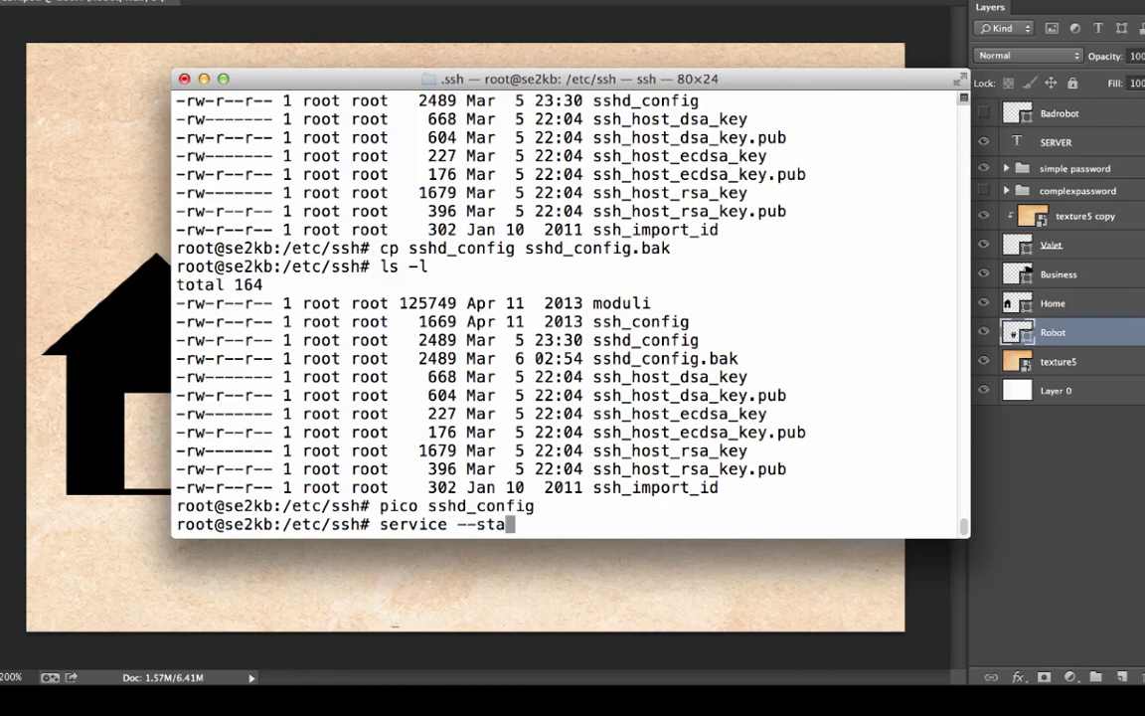
pyautogui.write('tus-al')
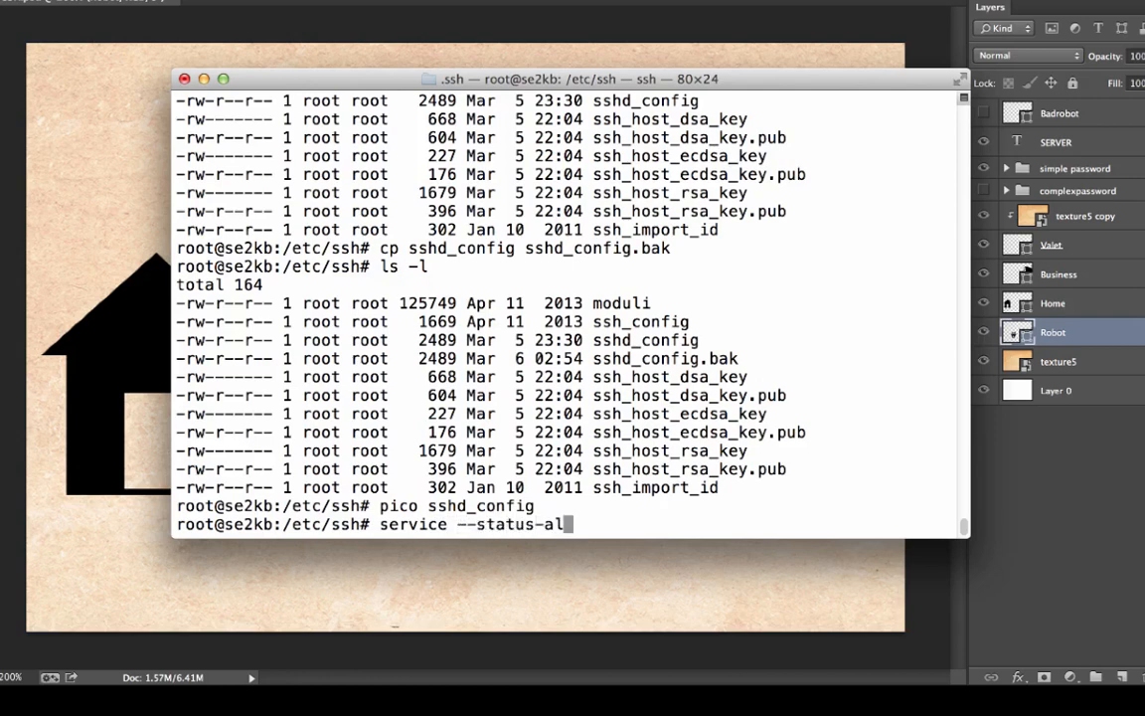
pyautogui.press('enter')
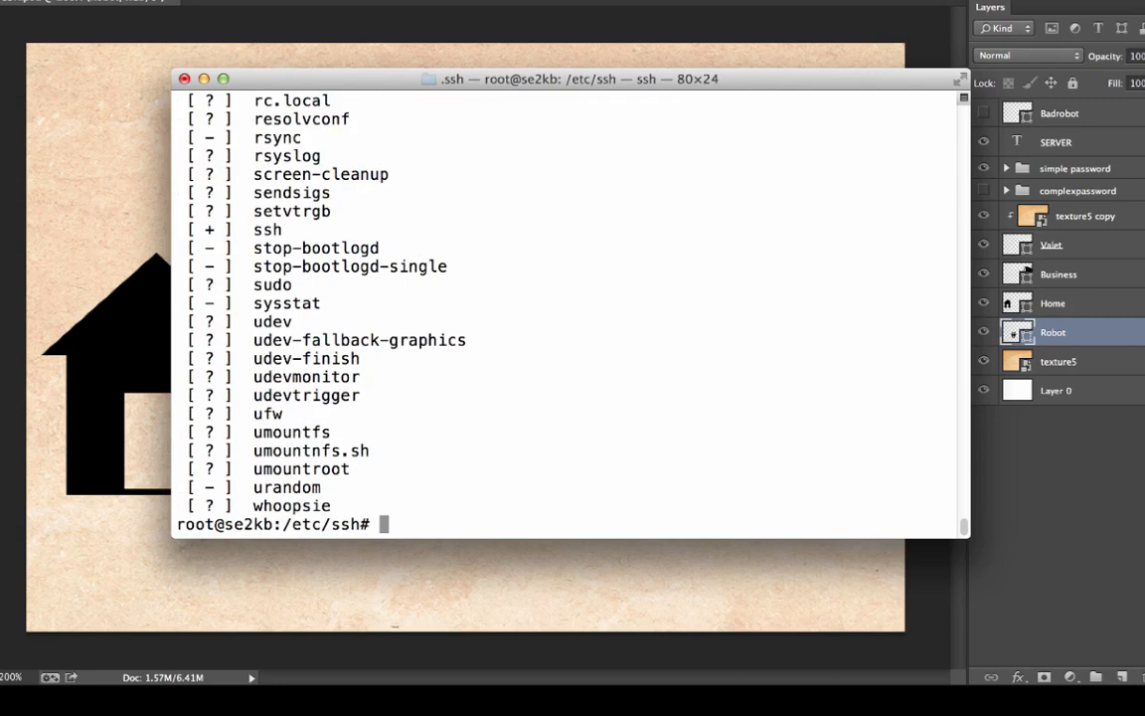
# Restart the SSH service and exit the server session
pyautogui.write('service')
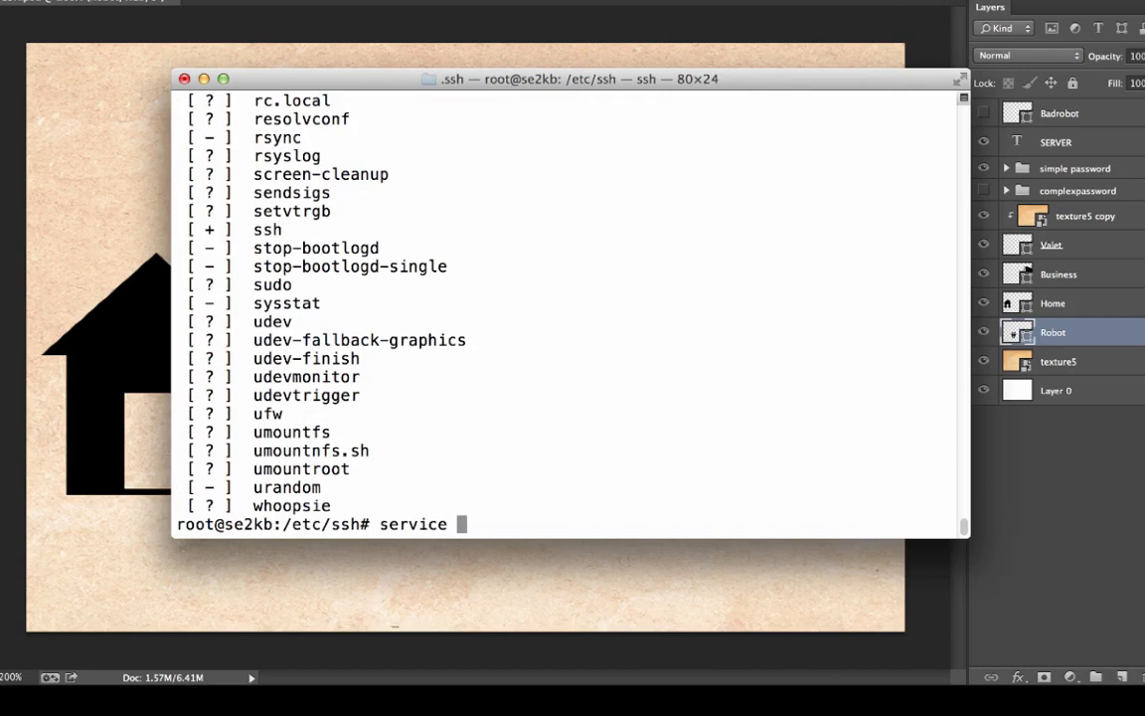
pyautogui.write('ssh restart')
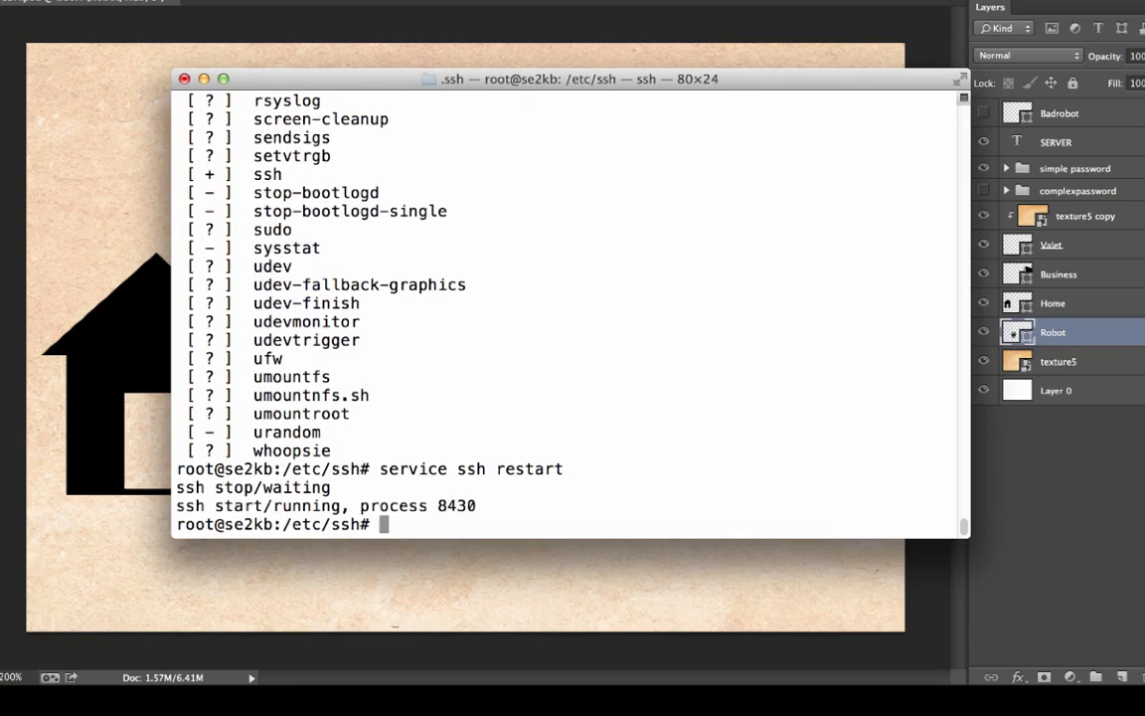
pyautogui.write('exit')
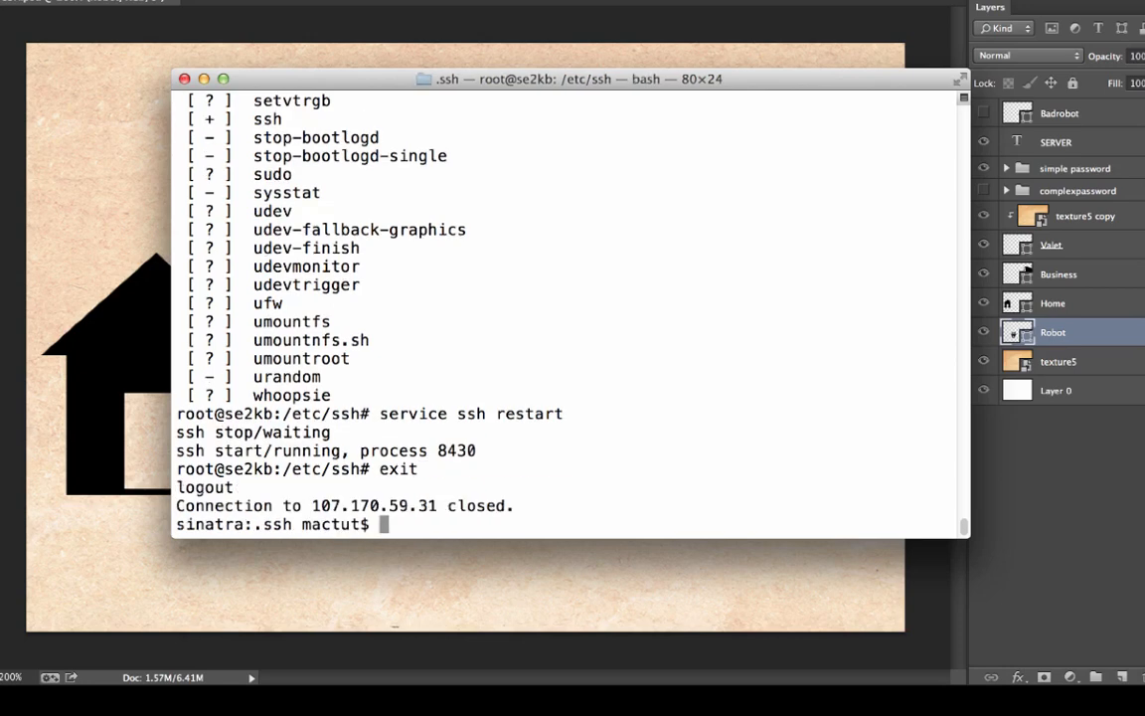
pyautogui.write('ssh')
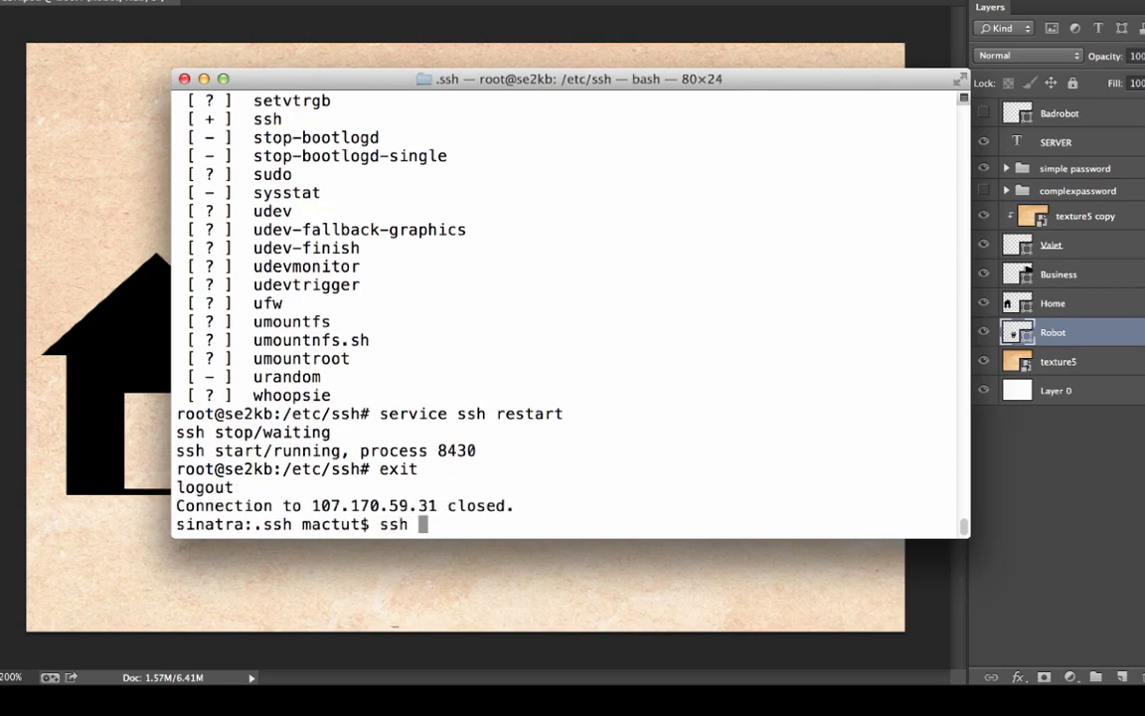
pyautogui.write('root@107')
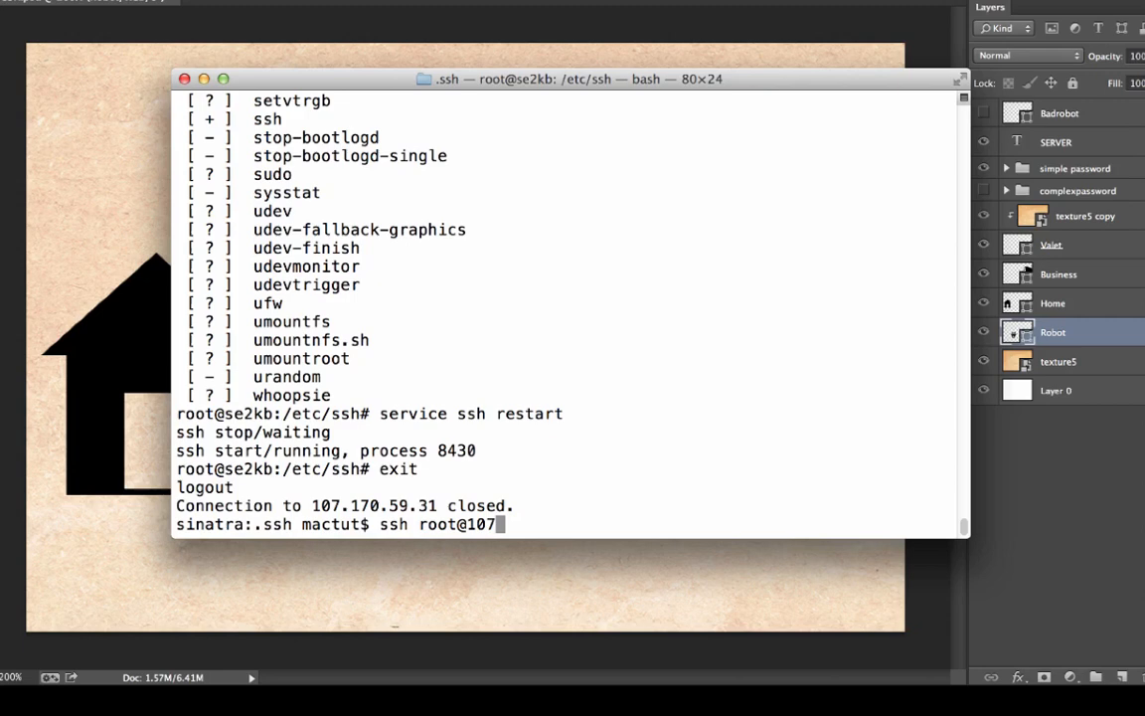
pyautogui.write('.170')
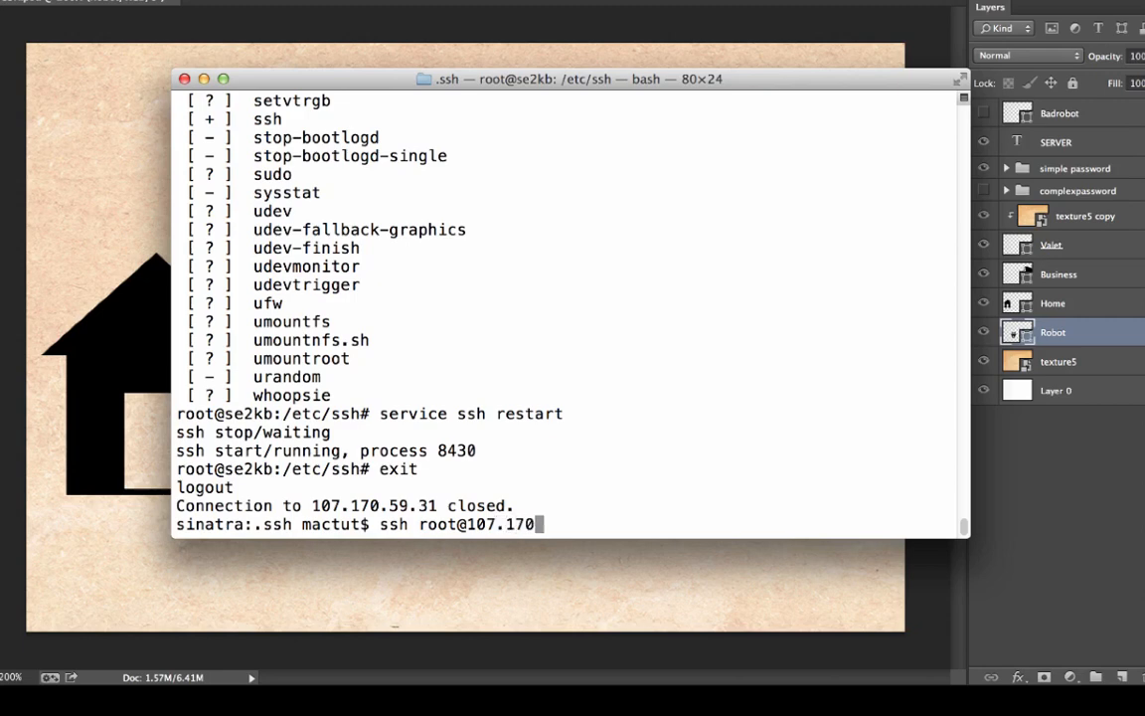
pyautogui.write('59')
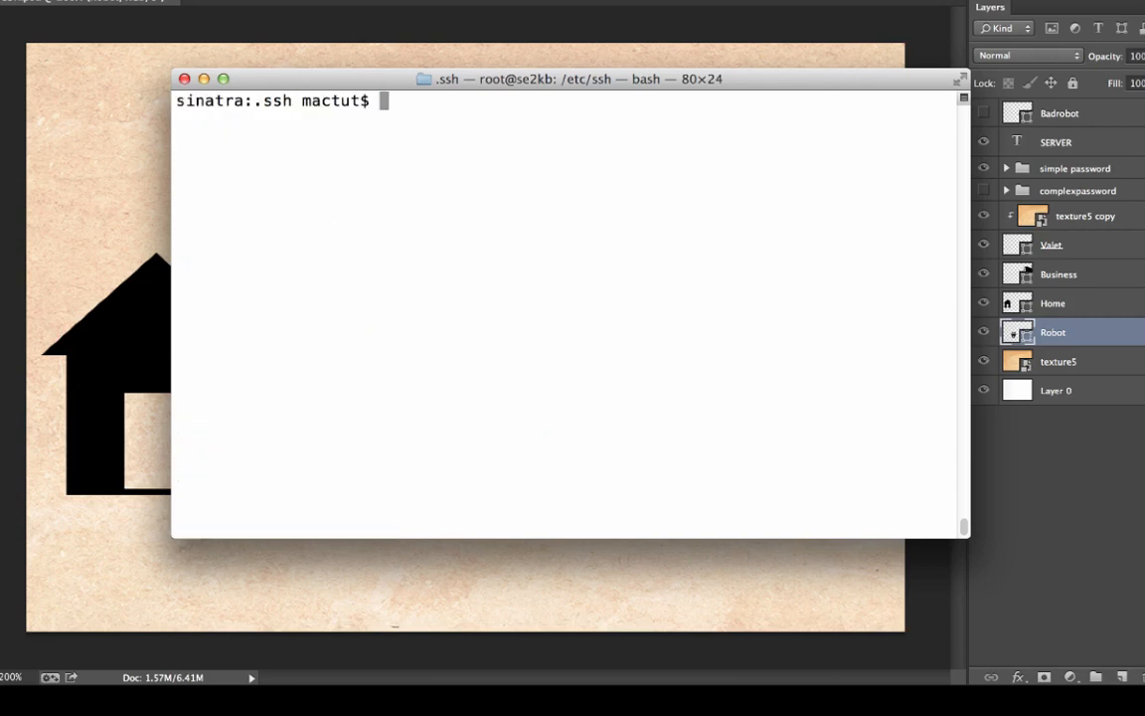
pyautogui.write("alias se2='")
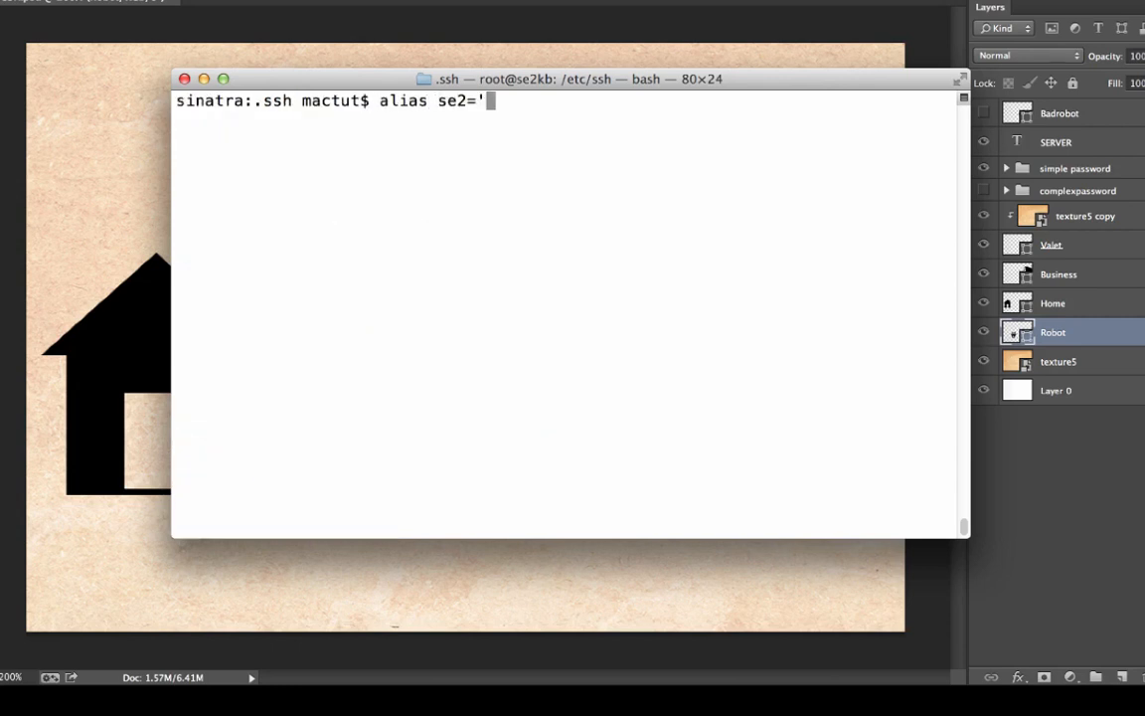
pyautogui.write('ssh')
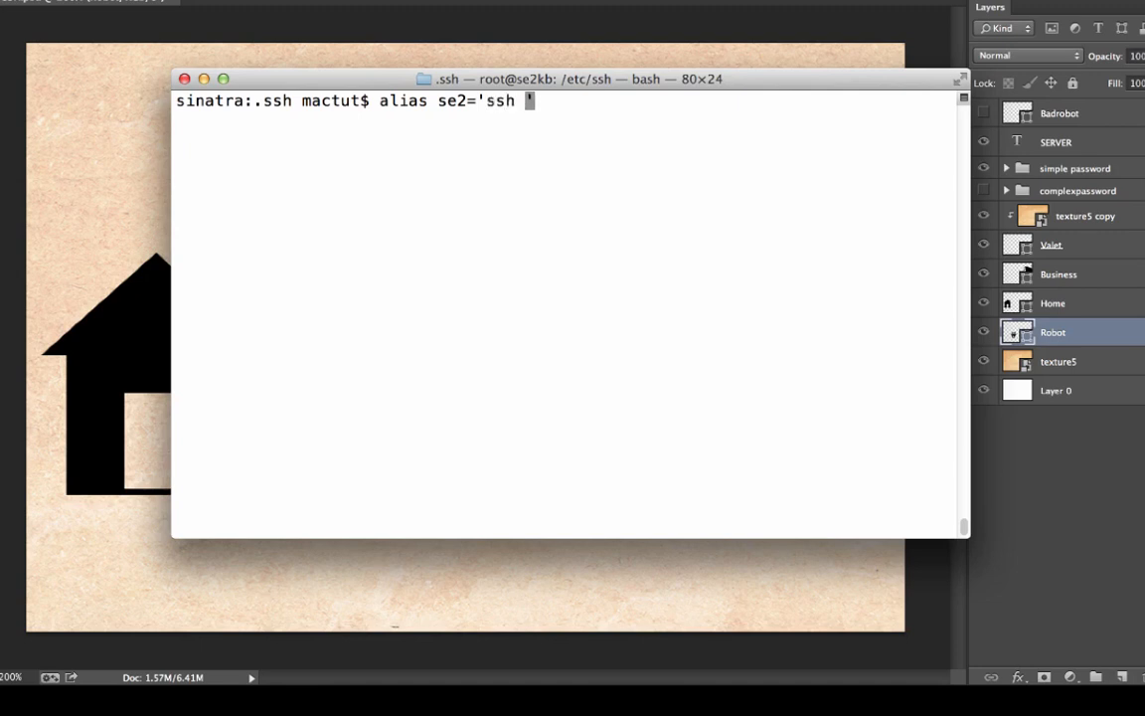
pyautogui.write('root@')
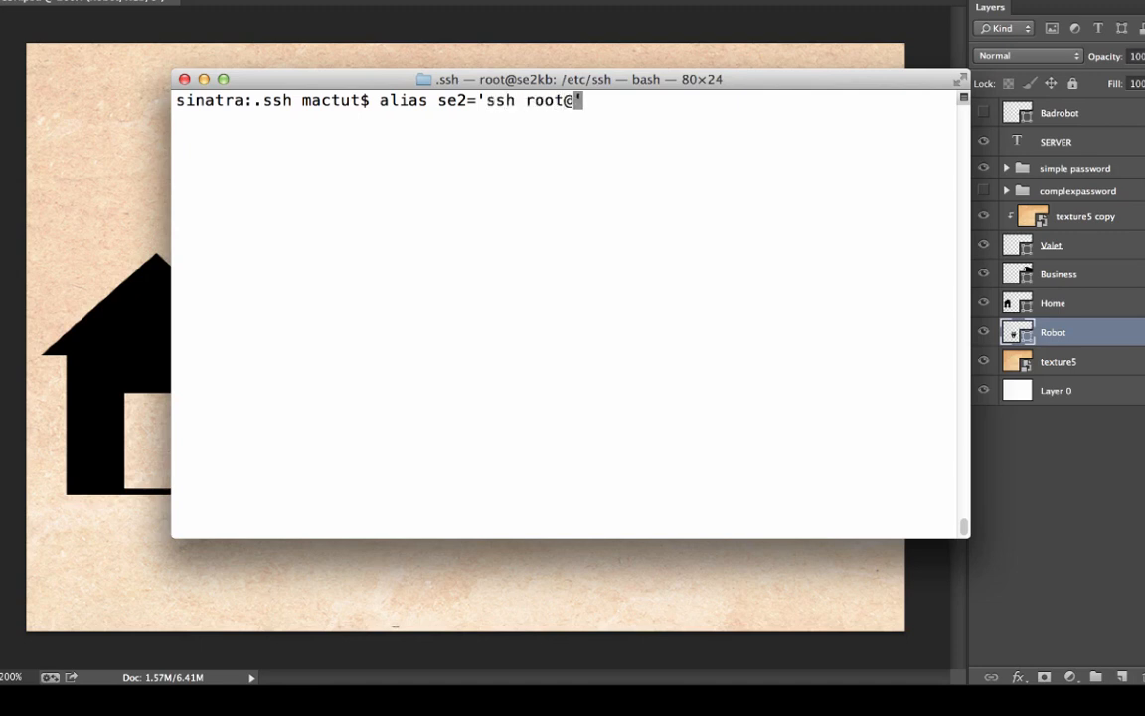
pyautogui.write('107.170')
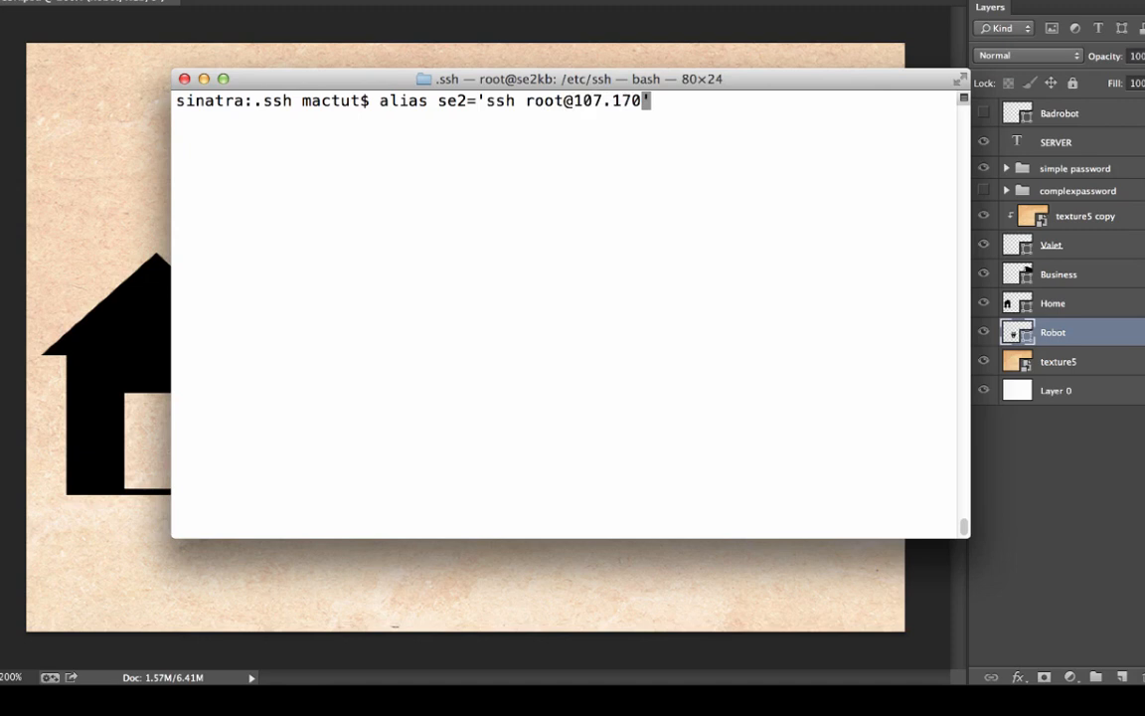
pyautogui.write('59.31')
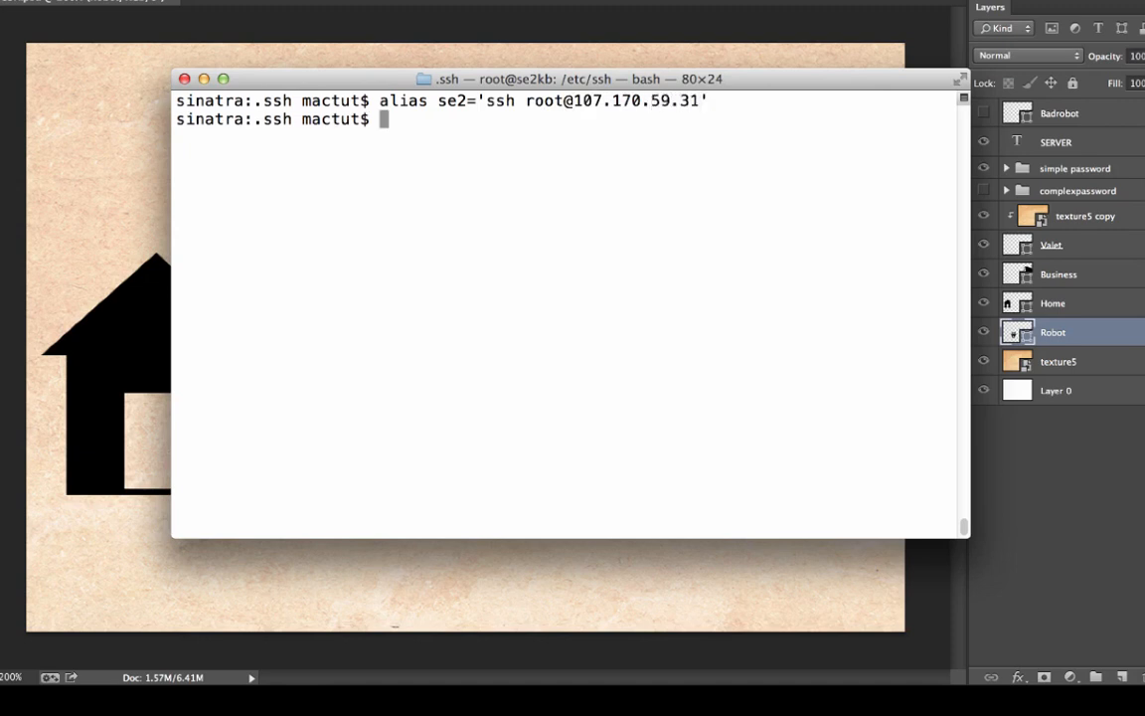
# Test se2 by logging into the server as root, then exit the session
pyautogui.write('se2')
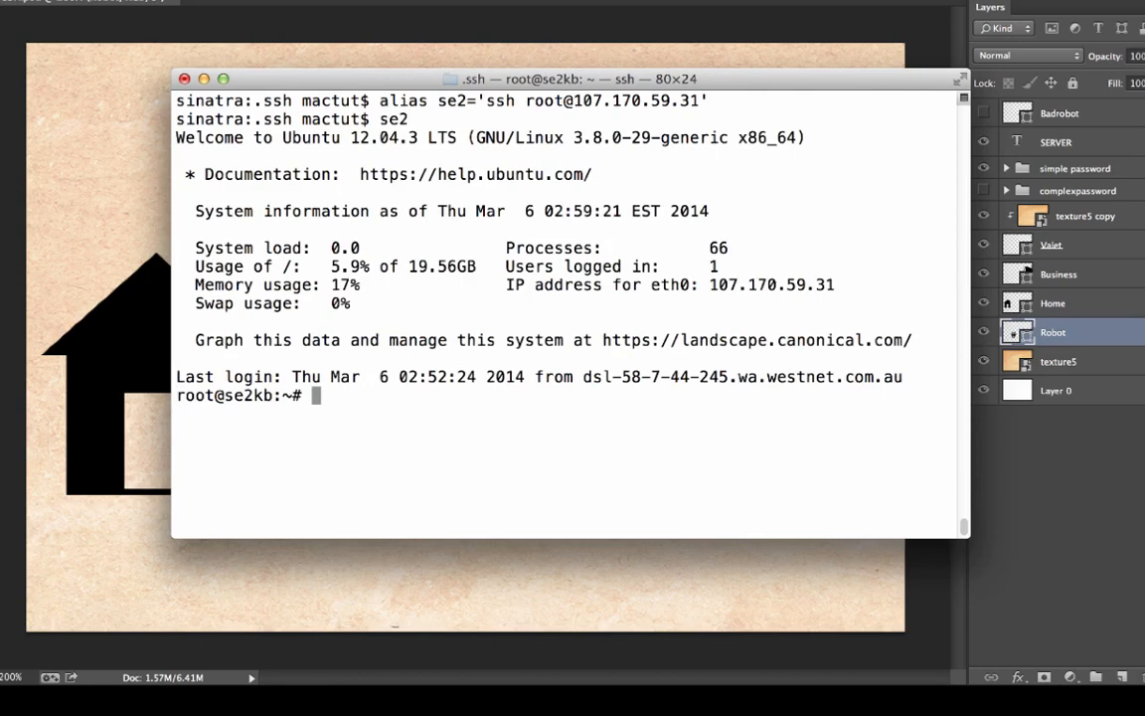
pyautogui.write('exit')
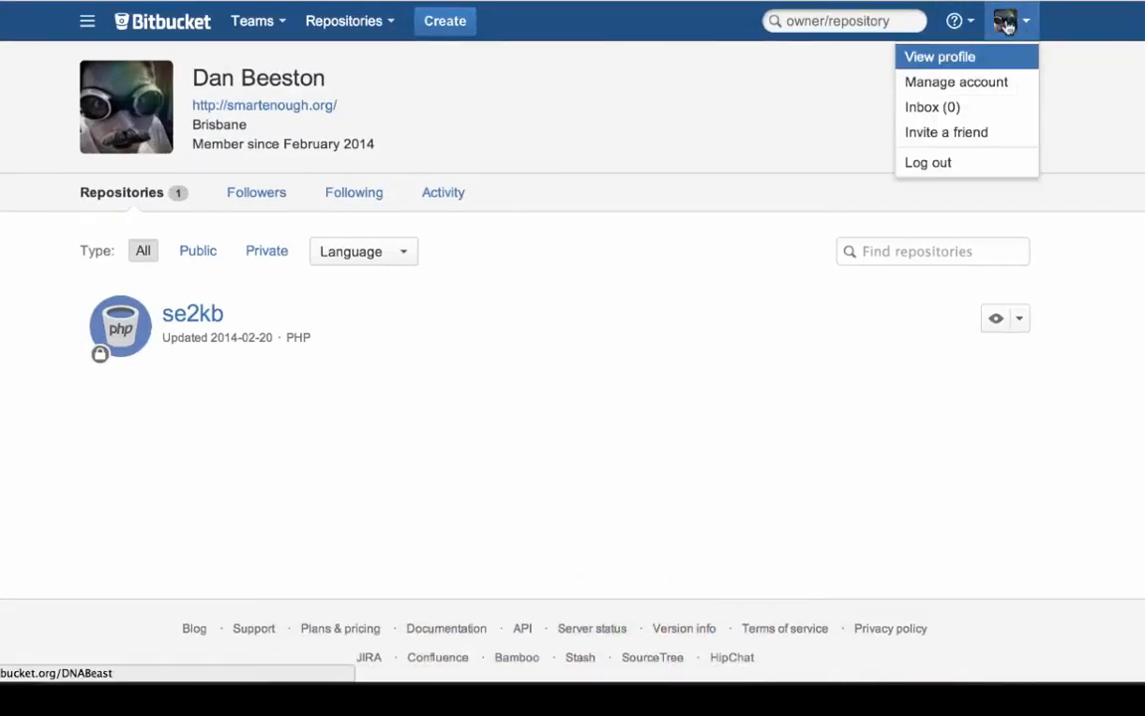
pyautogui.moveTo(955, 82)
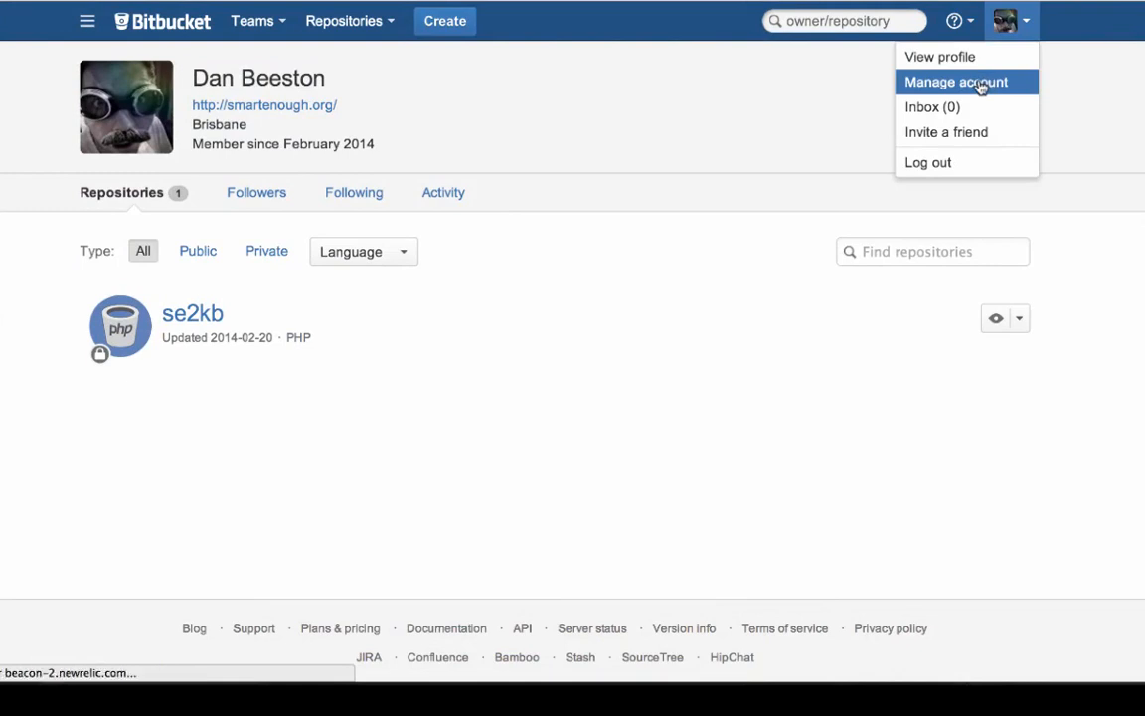
# Navigate to the Bitbucket account's SSH keys settings page, currently listing no keys
pyautogui.click(954, 81)
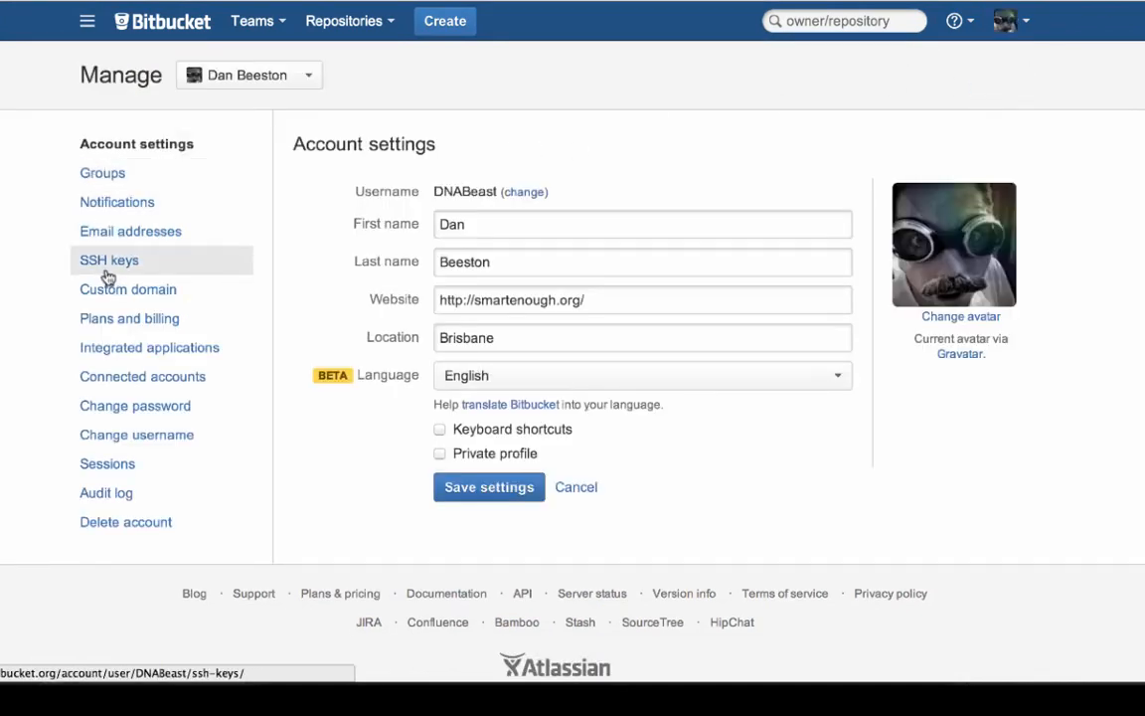
pyautogui.click(109, 259)
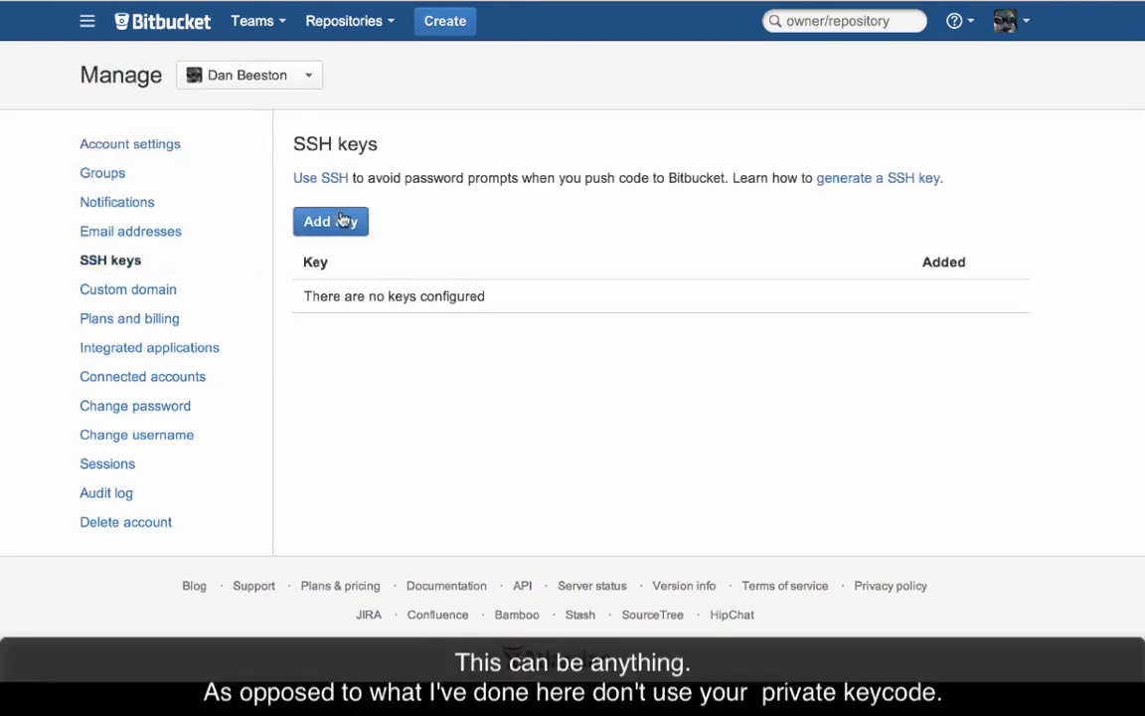
# Start a new SSH key in Bitbucket and label it 'Robot'
pyautogui.click(330, 220)
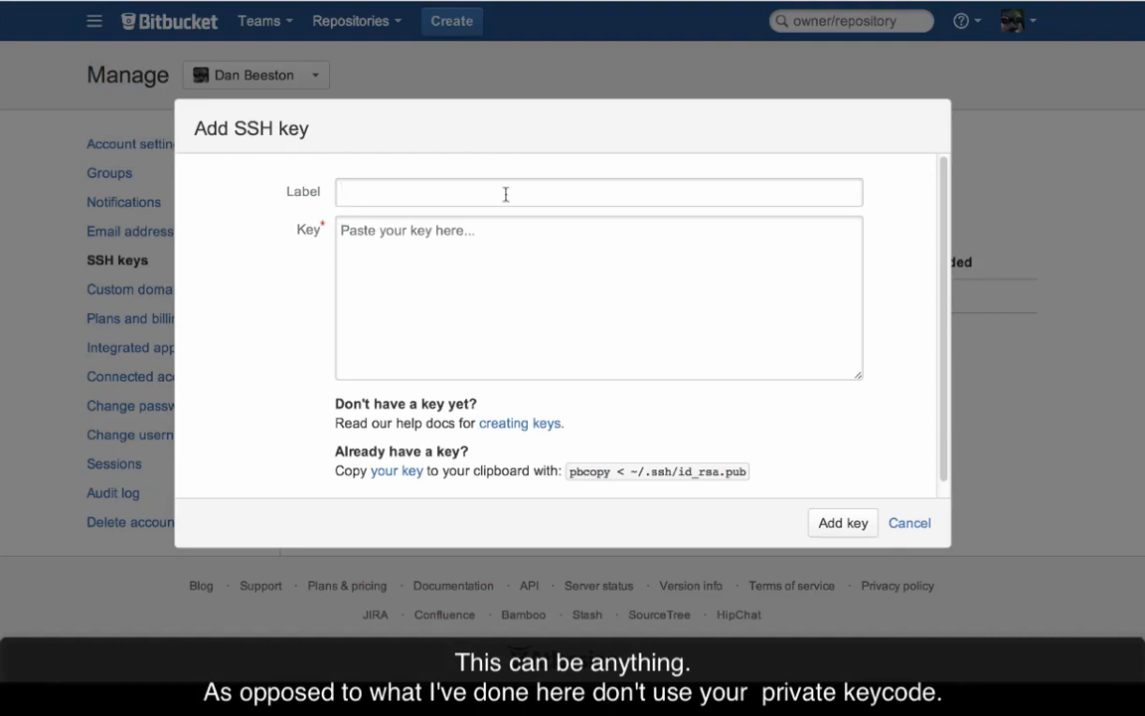
pyautogui.write('Roboto')
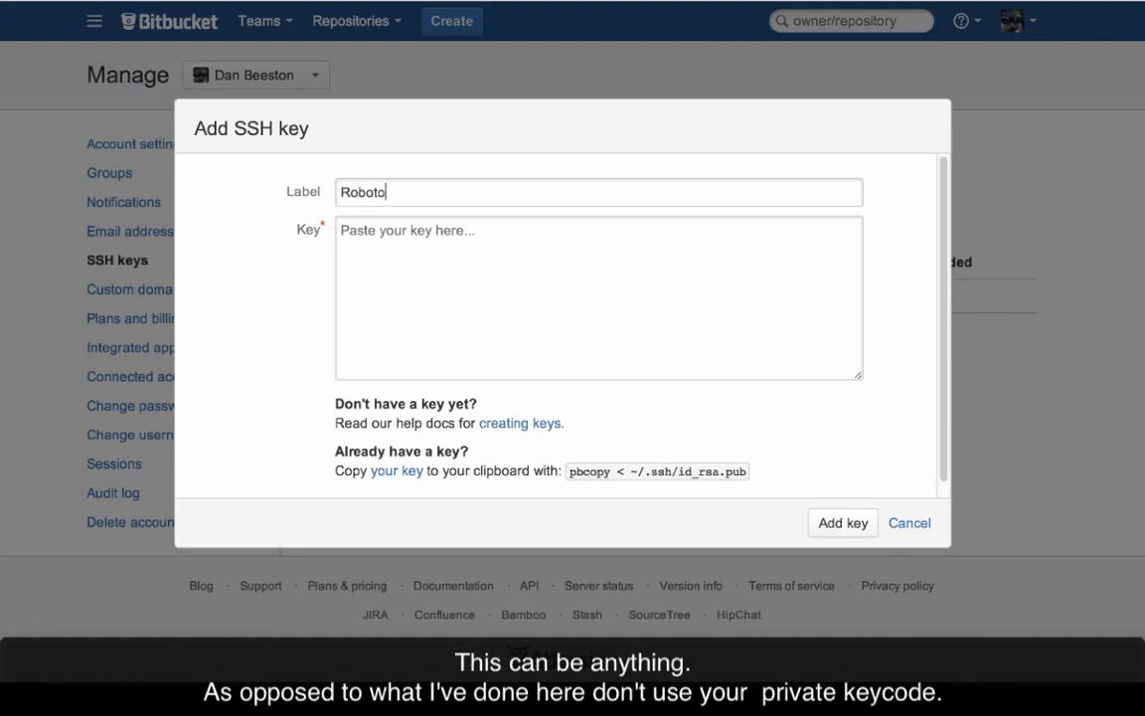
pyautogui.press('BackSpace')
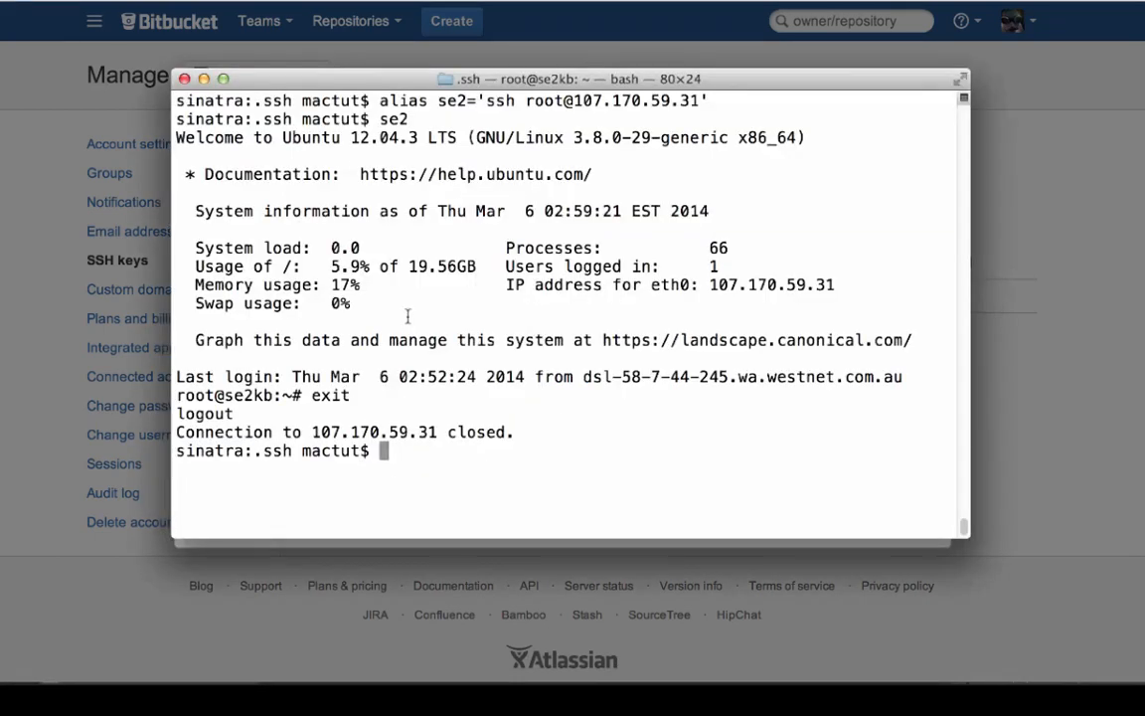
# List ~/.ssh, print id_rsa.pub with cat and select the public key for copying
pyautogui.write('ls')
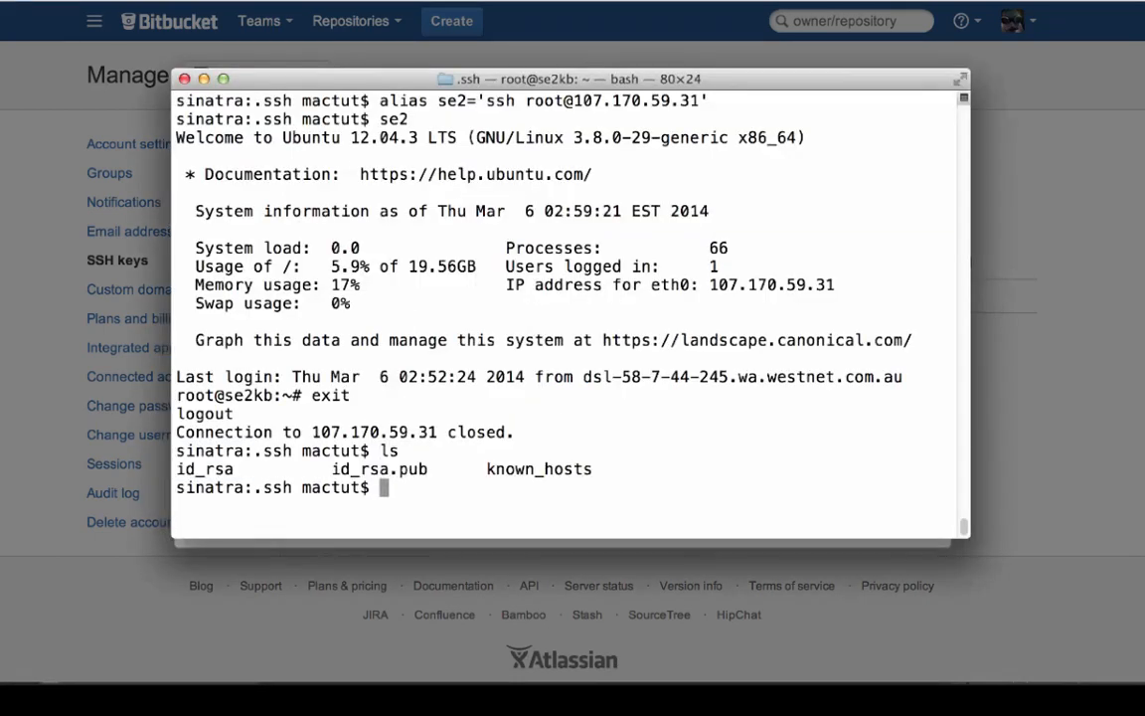
pyautogui.write('cat')
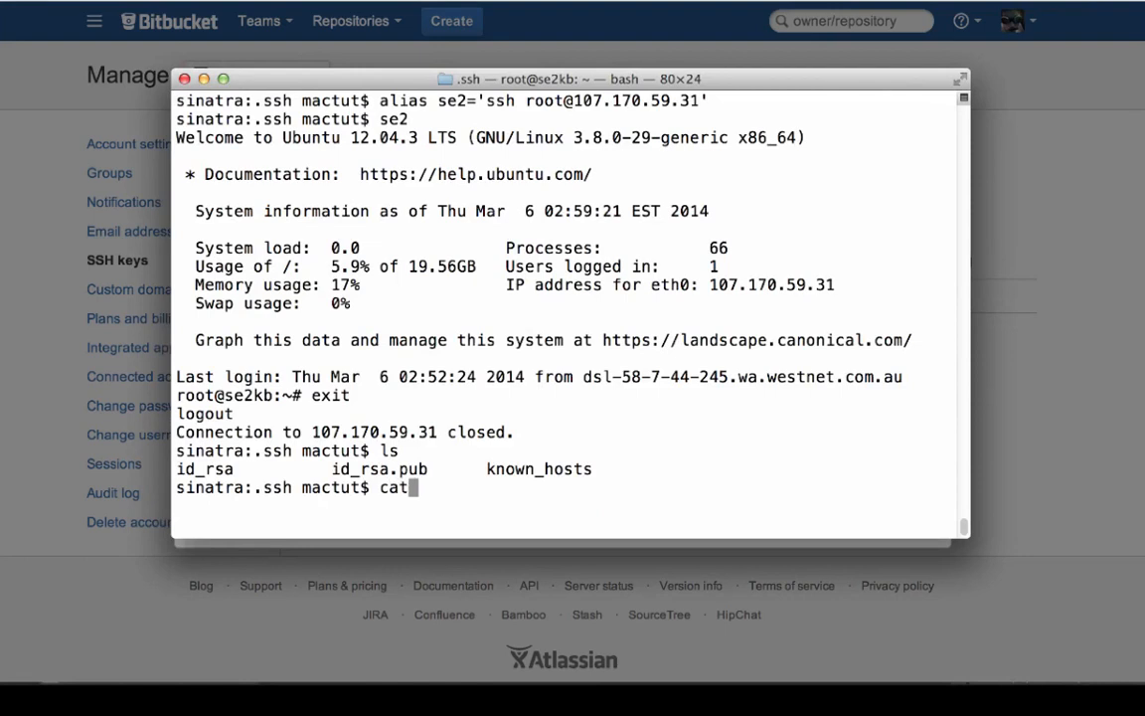
pyautogui.write('id_')
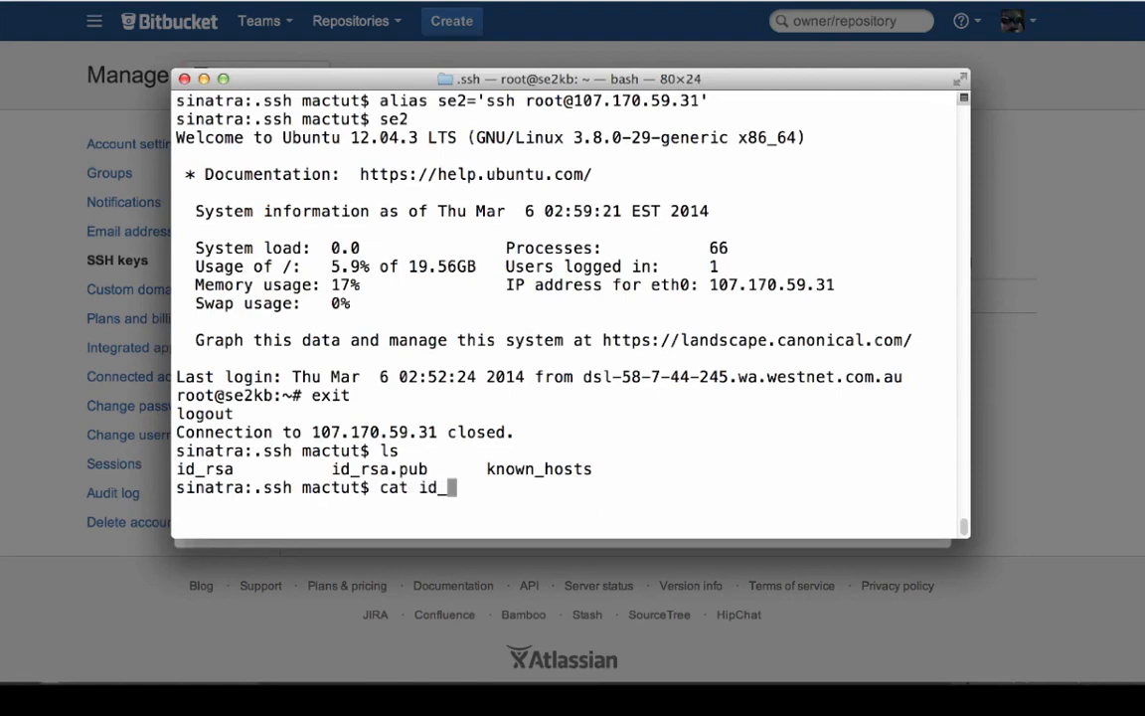
pyautogui.write('rsa.pub')
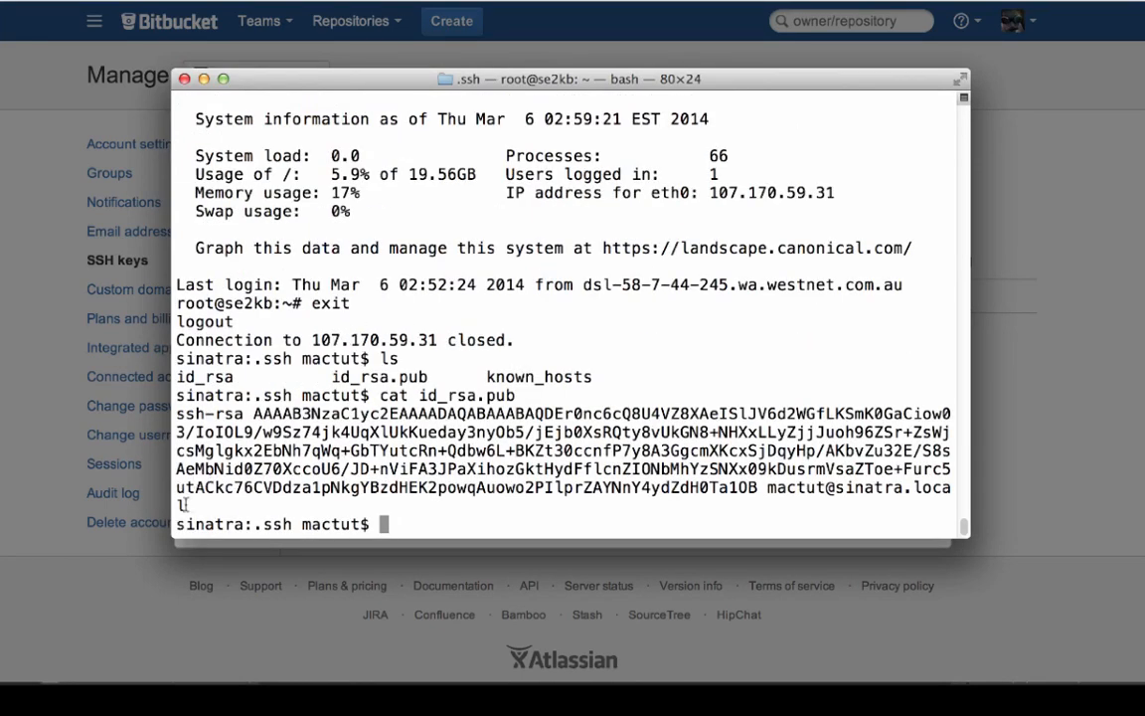
pyautogui.moveTo(175, 411); pyautogui.dragTo(183, 505)
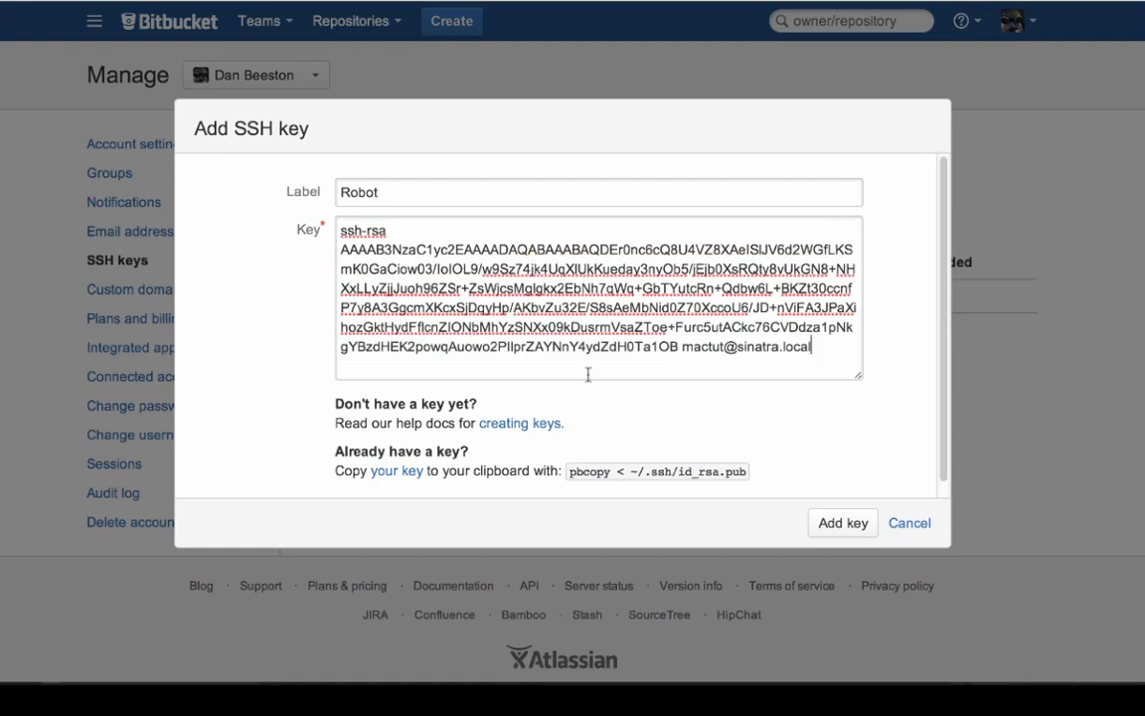
# Submit the pasted public key so the Robot key is saved to the Bitbucket account
pyautogui.click(843, 520)
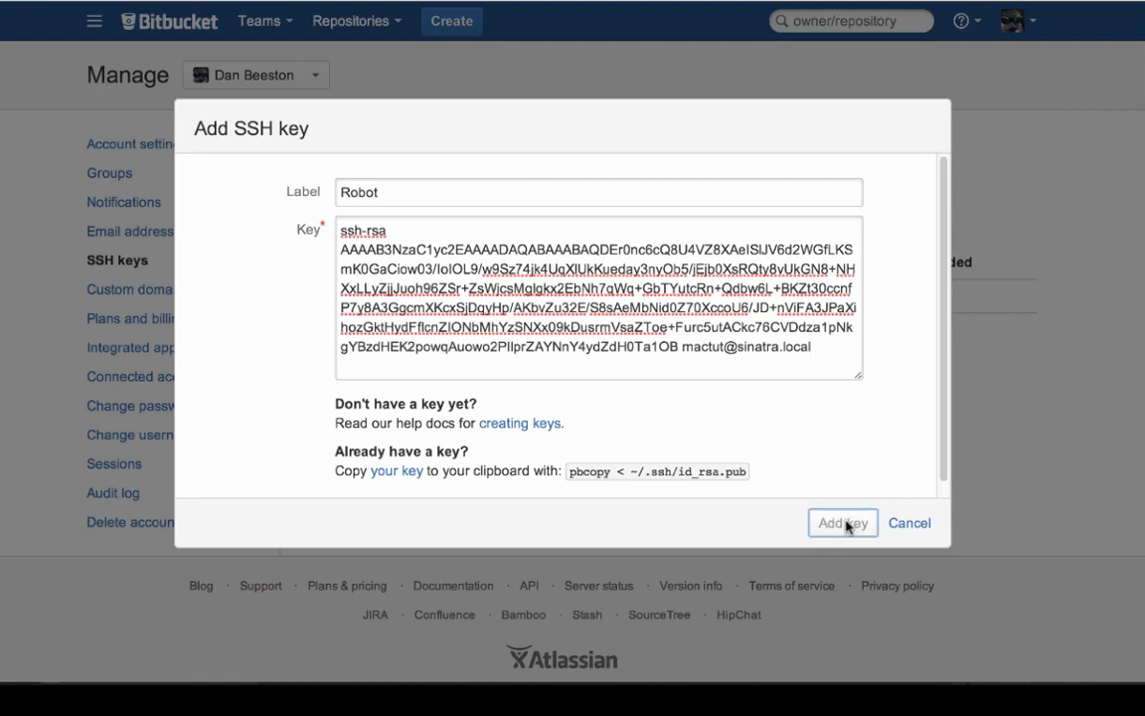
pyautogui.click(843, 521)
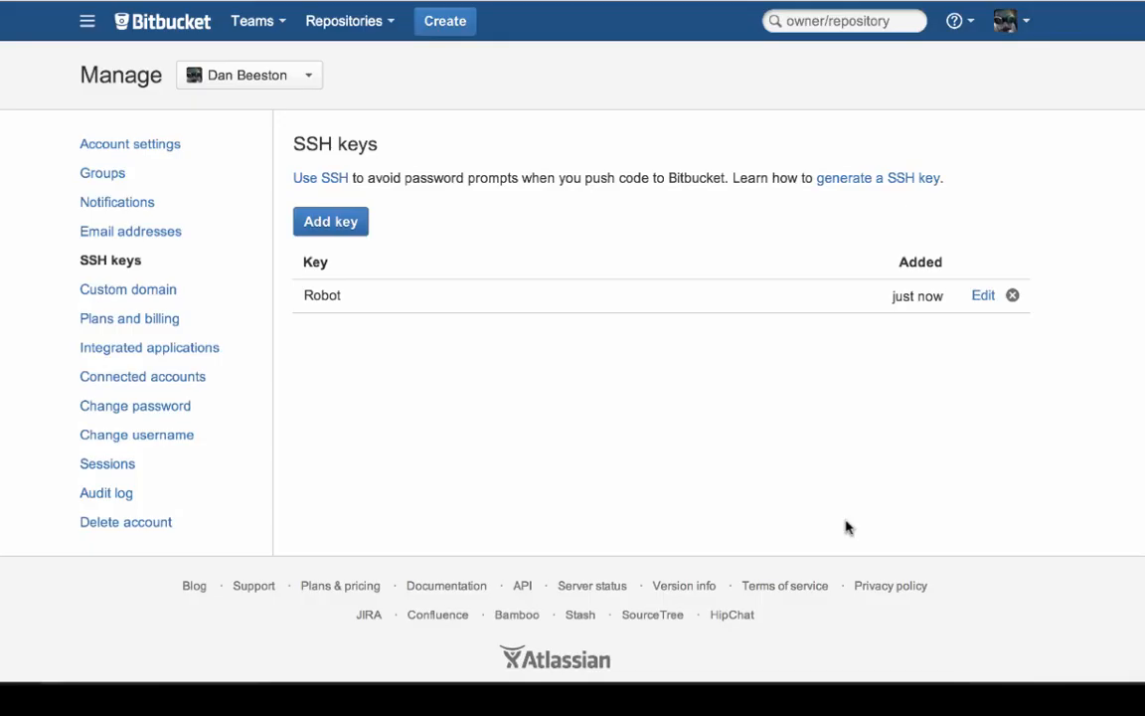